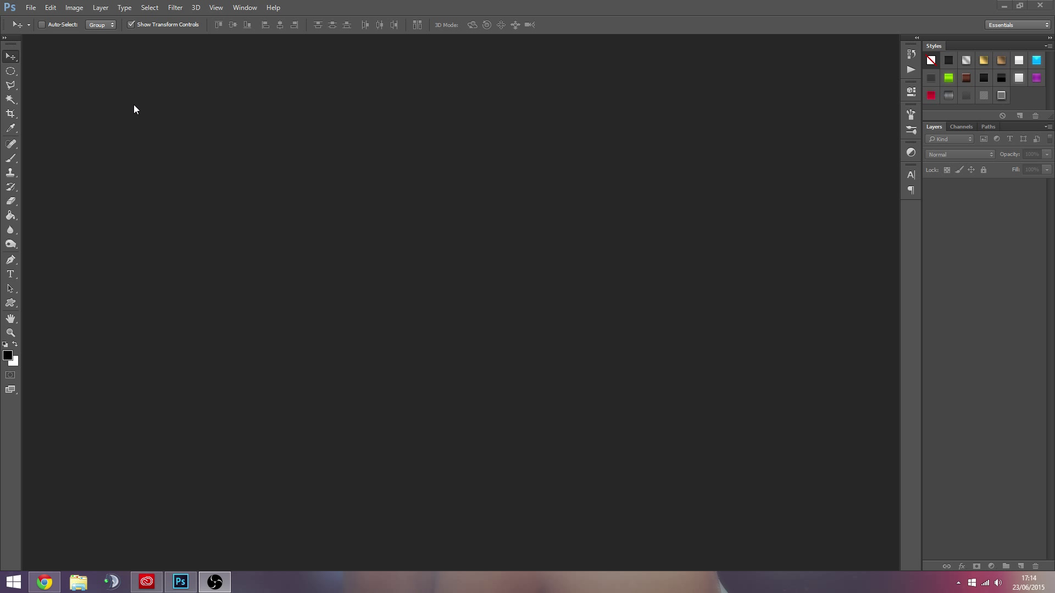
Create a new document from the 1920 × 1080 px HD preset
left_click(37, 20)
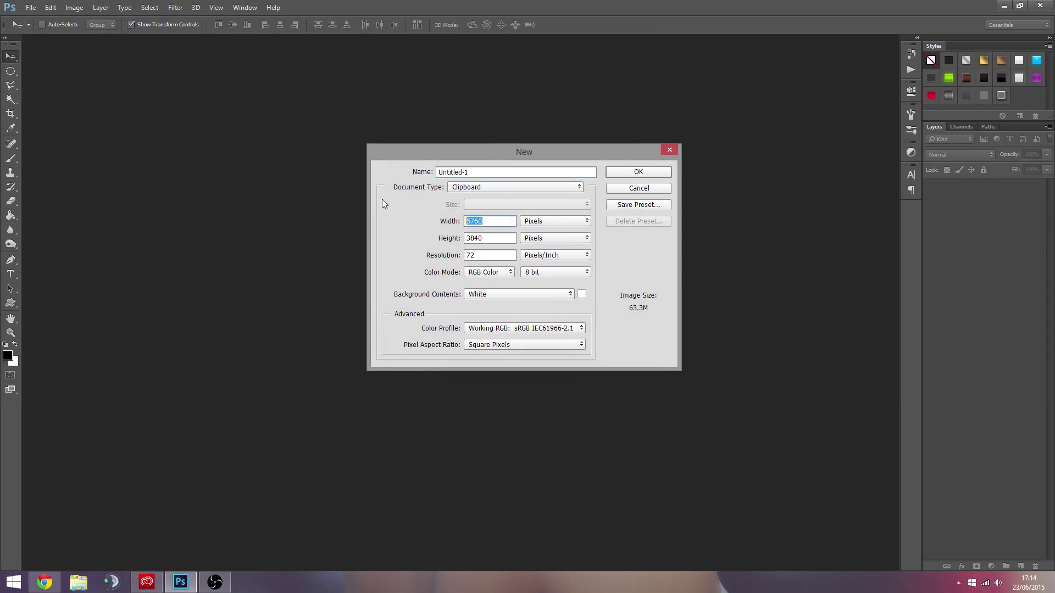
left_click(514, 187)
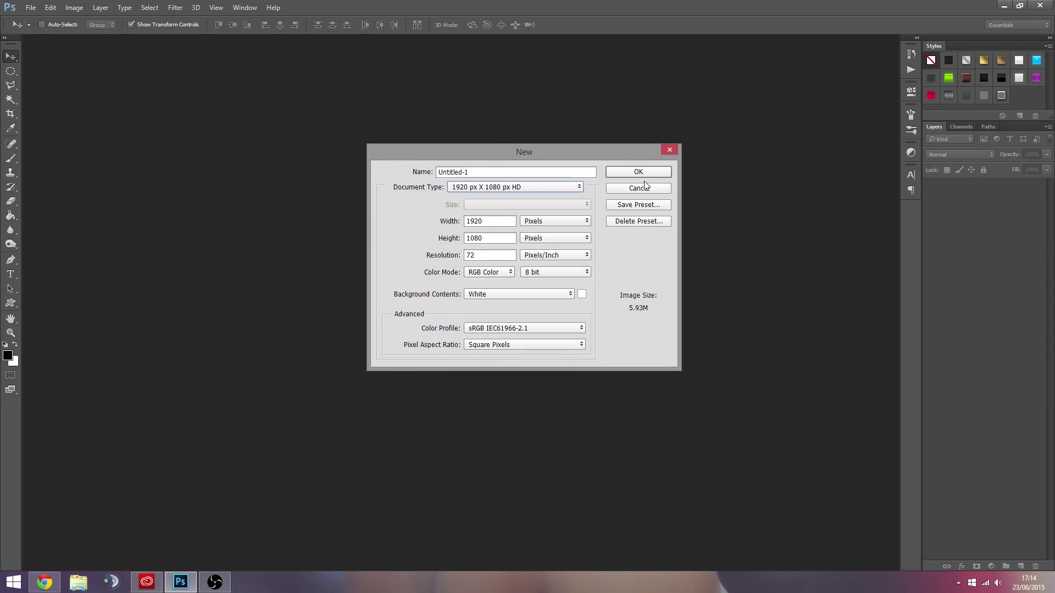
left_click(637, 172)
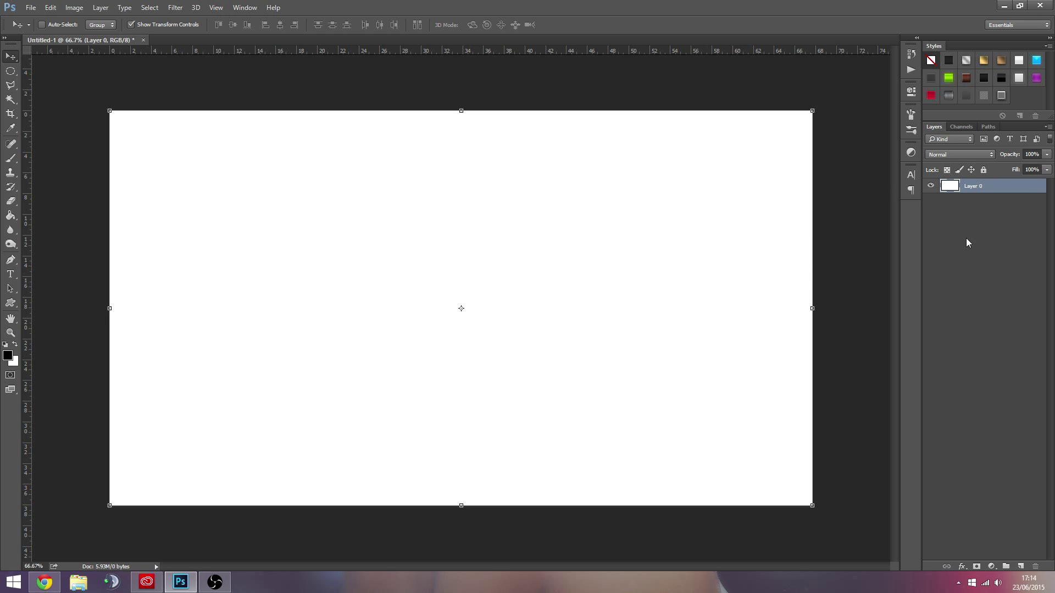
mouse_move(86, 268)
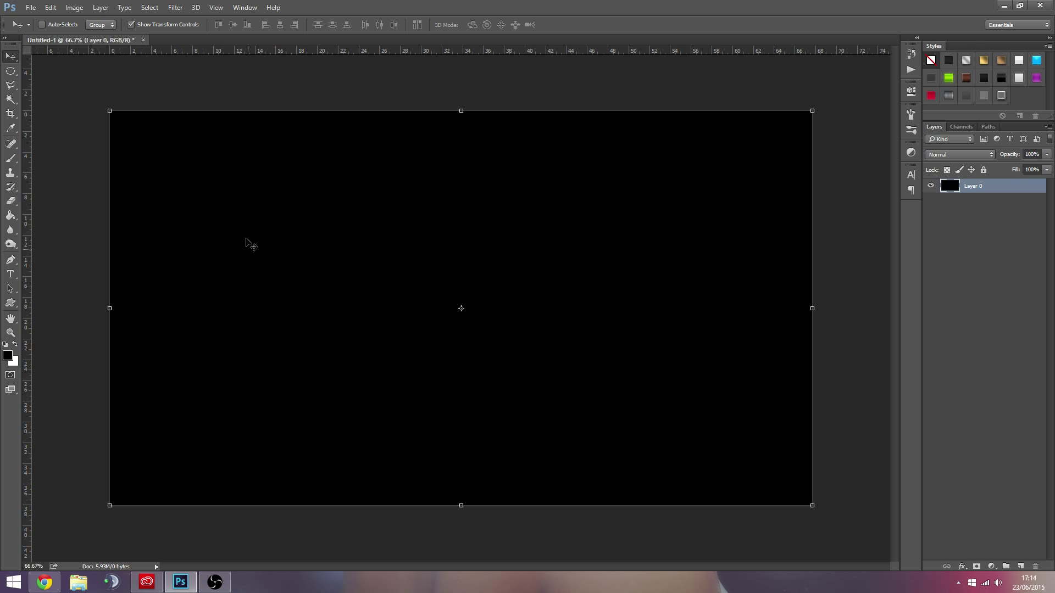
mouse_move(970, 539)
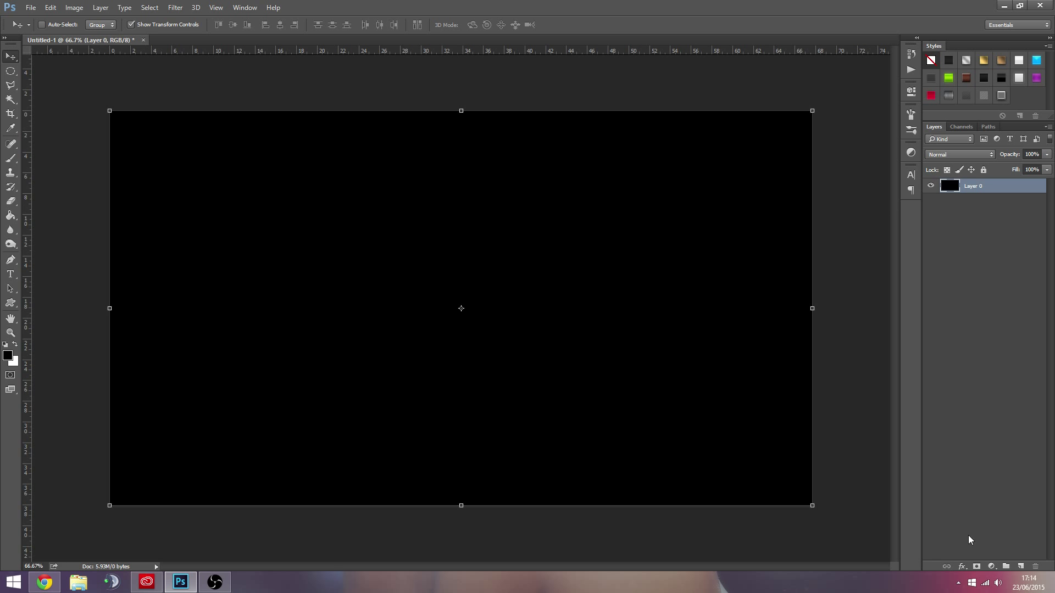
Add Layer 1 and render a dense Fibers texture on it, tuning Variance and Strength
left_click(1020, 566)
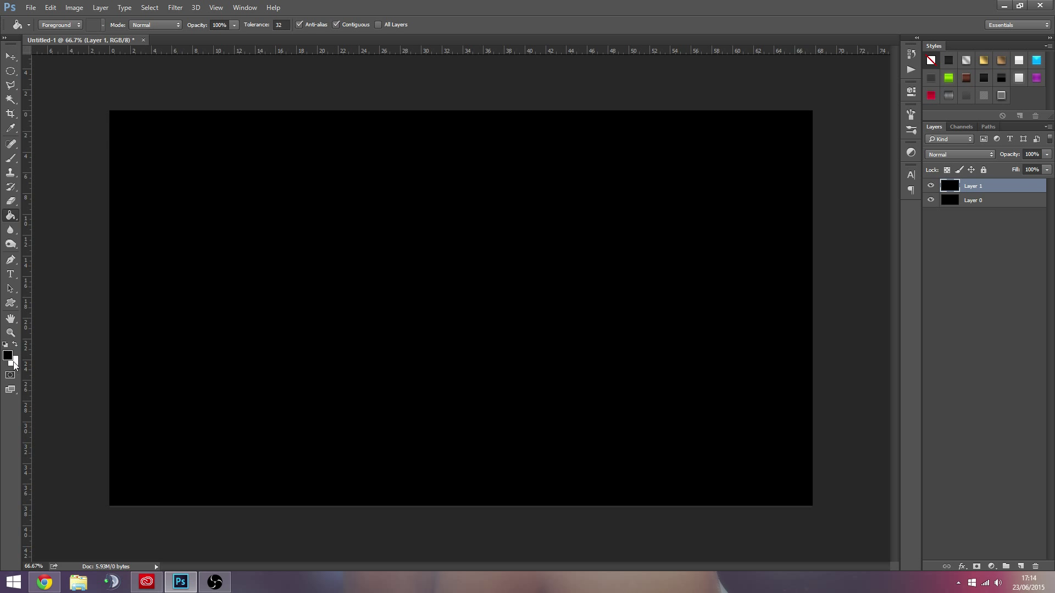
mouse_move(183, 14)
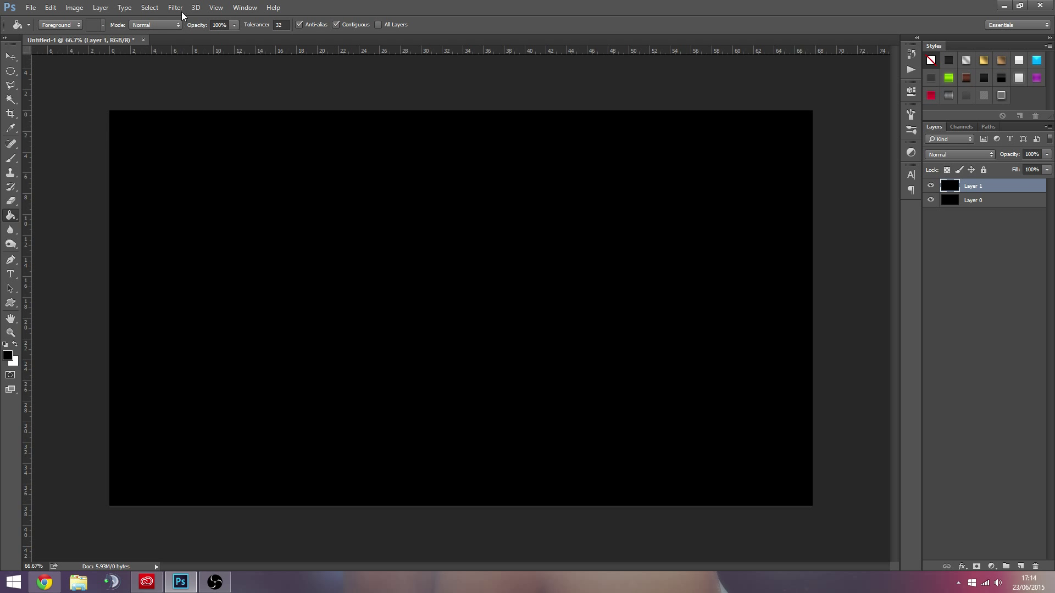
mouse_move(261, 190)
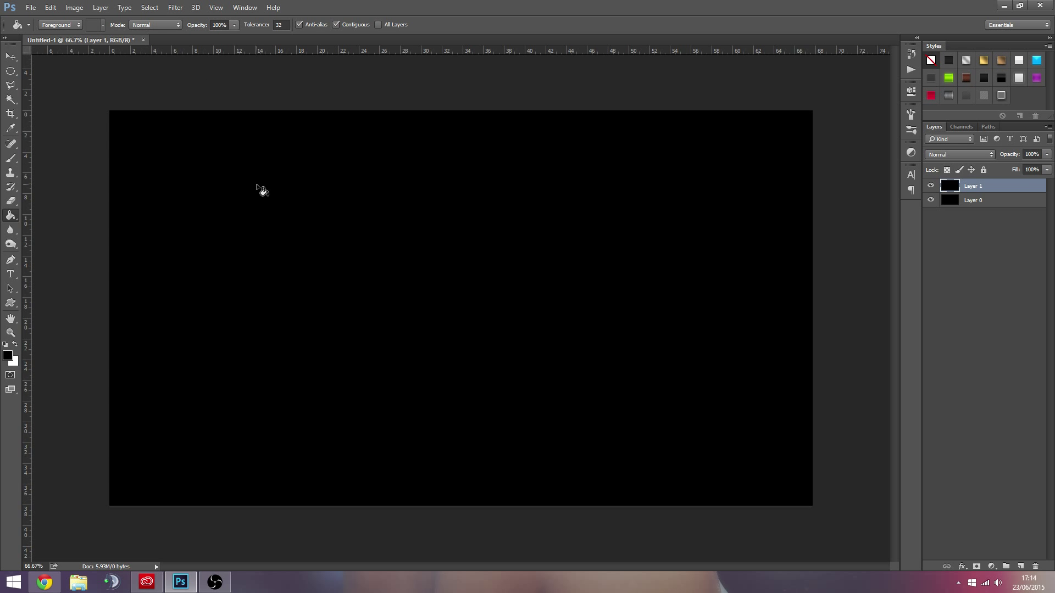
left_click(175, 8)
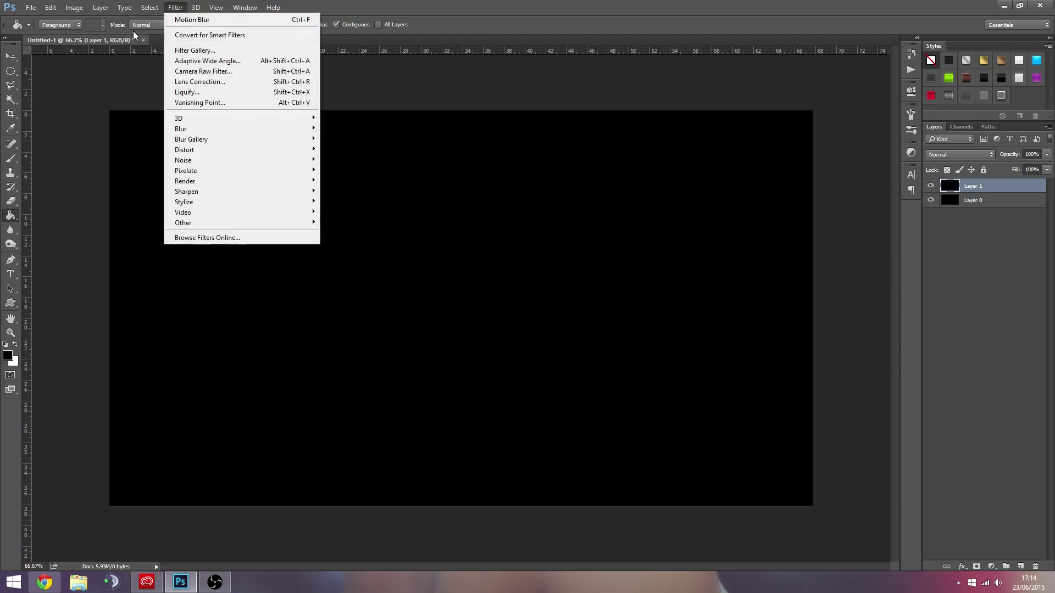
mouse_move(185, 182)
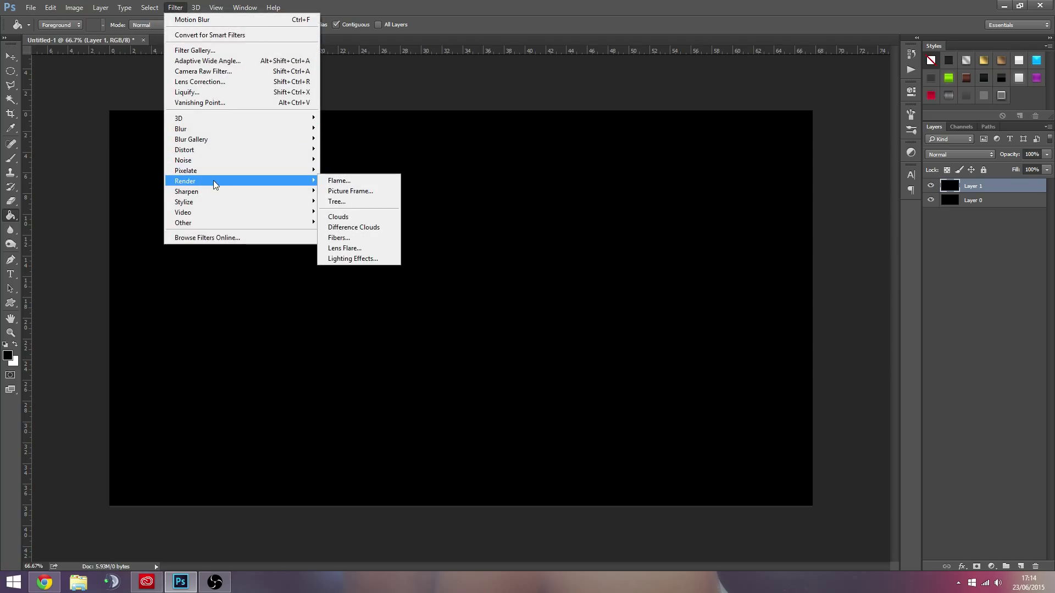
left_click(339, 237)
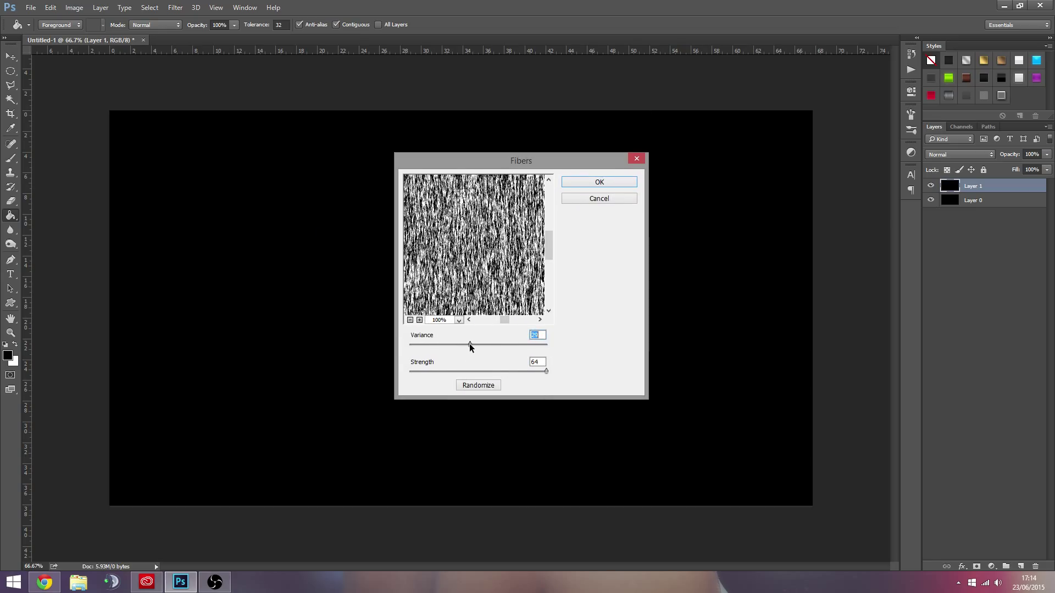
left_click_drag(469, 344, 444, 344)
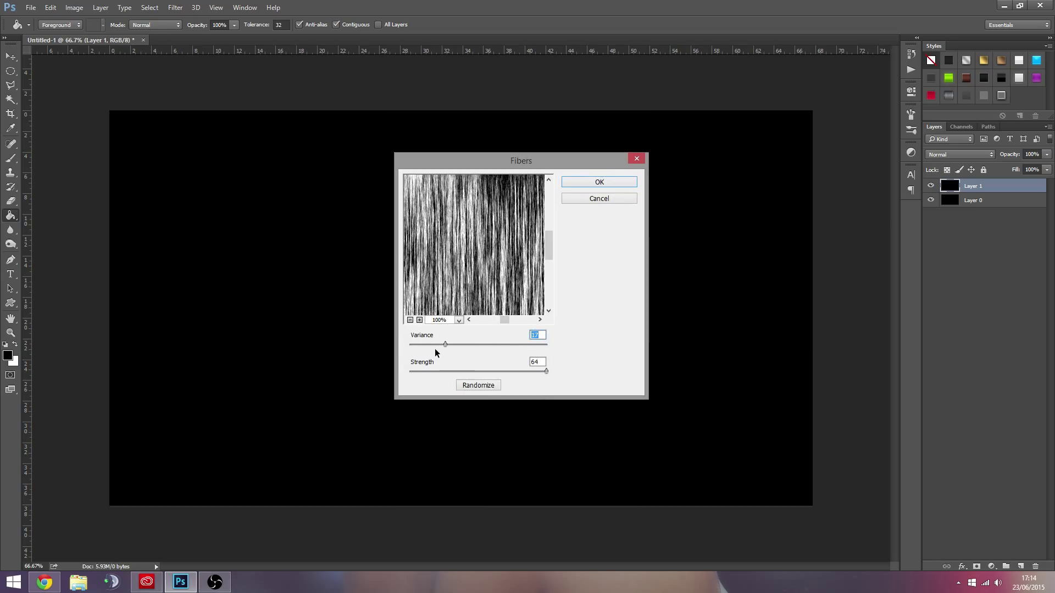
left_click_drag(546, 370, 473, 370)
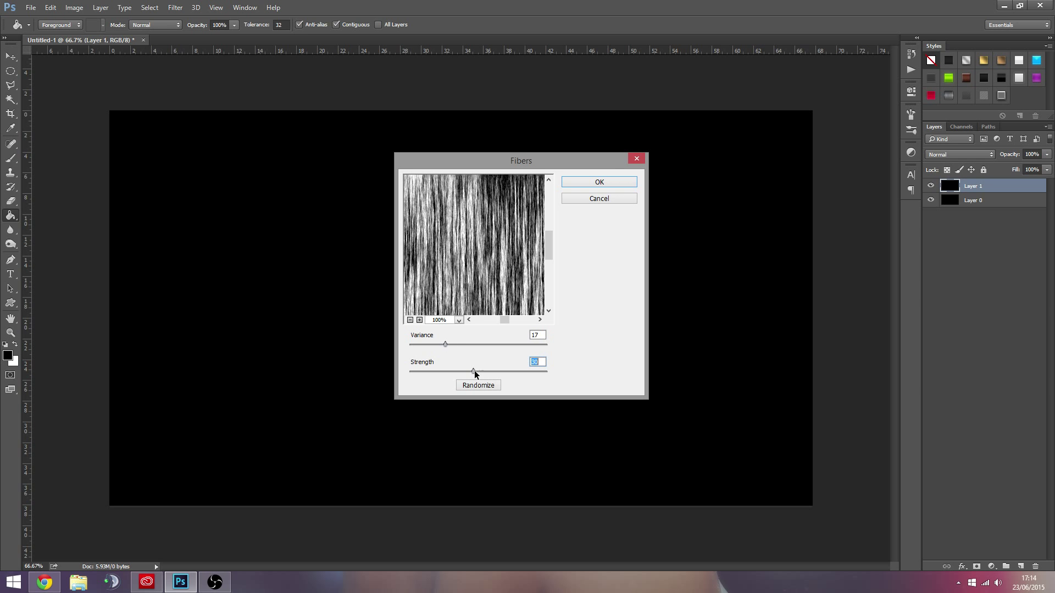
left_click_drag(475, 371, 545, 370)
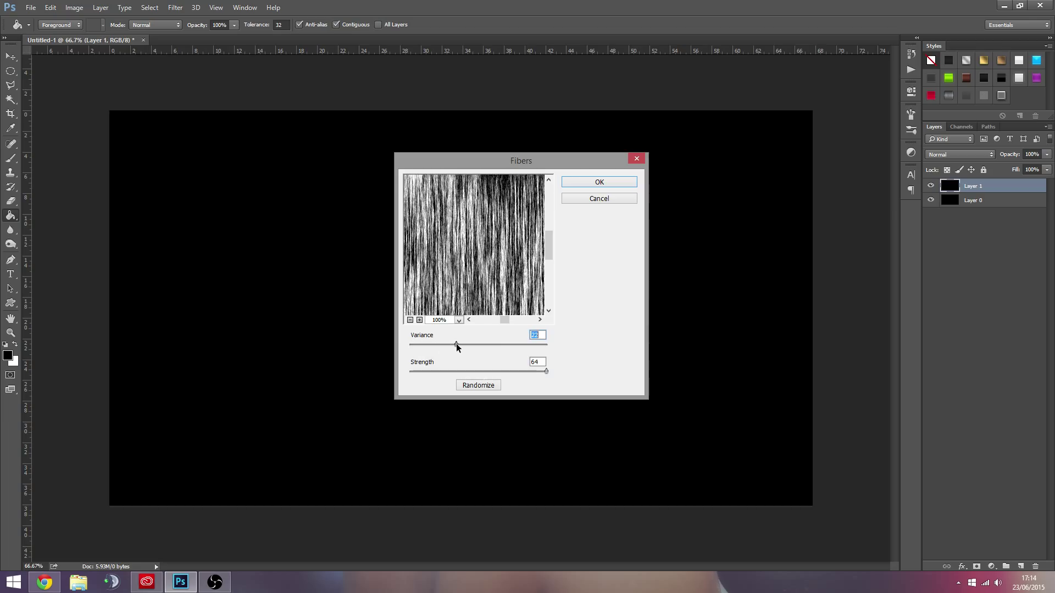
left_click_drag(456, 345, 518, 345)
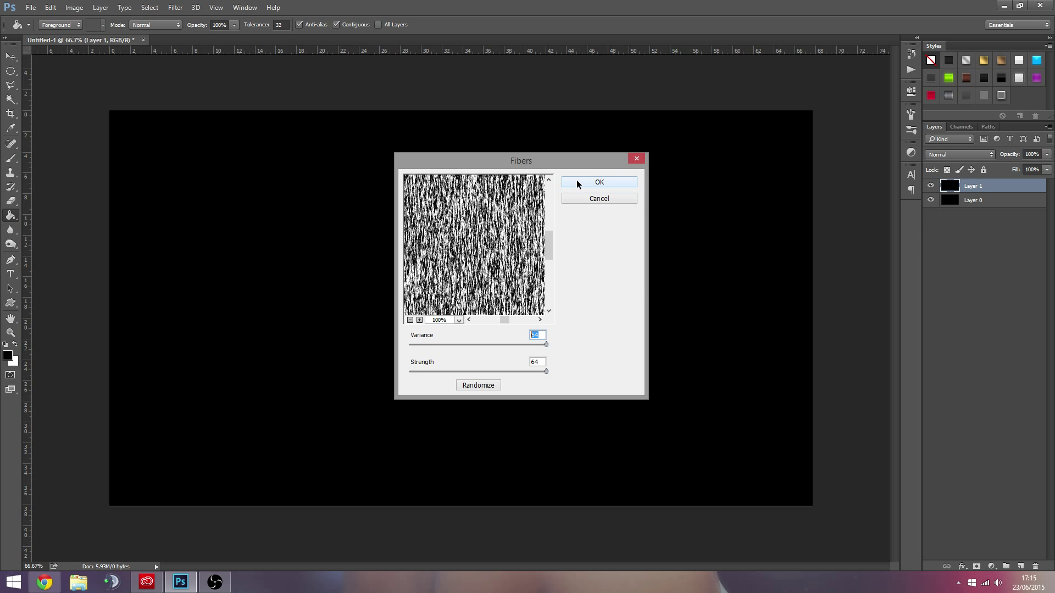
left_click_drag(545, 344, 443, 344)
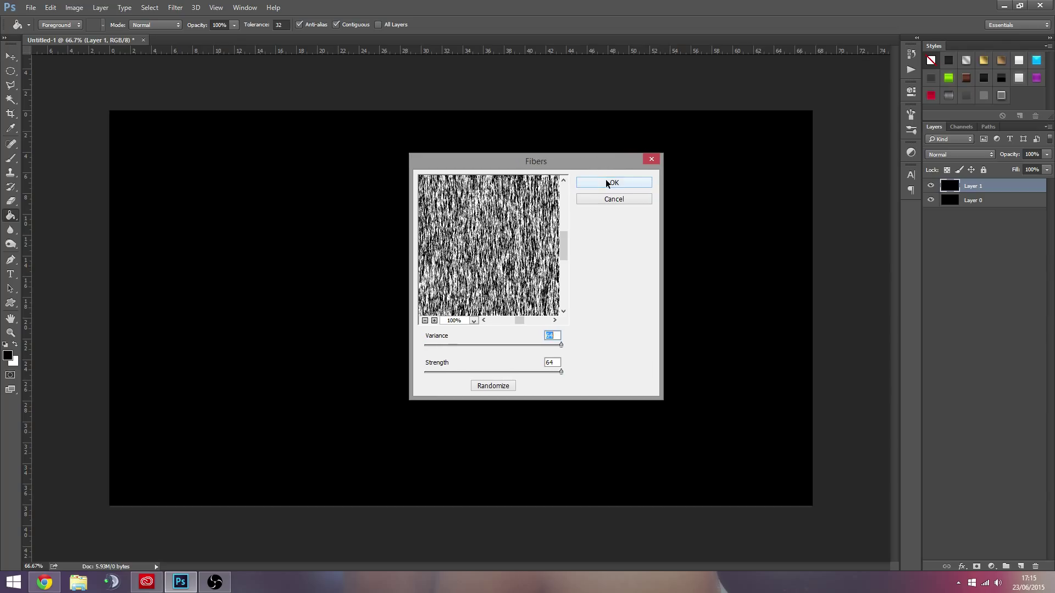
left_click(613, 182)
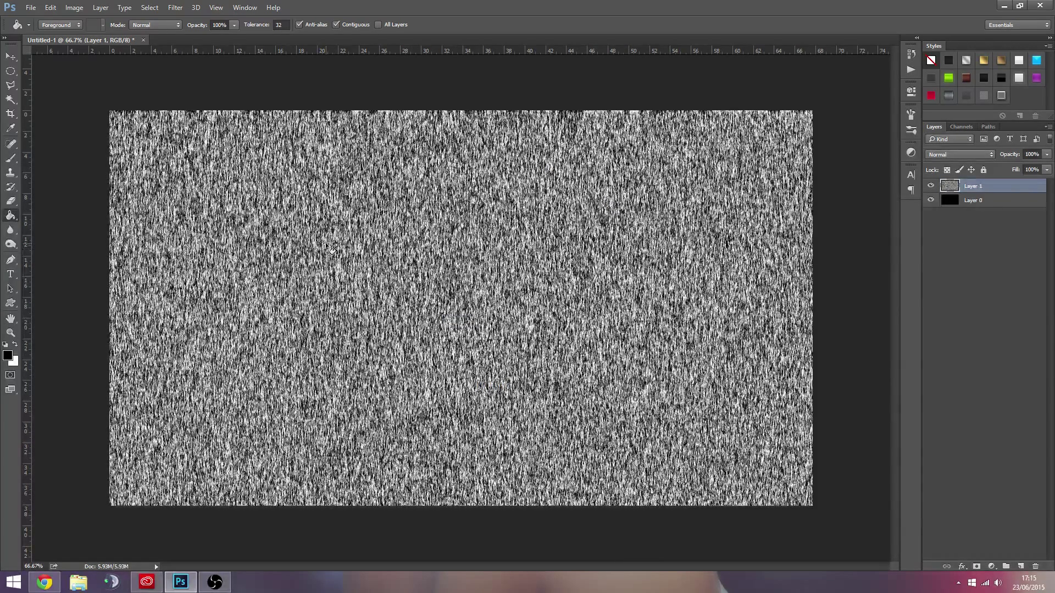
Apply Levels with the black input near 253 so only sparse white streaks remain
left_click(74, 8)
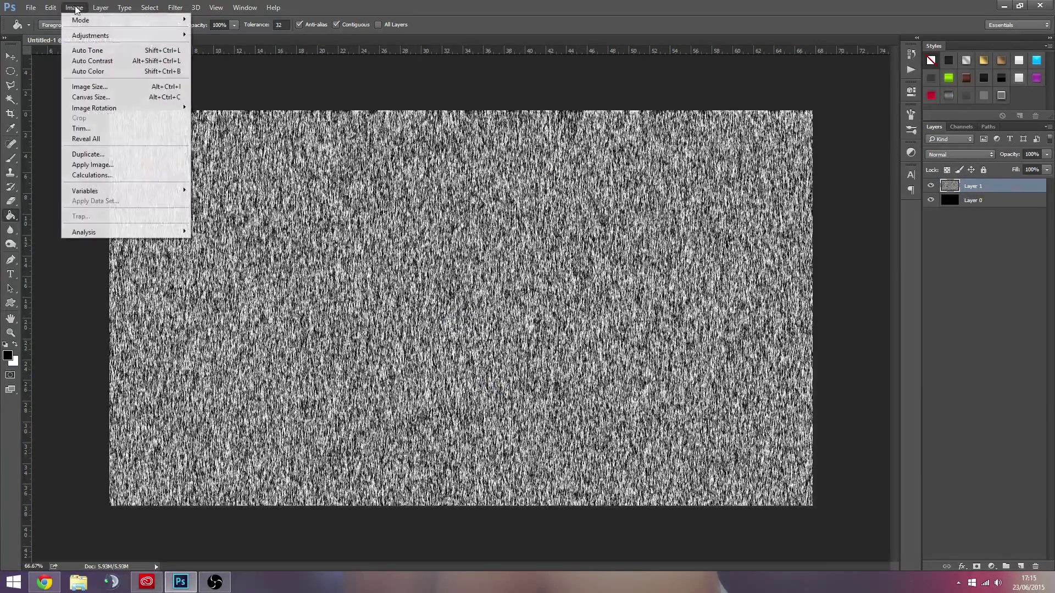
left_click(89, 35)
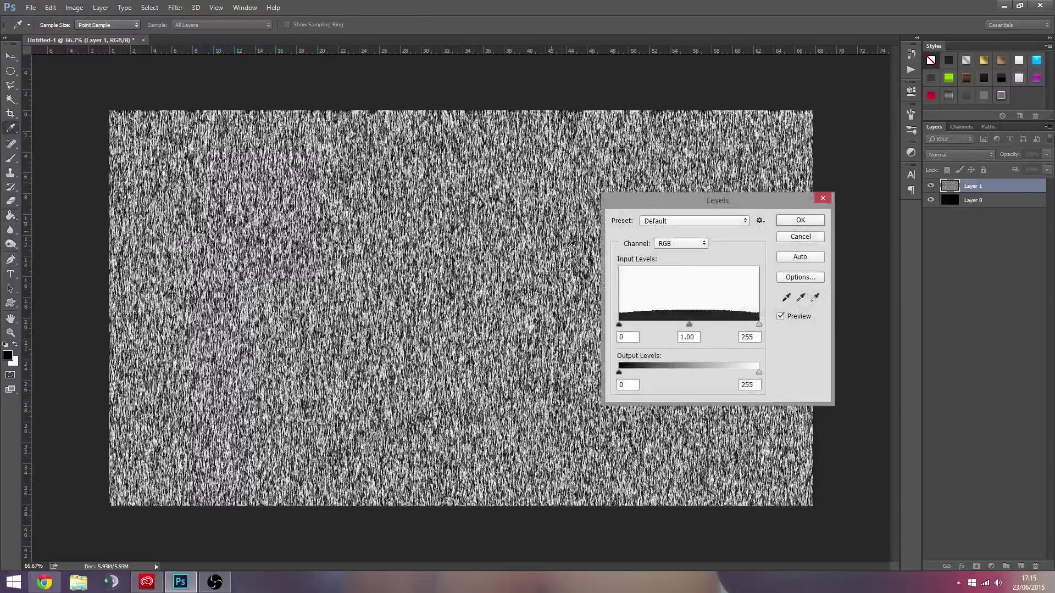
left_click_drag(618, 323, 622, 323)
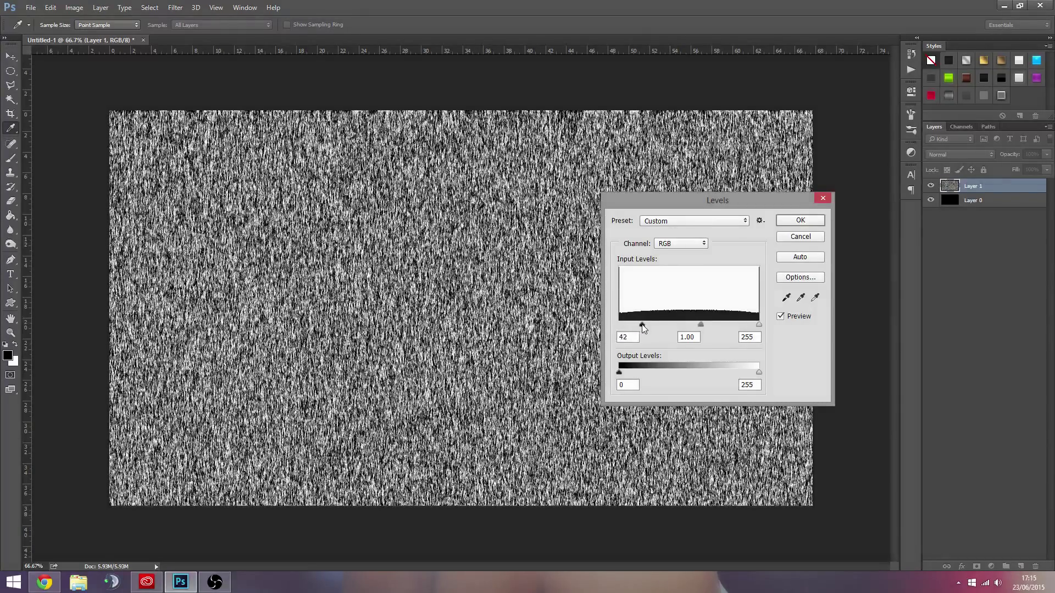
left_click_drag(630, 323, 759, 323)
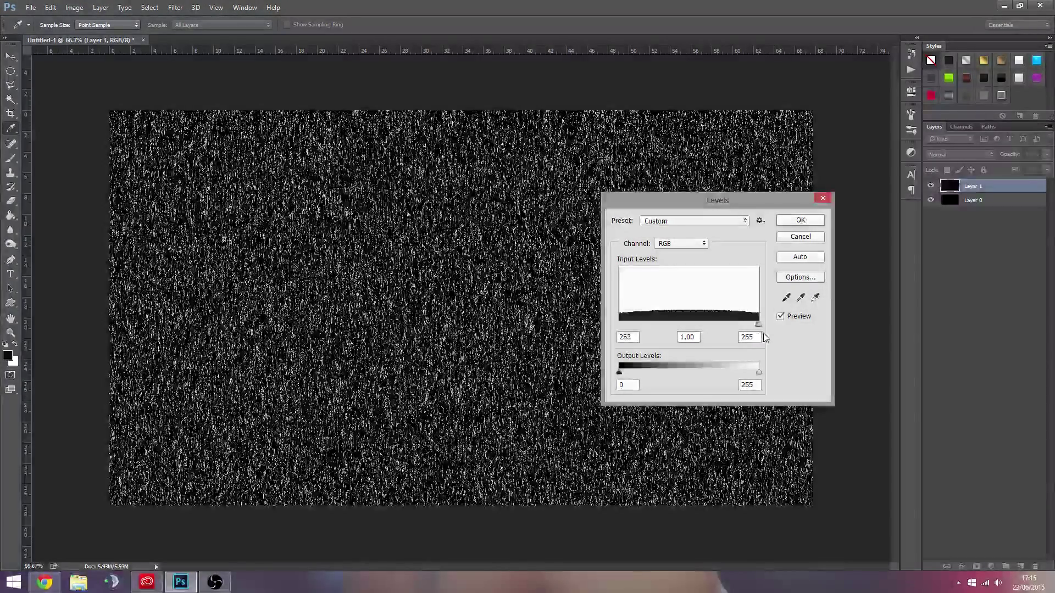
left_click(800, 220)
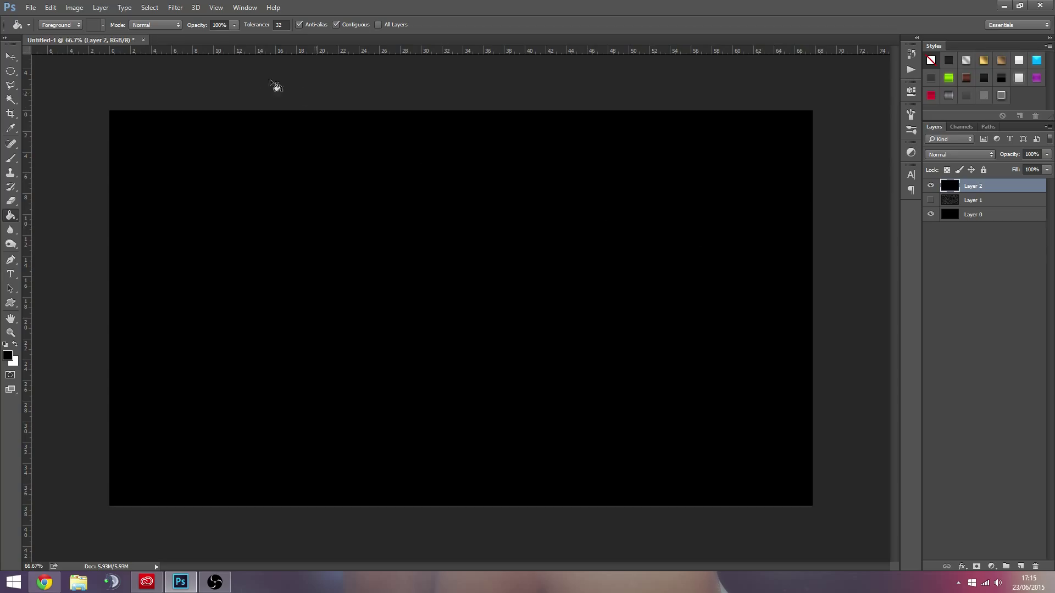
Add 25% Gaussian monochromatic noise to the black layer
left_click(174, 8)
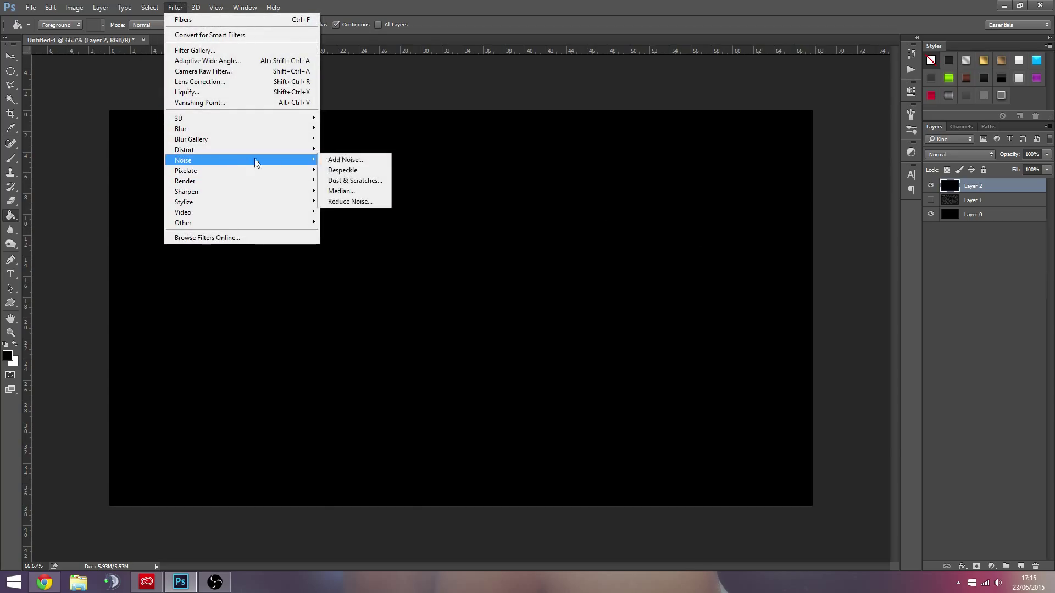
left_click(345, 159)
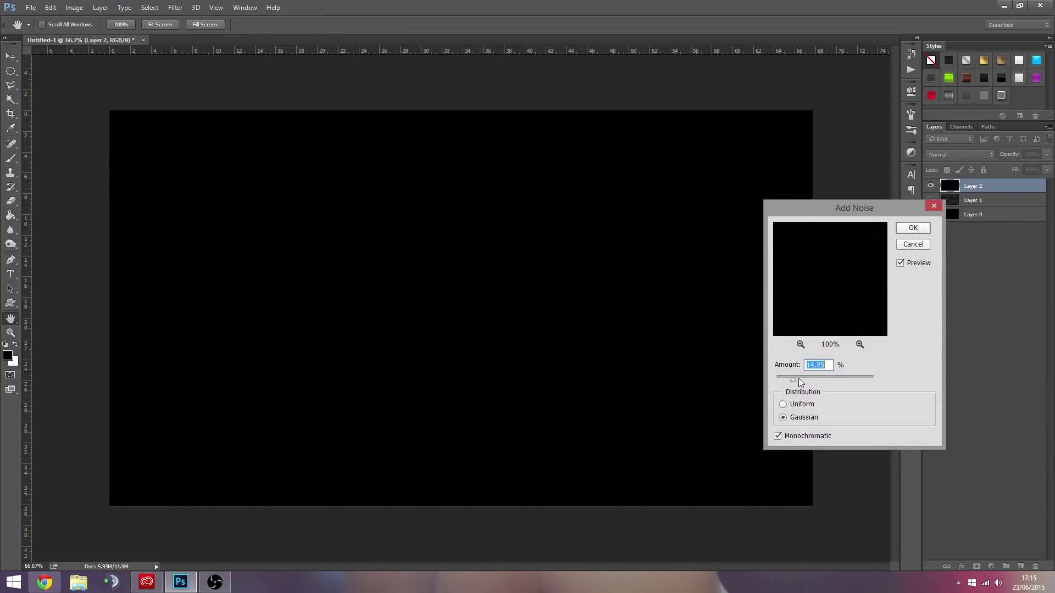
type("25")
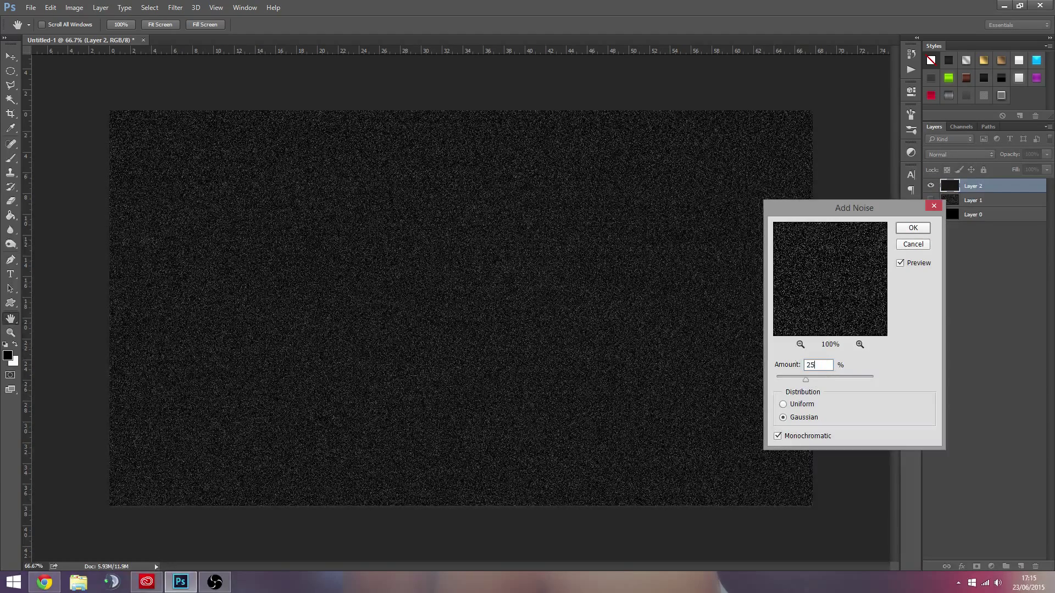
left_click(784, 404)
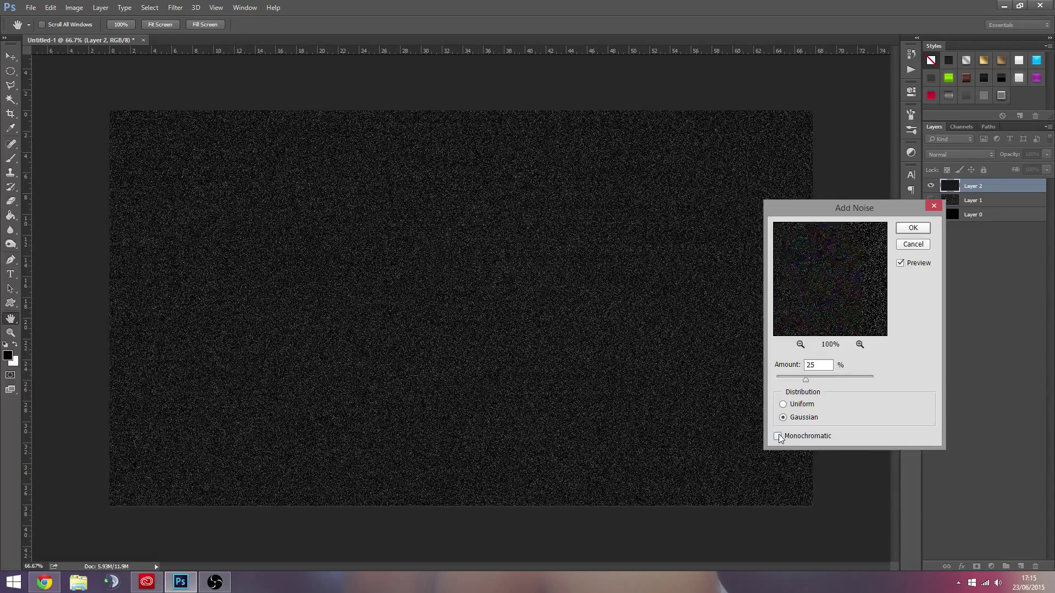
left_click(778, 436)
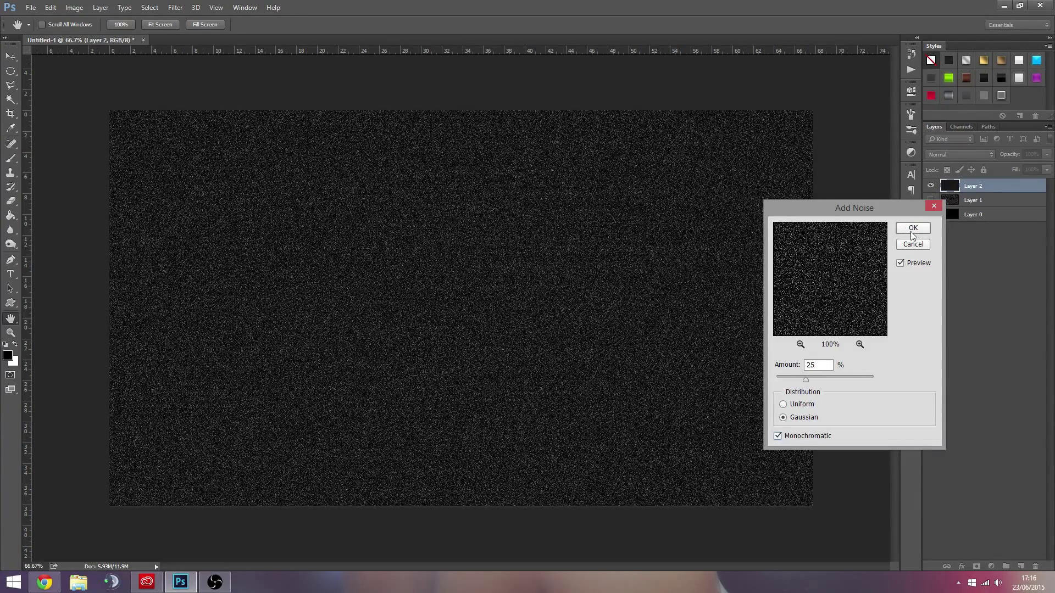
left_click(912, 228)
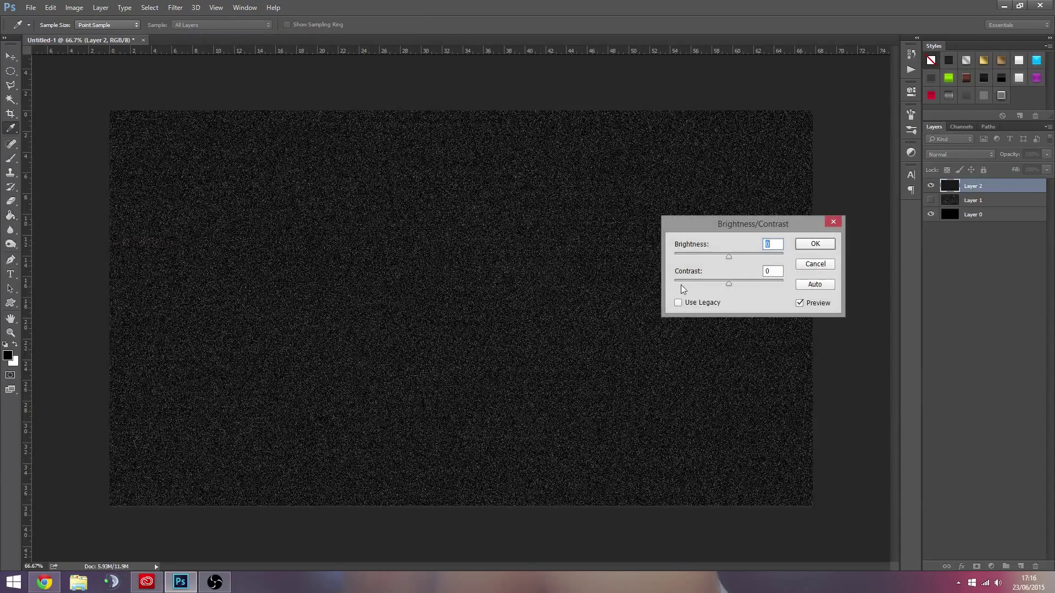
Apply Levels with black input about 76 so only scattered bright specks remain
left_click(74, 7)
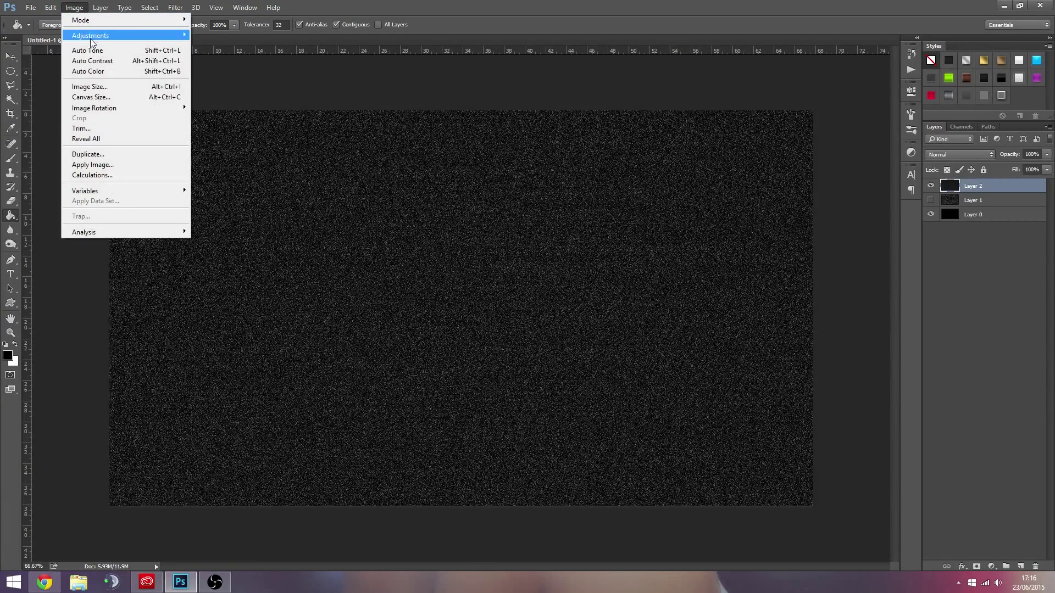
left_click(90, 35)
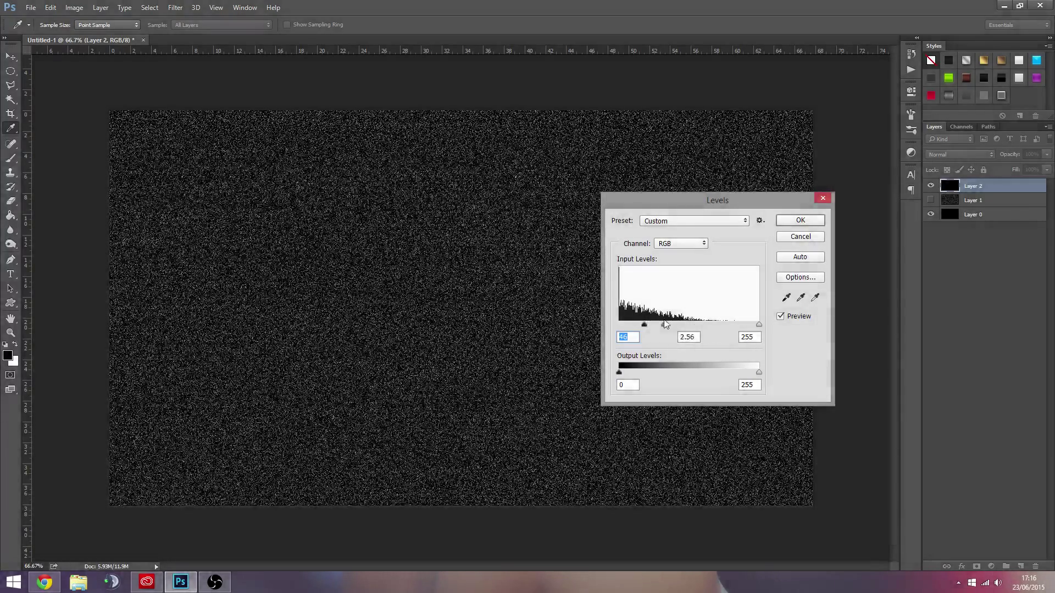
left_click_drag(644, 324, 660, 325)
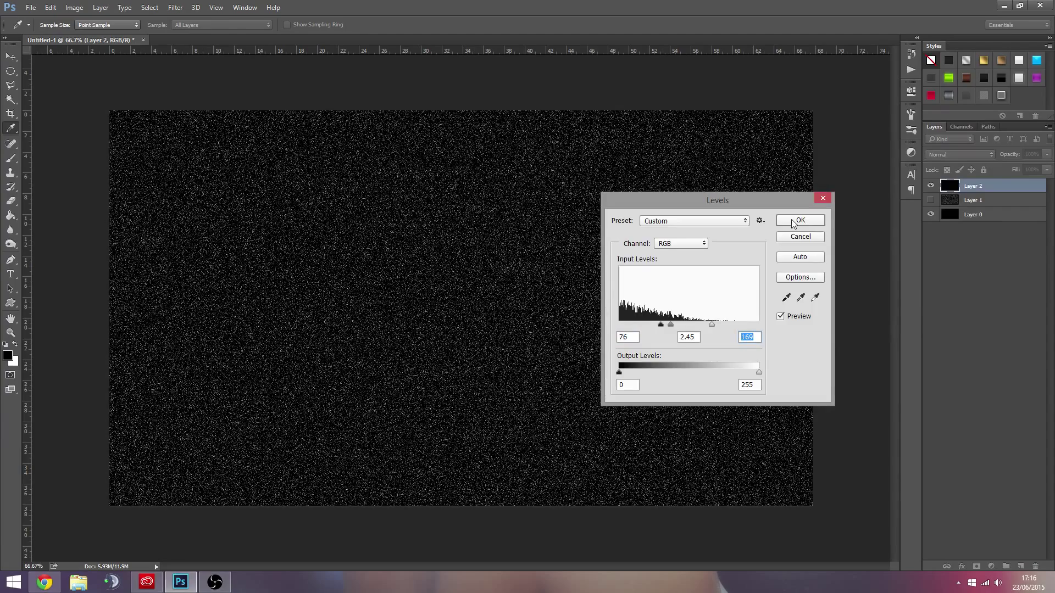
left_click(799, 220)
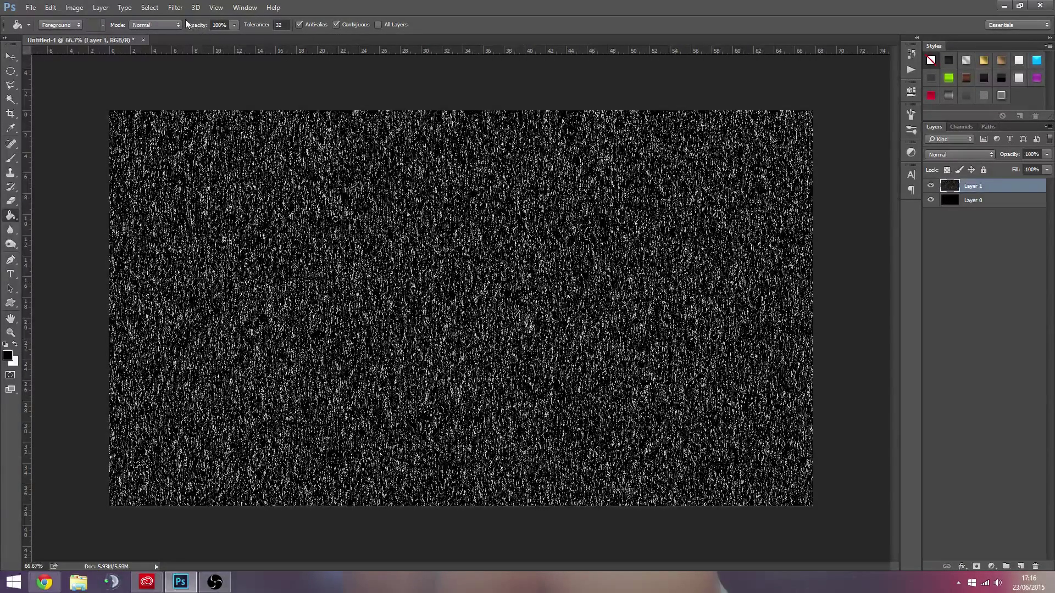
Browse the Filter menu's 3D, Noise and Render submenus
left_click(174, 8)
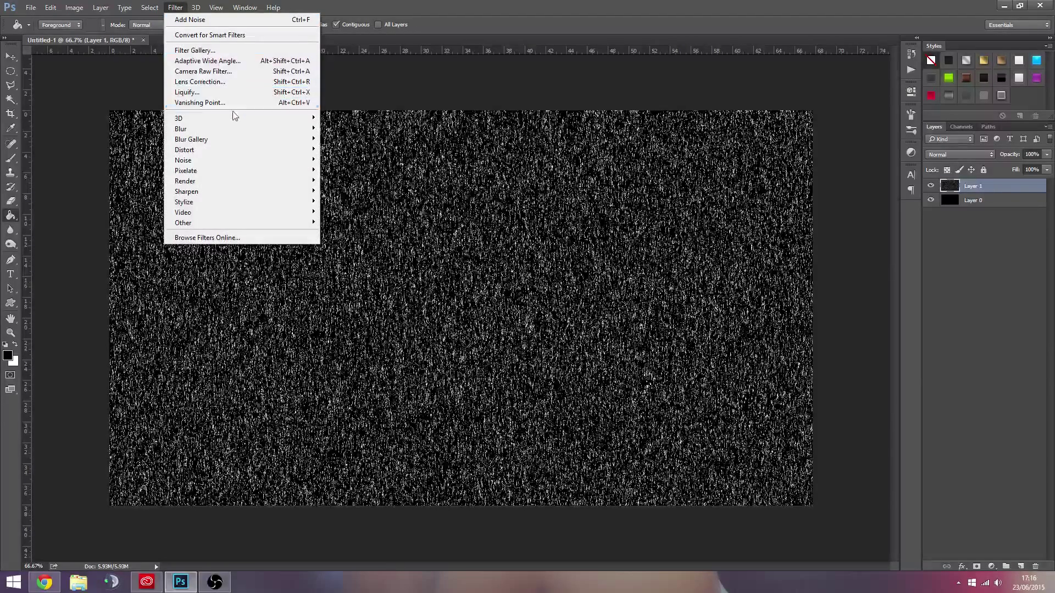
mouse_move(178, 118)
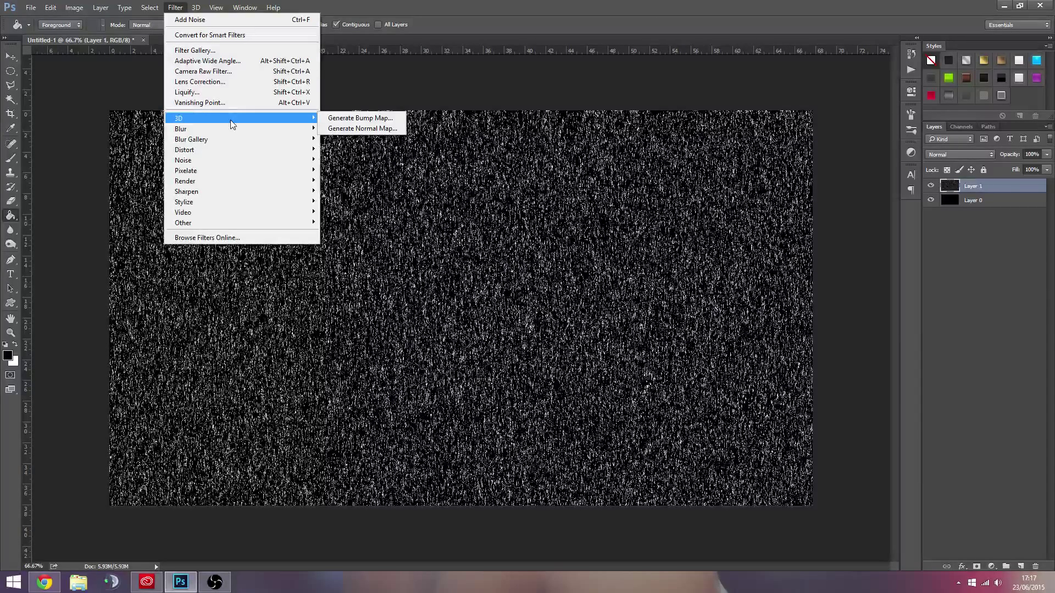
mouse_move(184, 160)
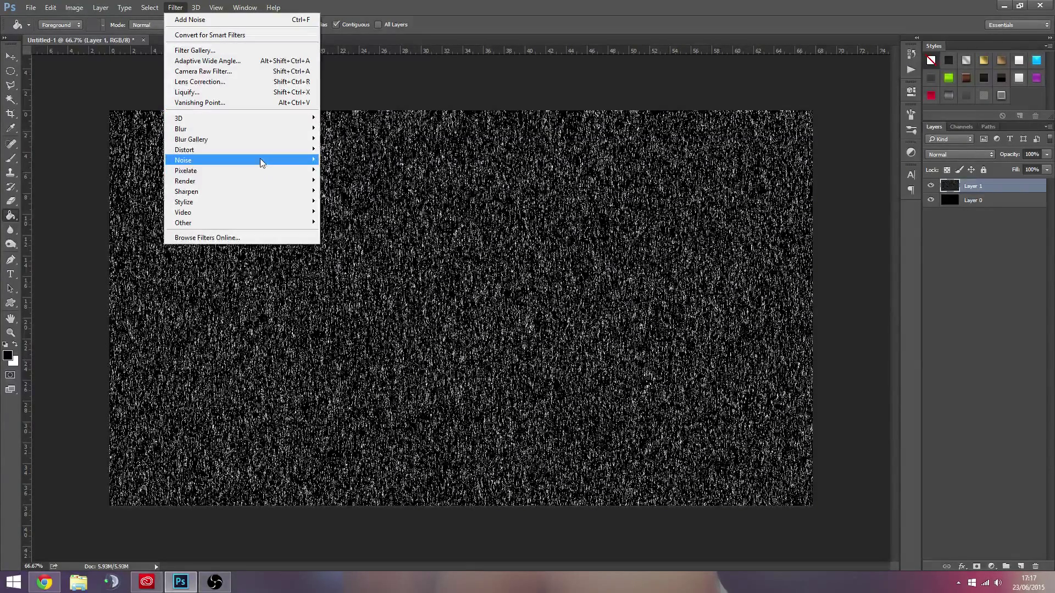
mouse_move(184, 160)
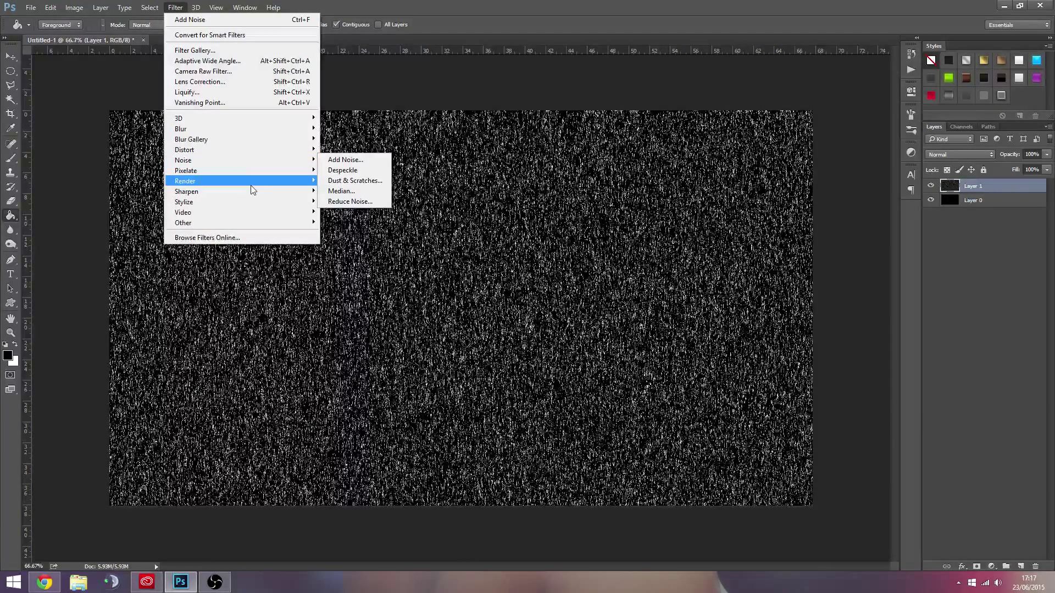
mouse_move(184, 182)
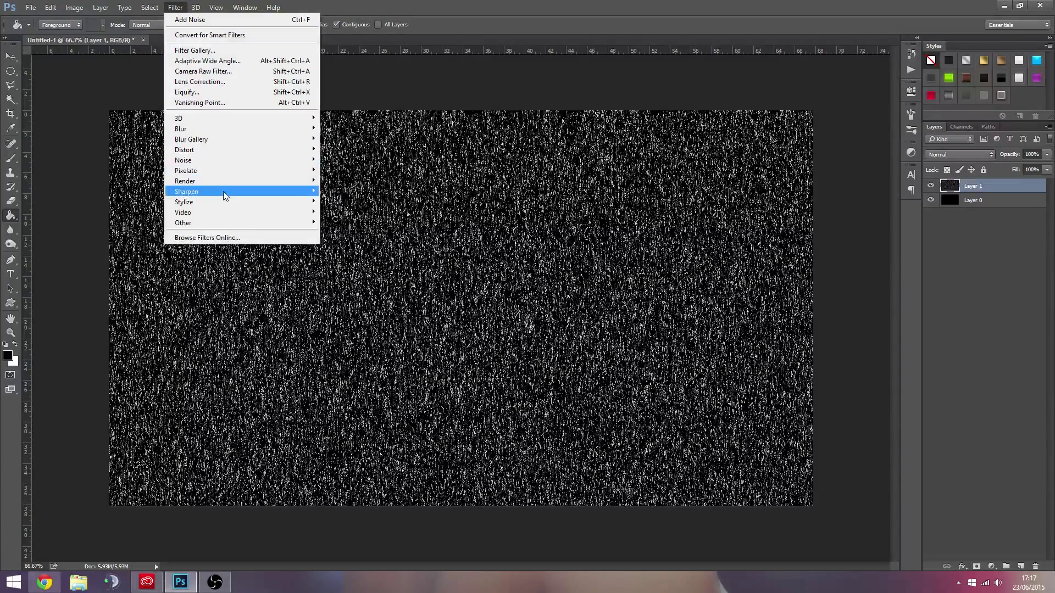
mouse_move(181, 128)
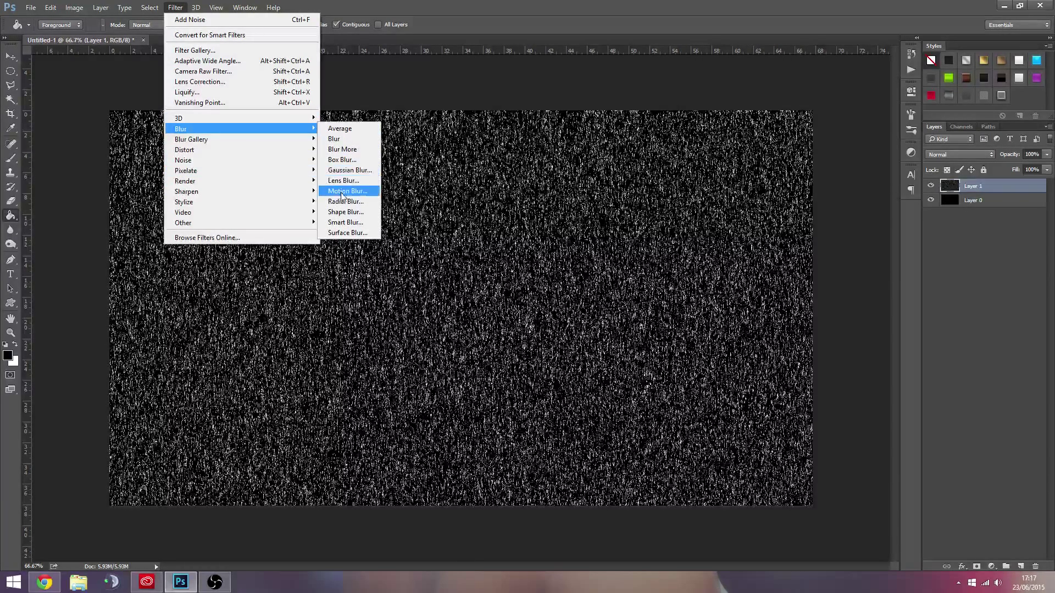
Apply Motion Blur at a 65° angle over 25 pixels to slant the specks into streaks
left_click(346, 191)
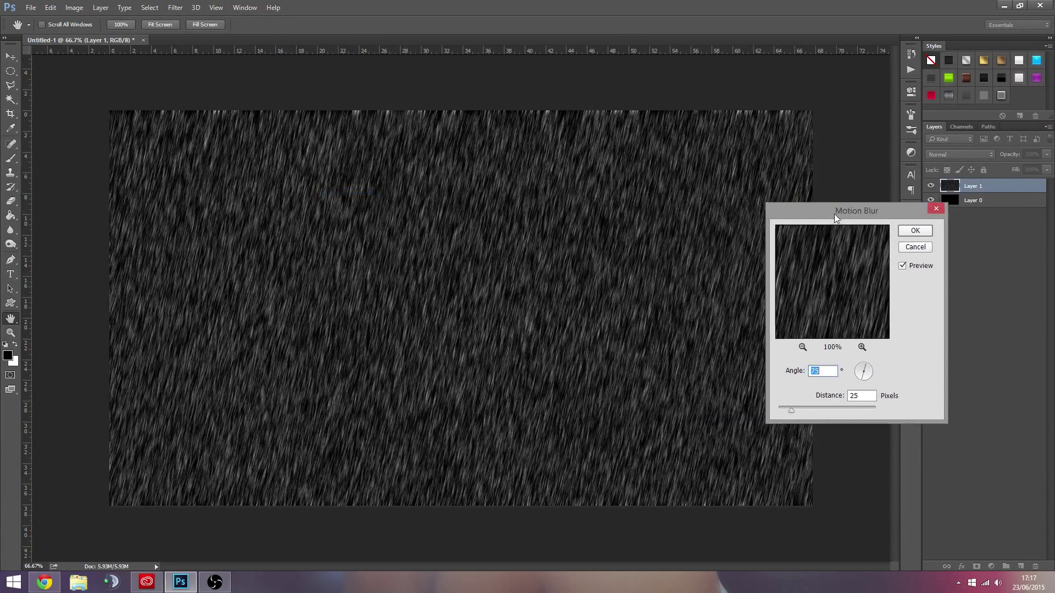
left_click_drag(856, 211, 728, 188)
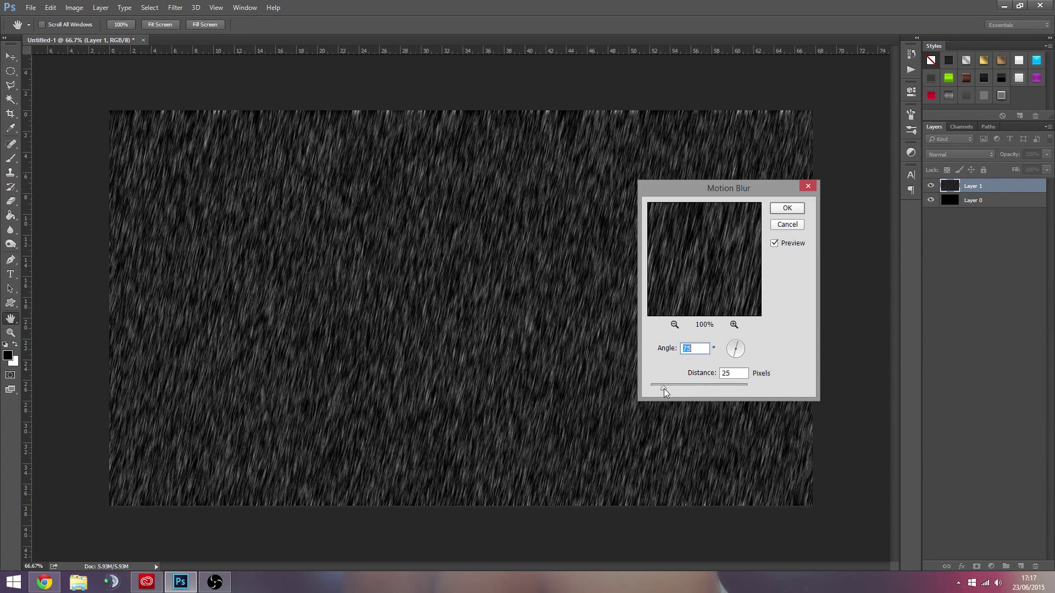
left_click_drag(662, 384, 709, 384)
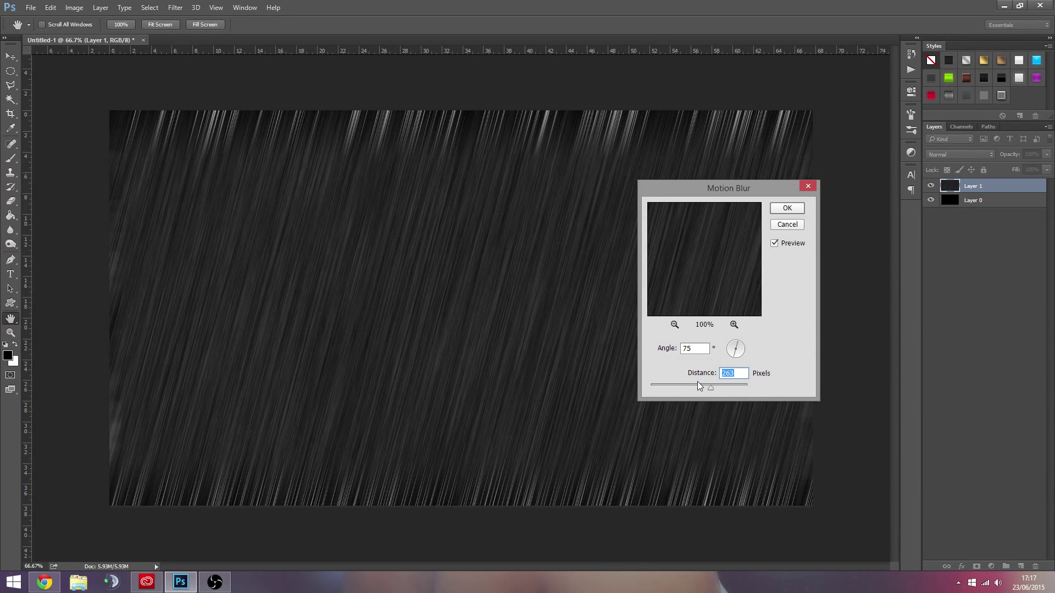
left_click_drag(710, 388, 679, 388)
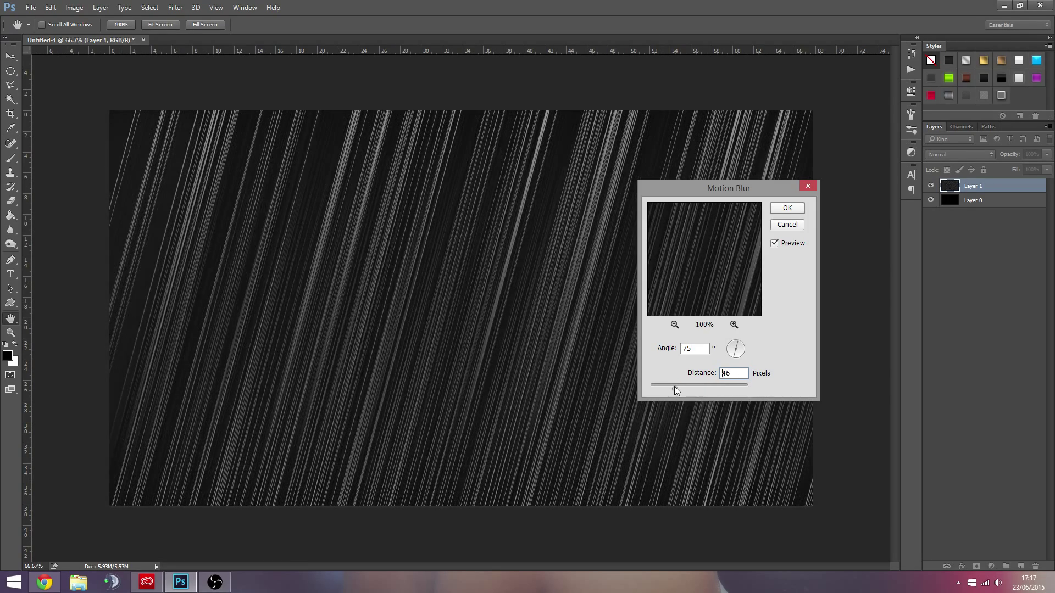
left_click_drag(675, 385, 658, 385)
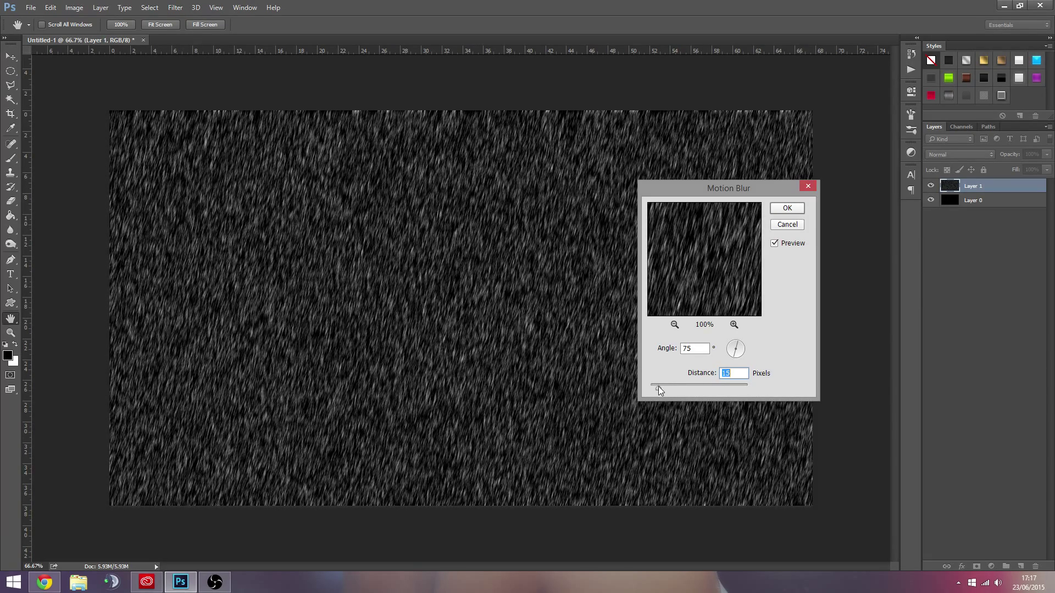
left_click_drag(657, 388, 679, 388)
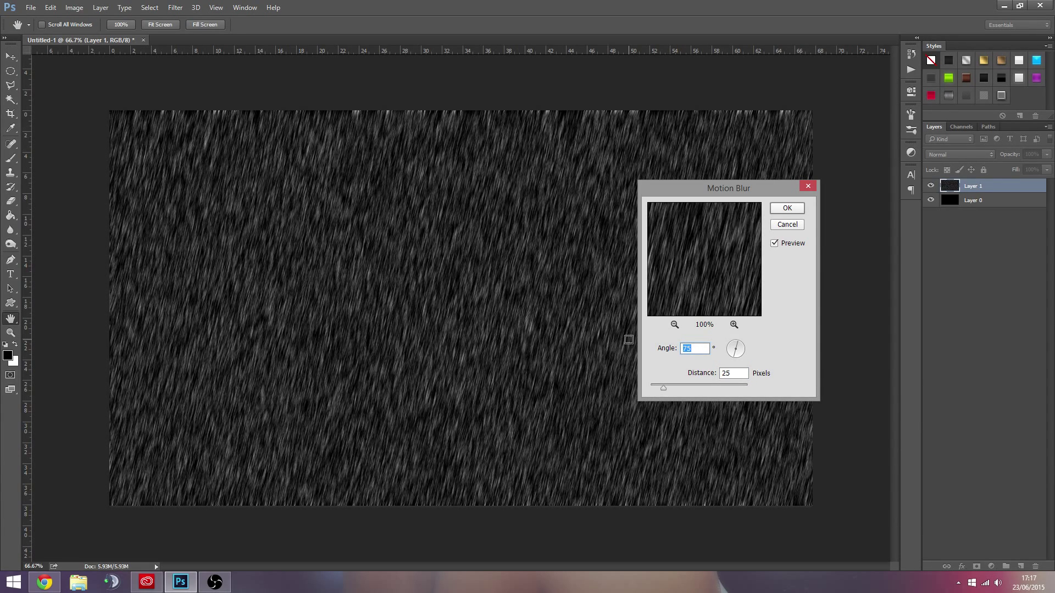
type("65")
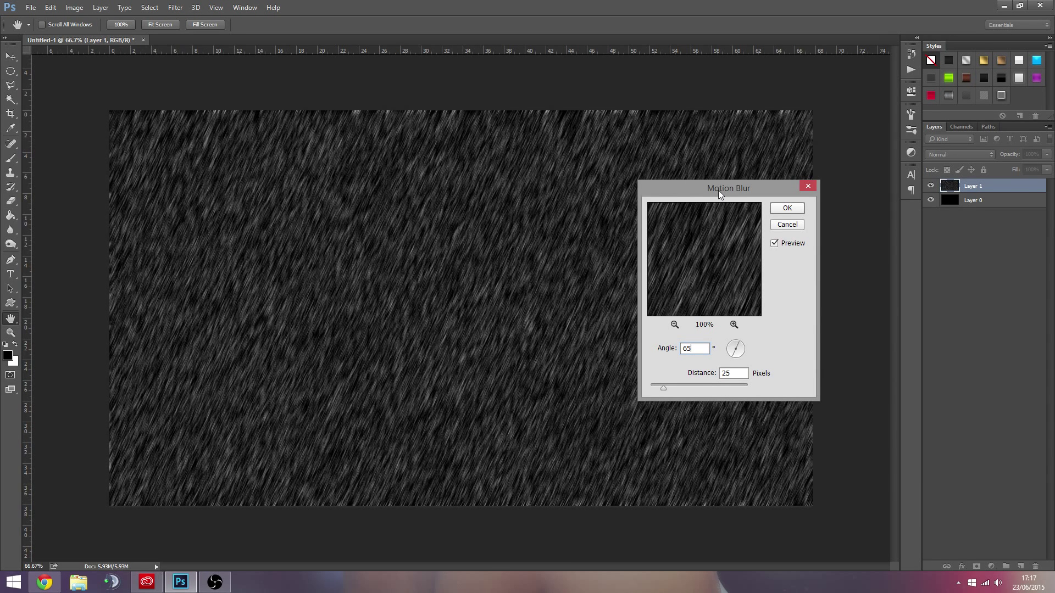
left_click_drag(728, 187, 713, 191)
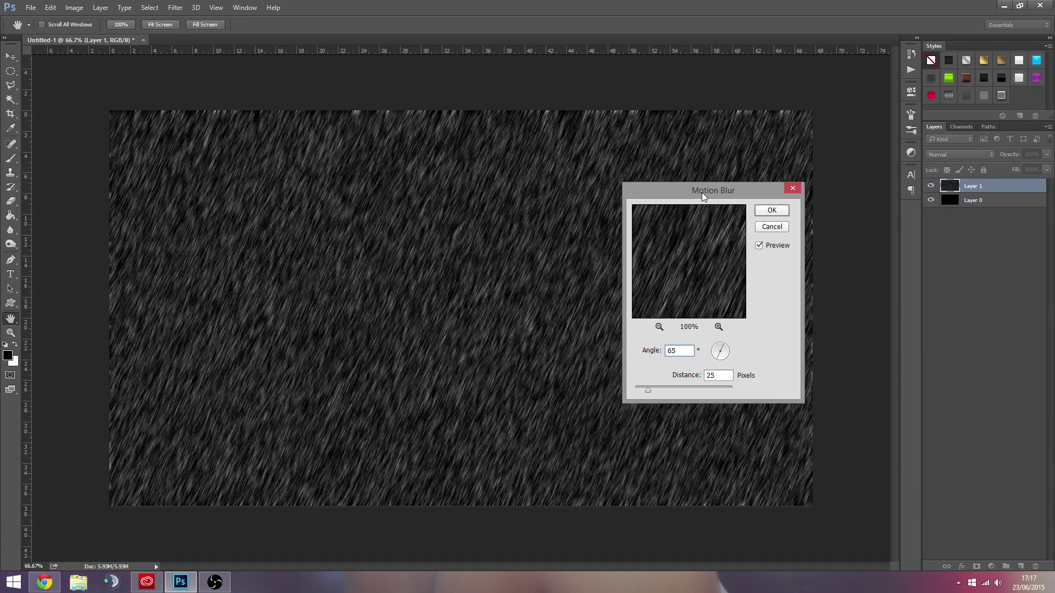
left_click(772, 210)
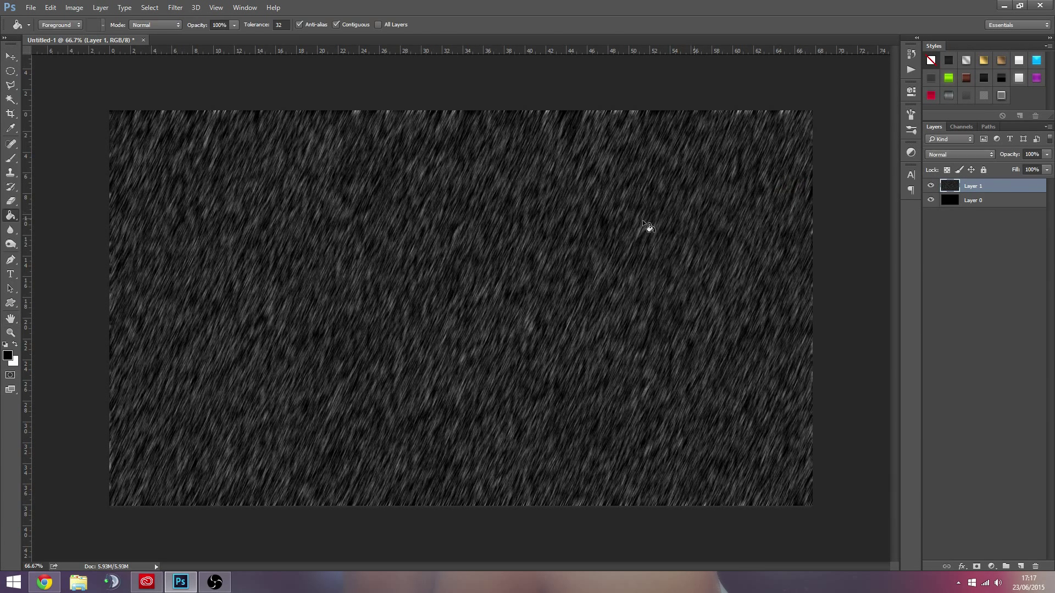
mouse_move(770, 166)
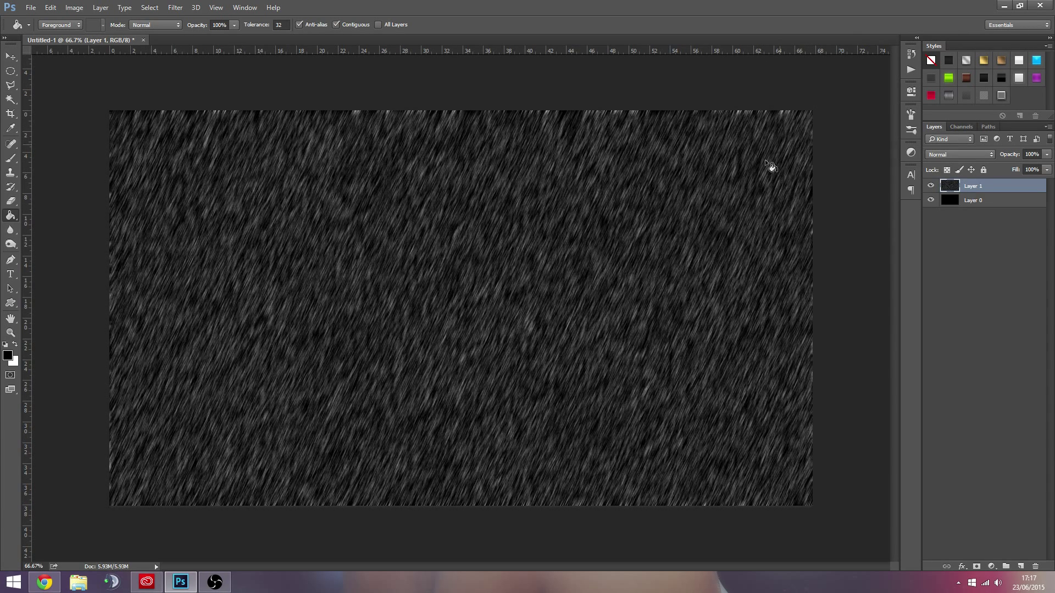
mouse_move(74, 8)
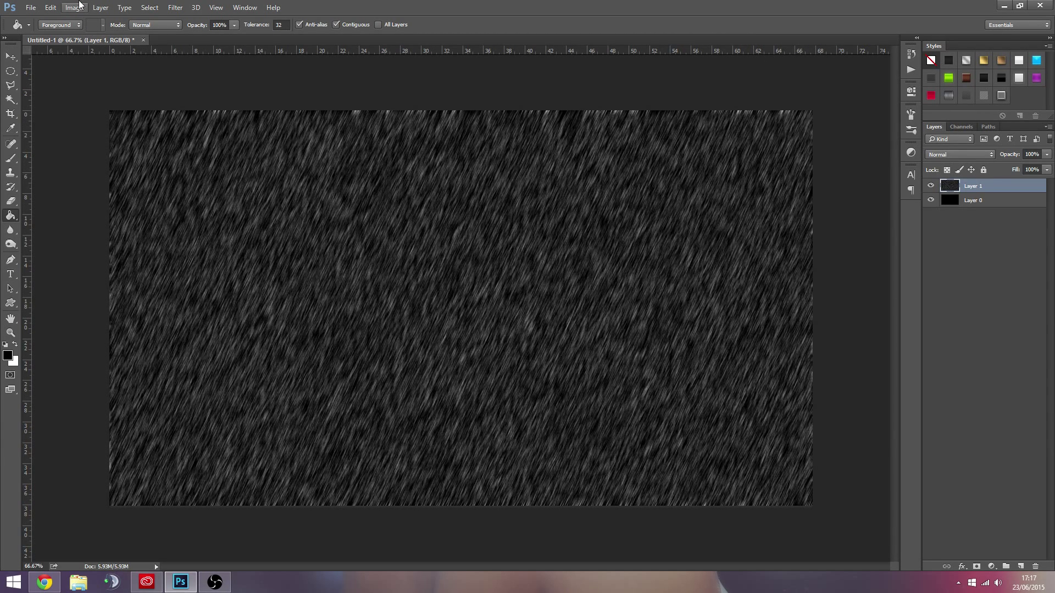
Preview a darkening Levels adjustment on Layer 1, then duplicate it as Layer 1 copy
left_click(74, 8)
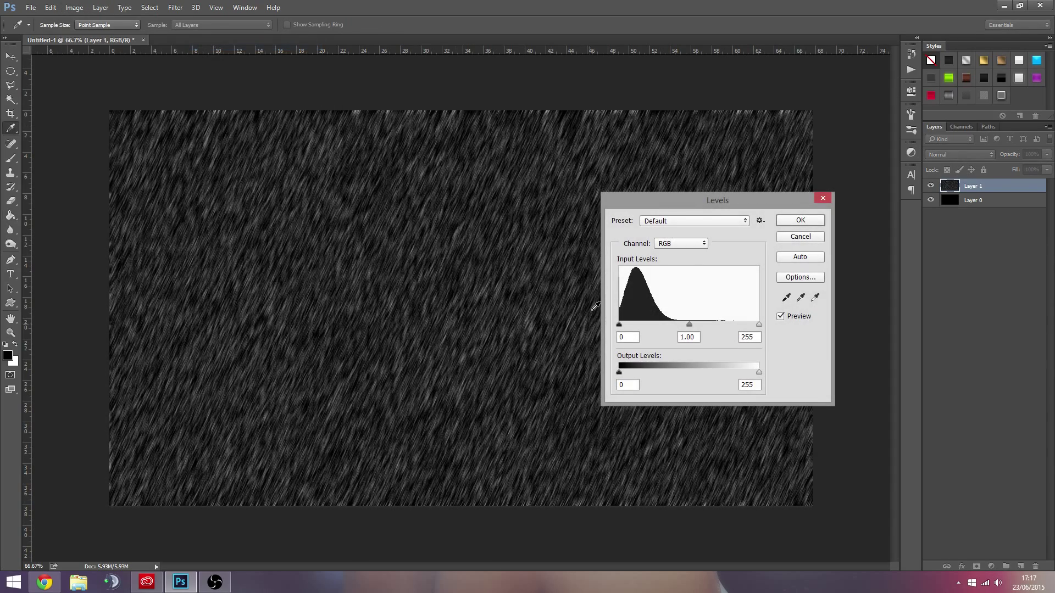
left_click_drag(620, 324, 647, 324)
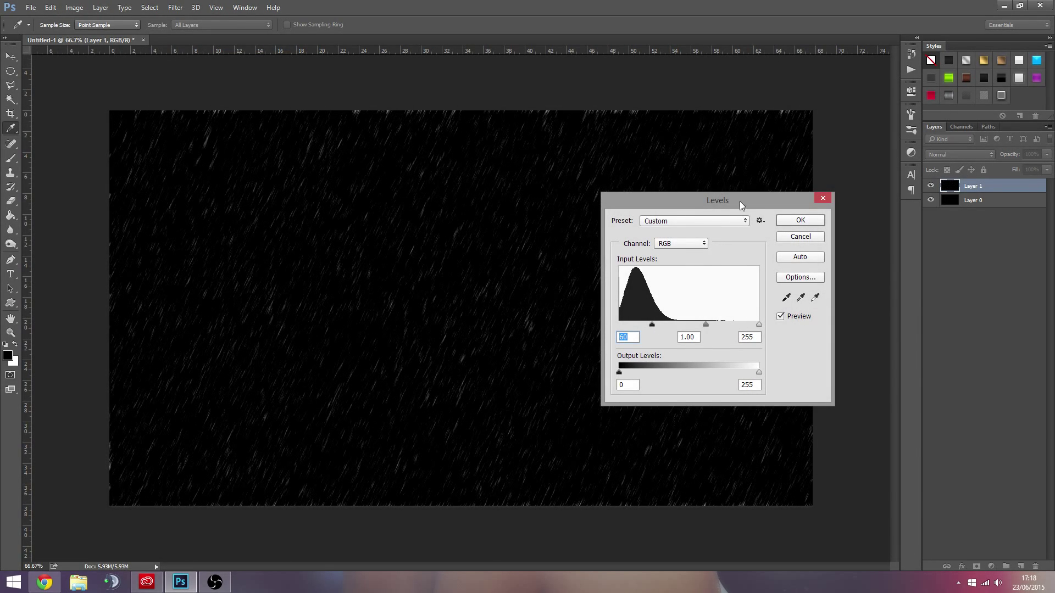
left_click_drag(718, 200, 864, 289)
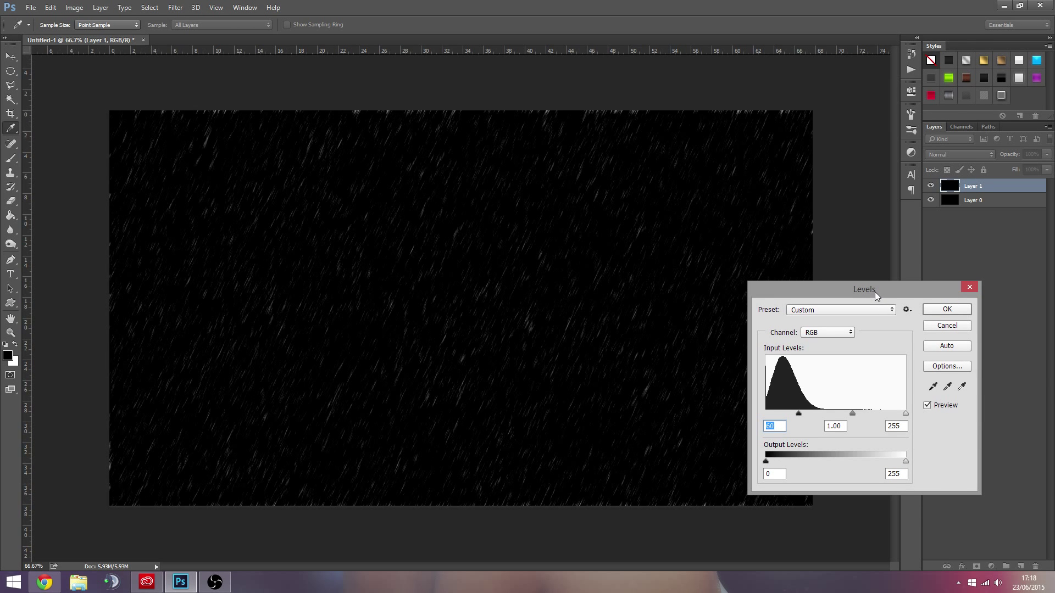
mouse_move(945, 313)
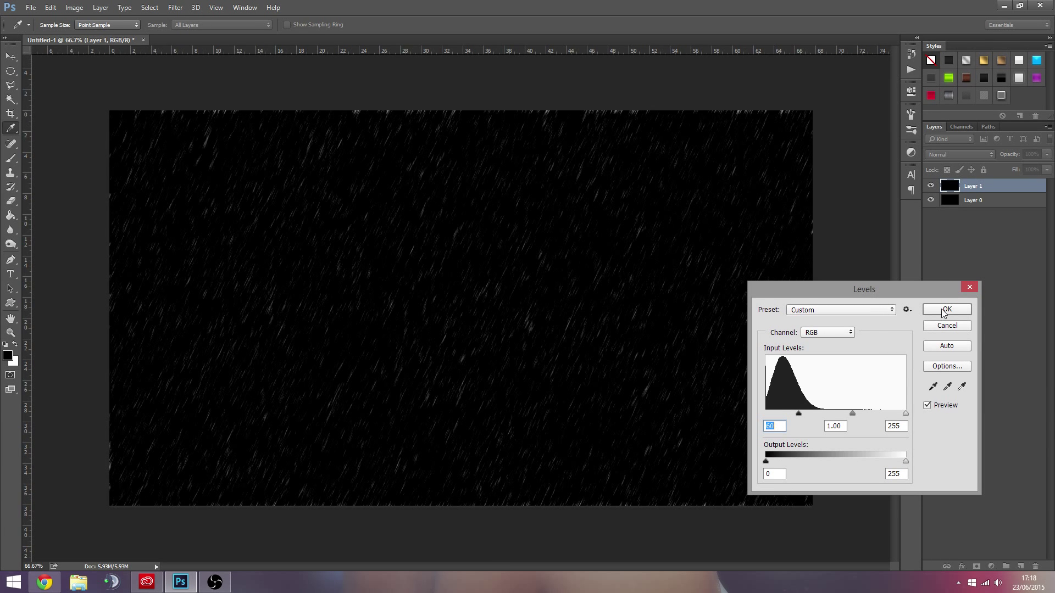
left_click_drag(863, 289, 757, 238)
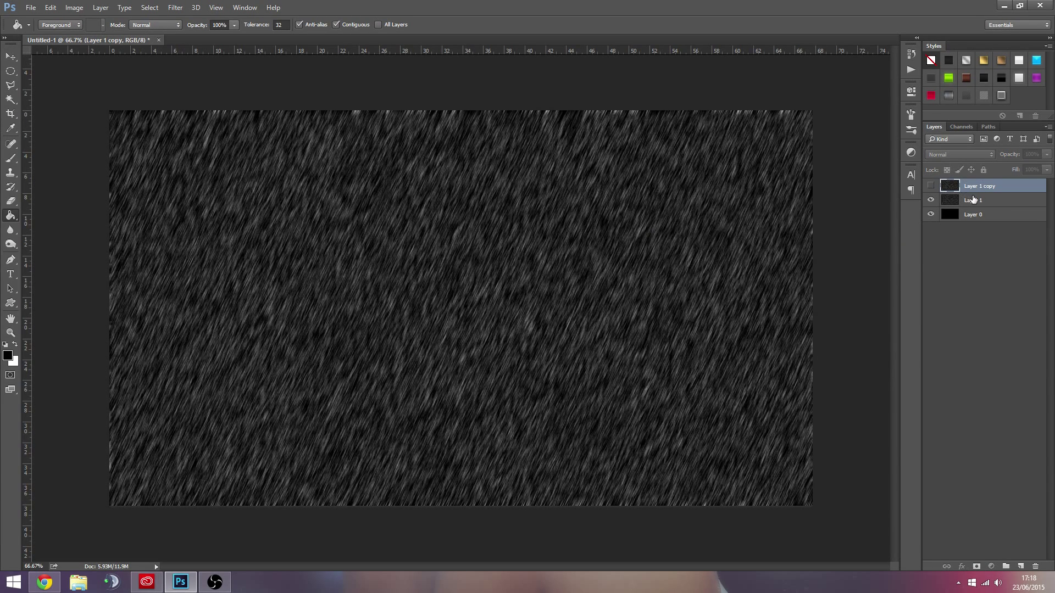
Confirm the Levels adjustment on the original Layer 1 and hide it
left_click(74, 8)
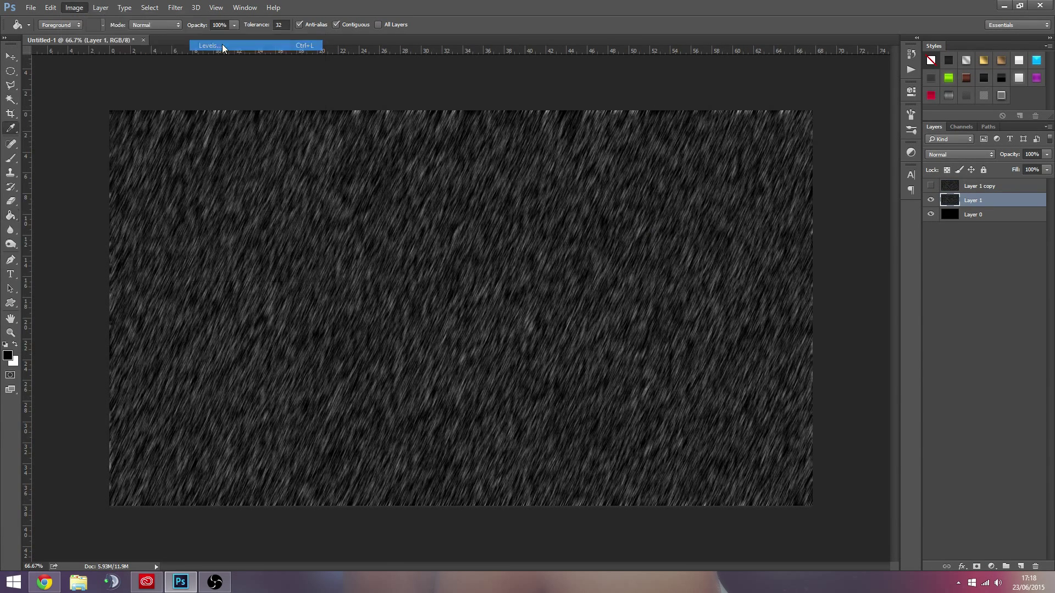
left_click(207, 45)
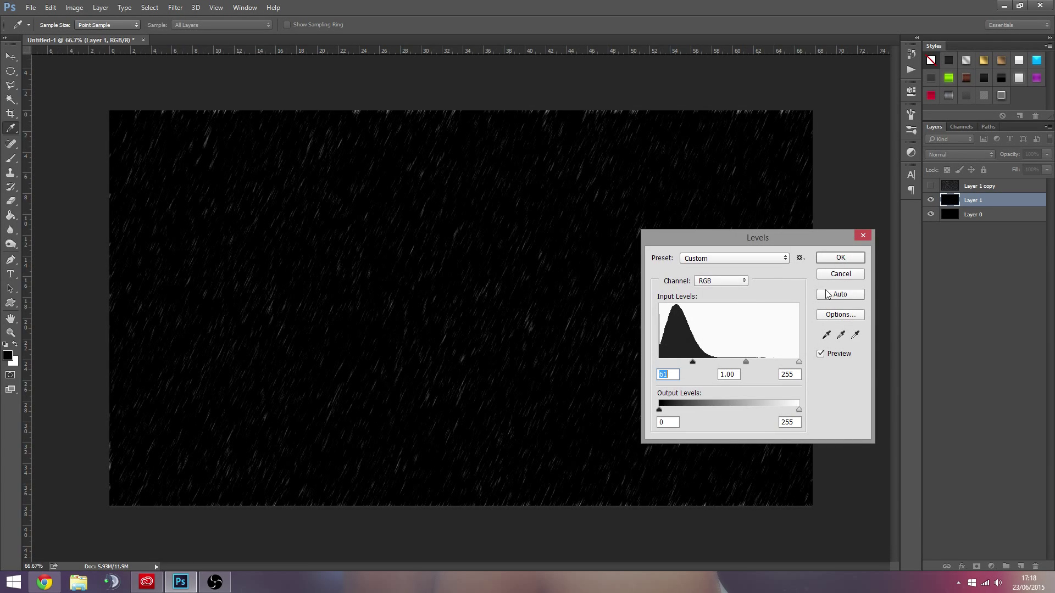
left_click(838, 257)
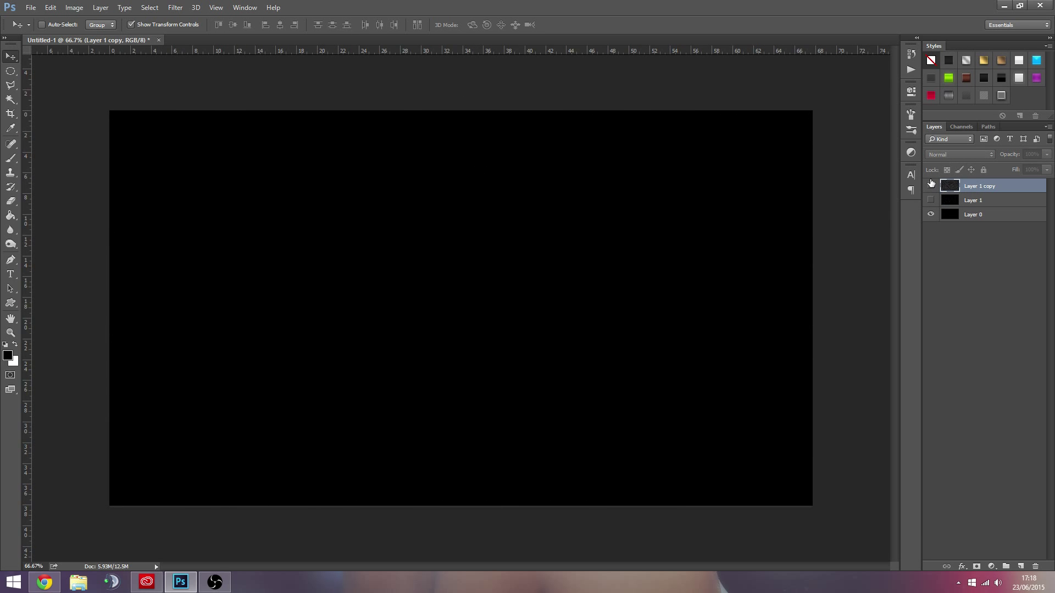
Apply Levels with black input 60 on Layer 1 copy for sparser, brighter specks
left_click(74, 8)
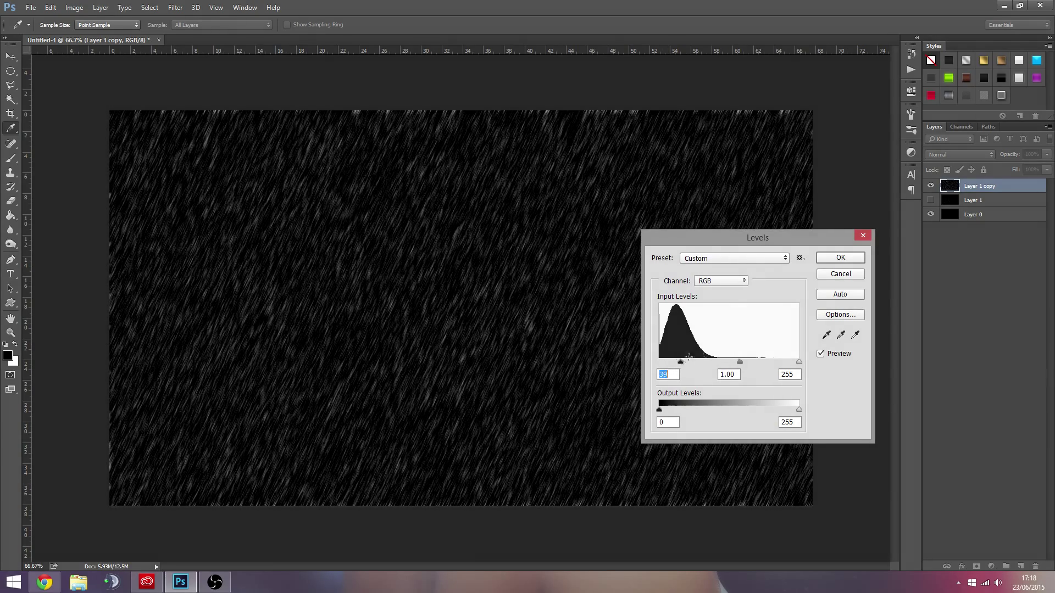
left_click_drag(679, 361, 690, 362)
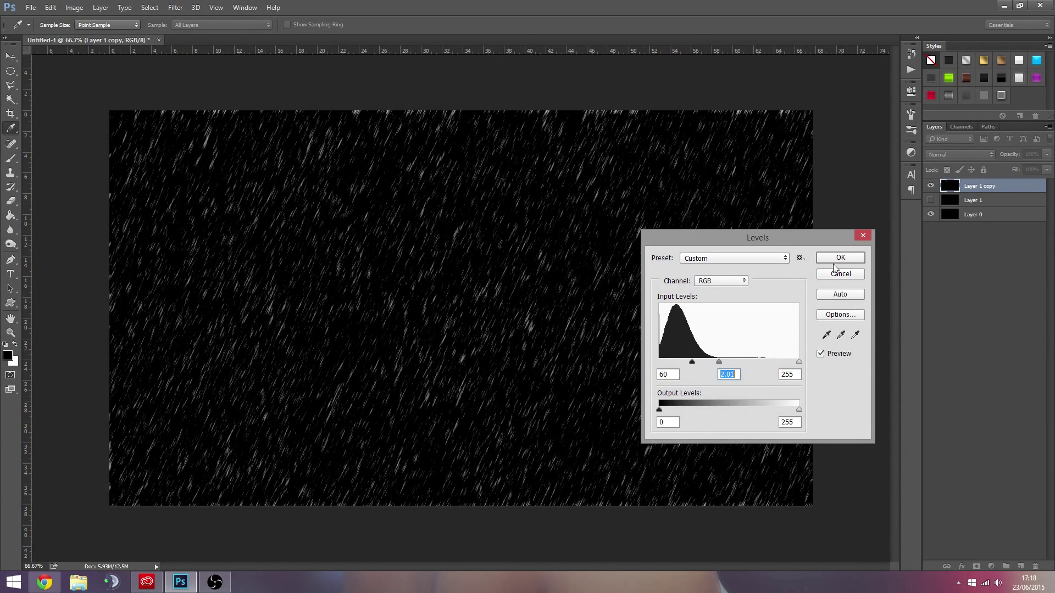
left_click(839, 257)
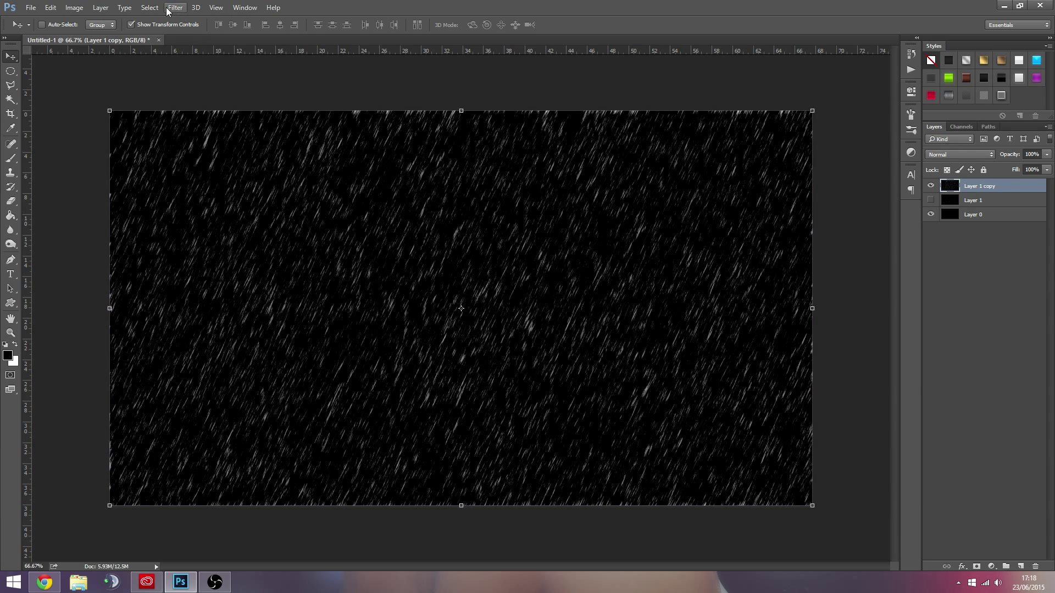
Apply Motion Blur again at 65° and 25 pixels to Layer 1 copy
left_click(348, 190)
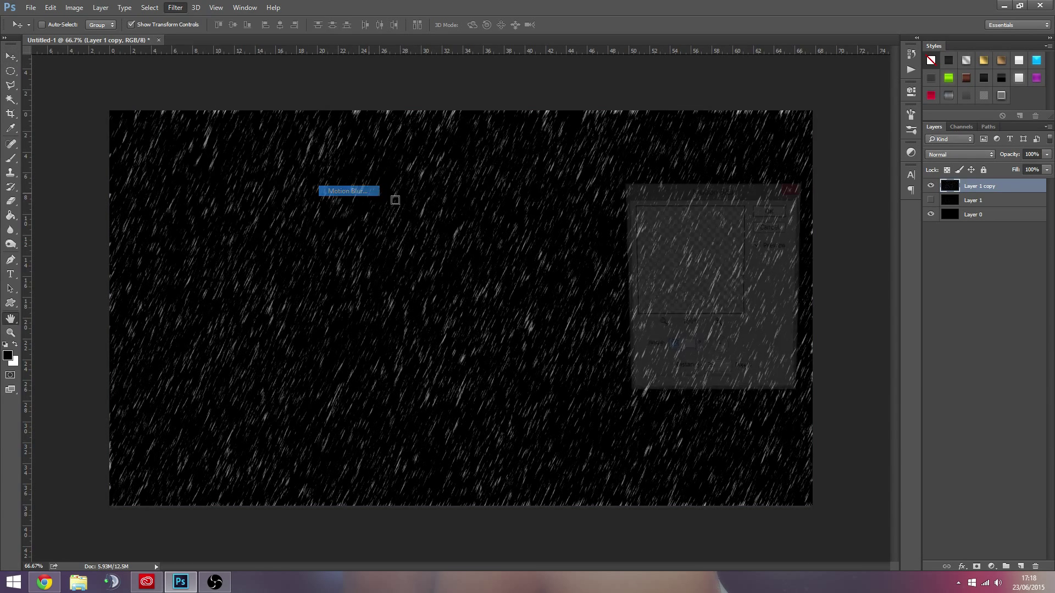
left_click(347, 190)
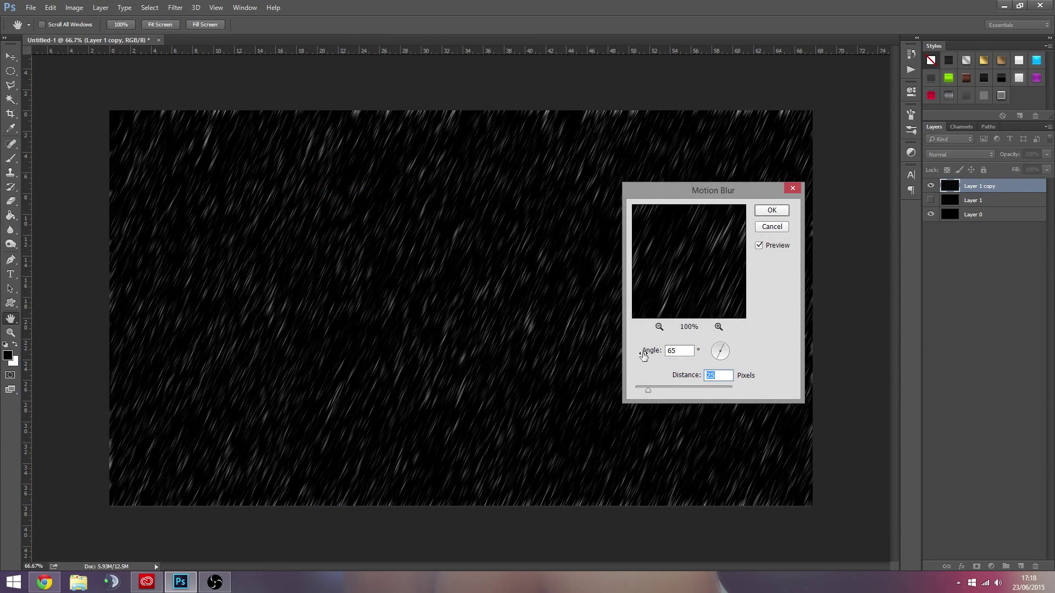
left_click(772, 210)
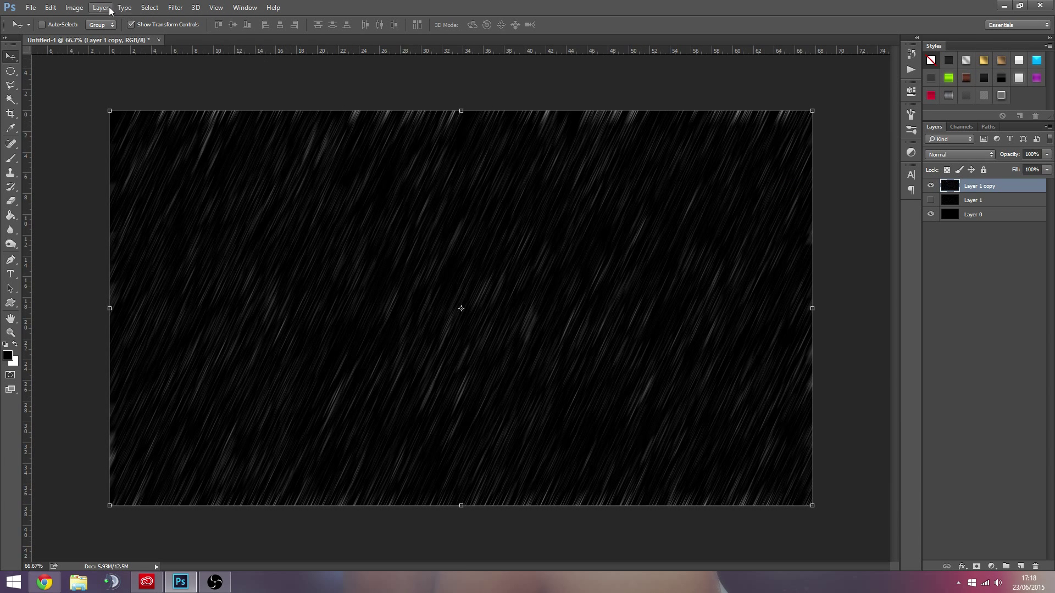
Apply a Levels adjustment with input levels 22, 1.00 and 210 to thin the rain streaks
left_click(73, 8)
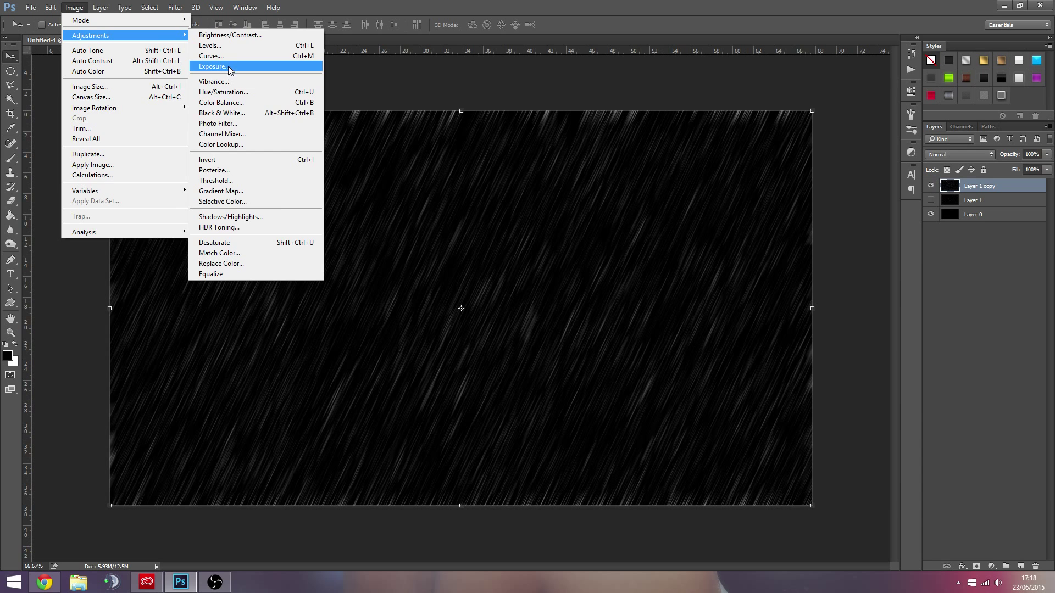
left_click(209, 45)
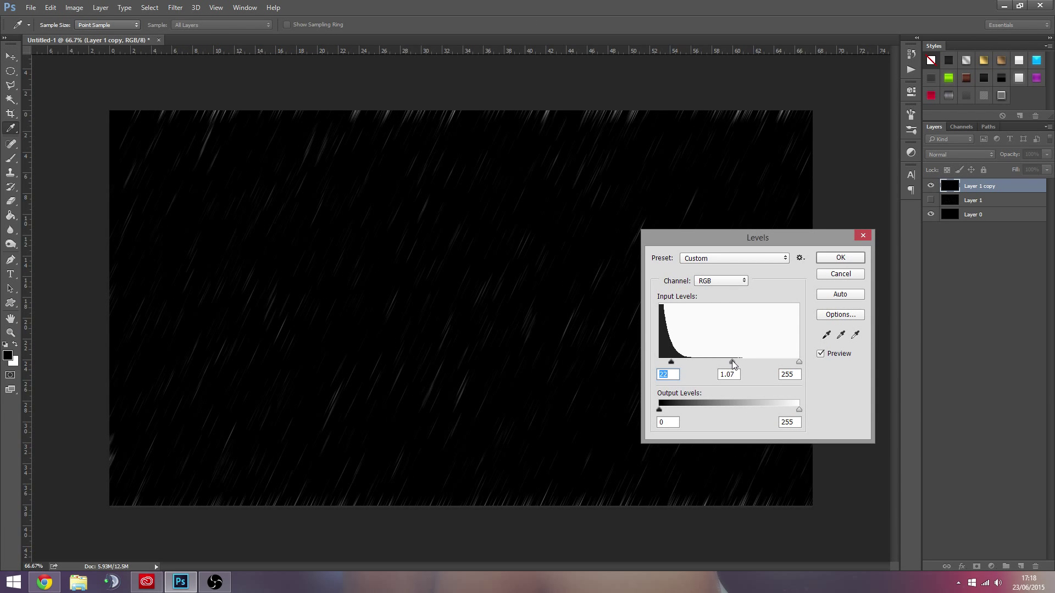
left_click(728, 373)
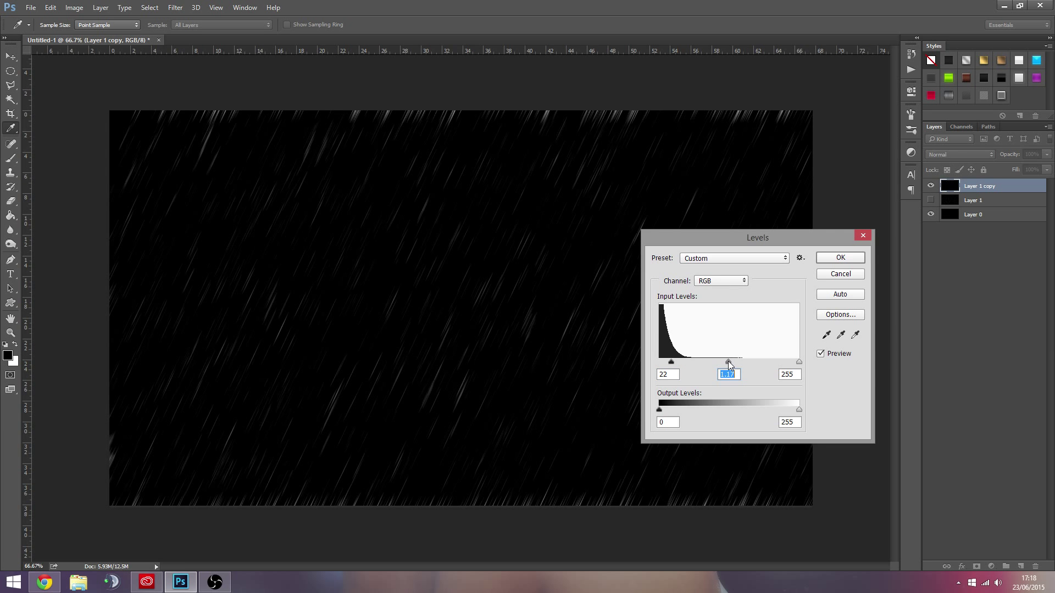
type("1.00")
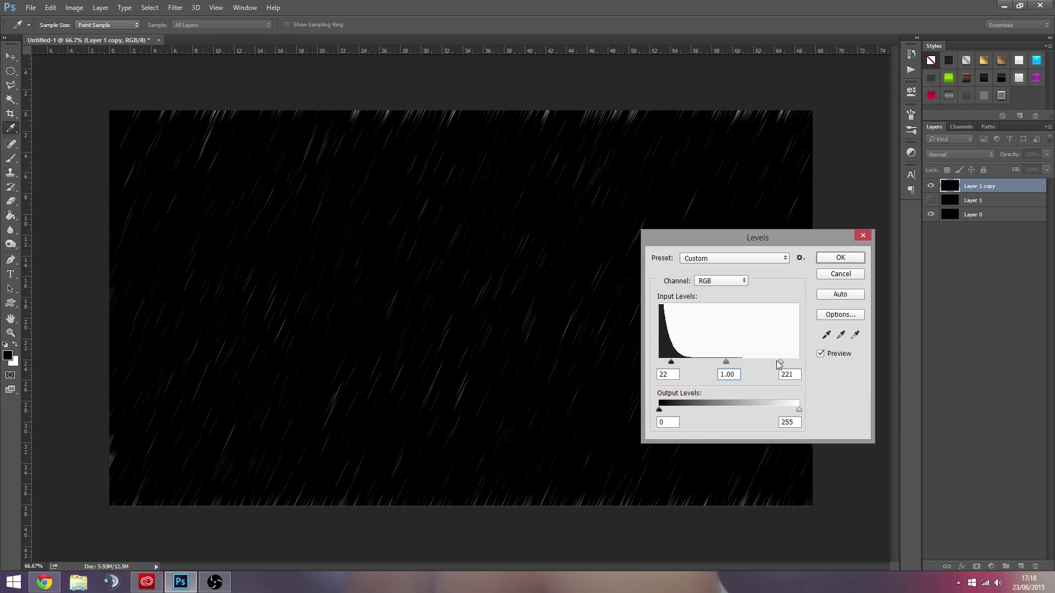
left_click_drag(779, 361, 773, 362)
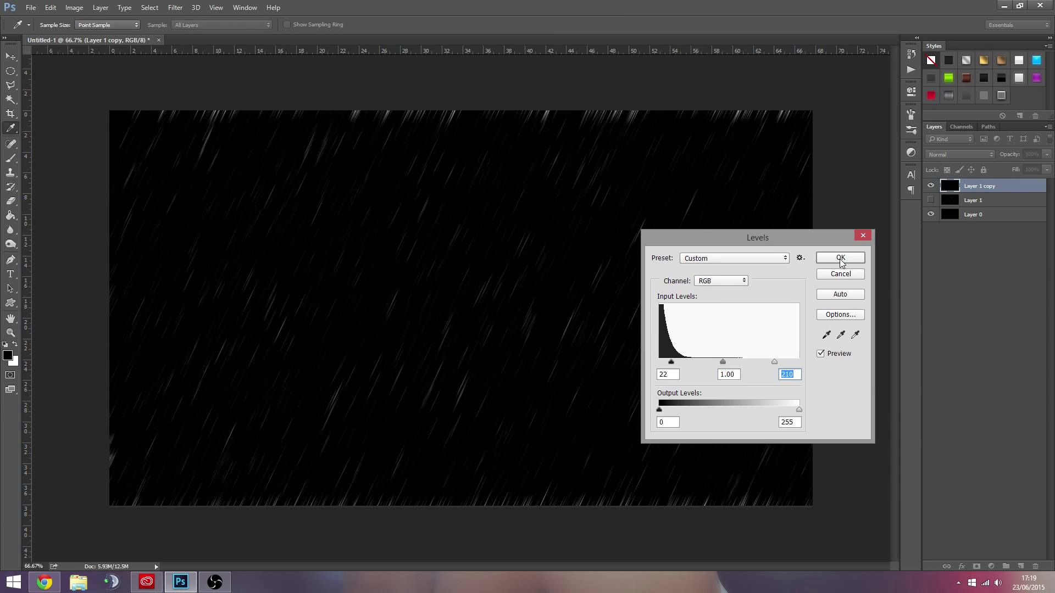
left_click(838, 258)
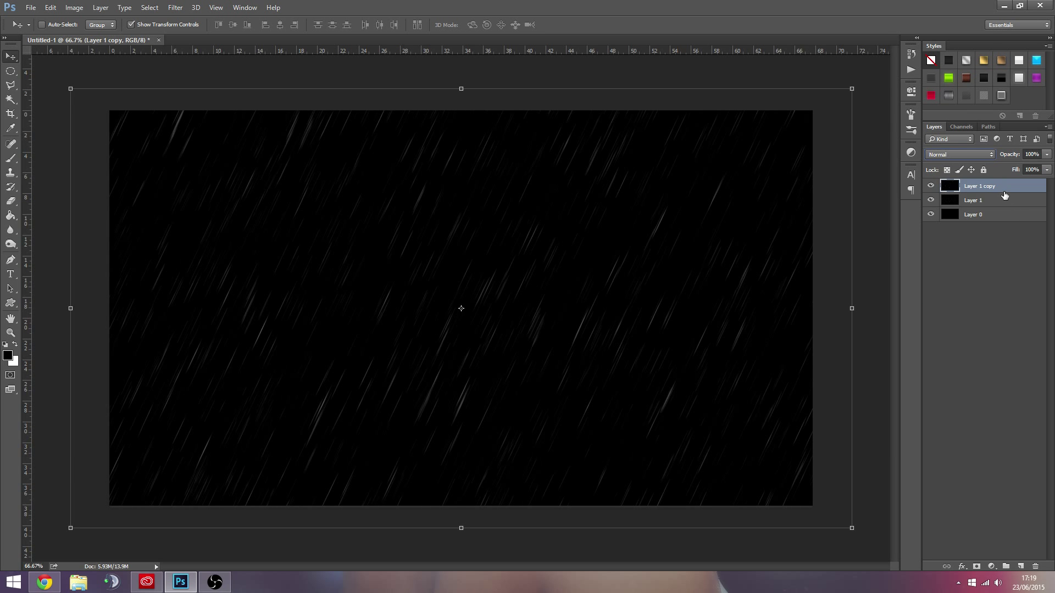
Set Layer 1 copy to Screen blending and toggle its visibility to check the streaks
left_click(958, 153)
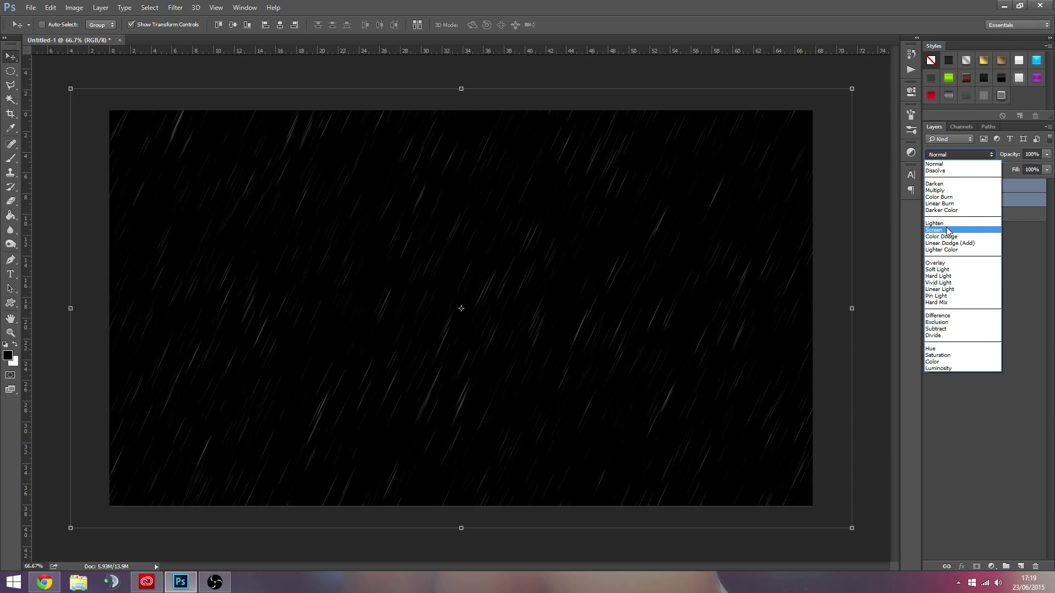
left_click(934, 230)
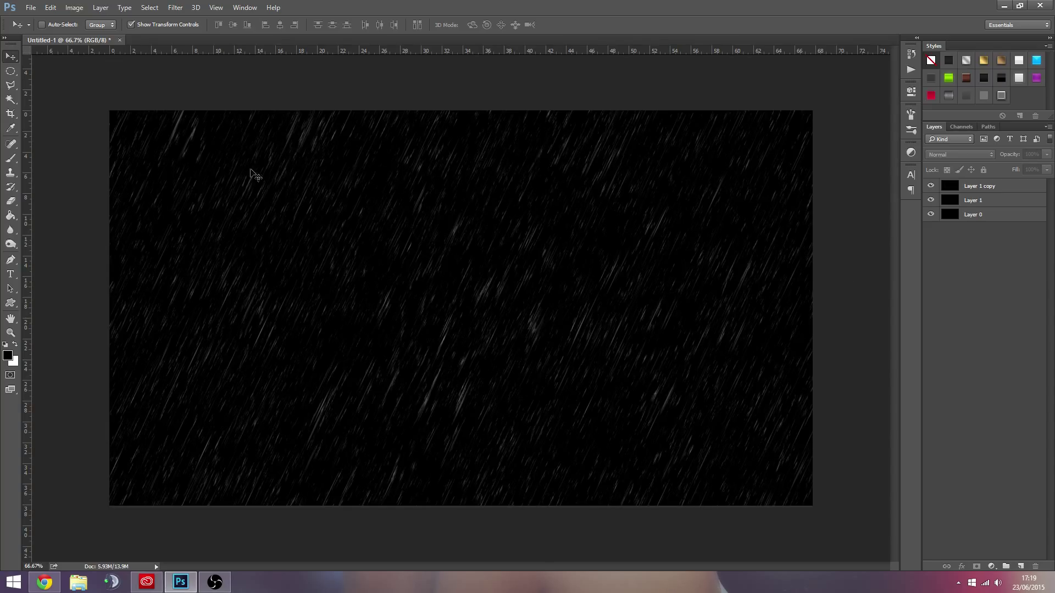
mouse_move(381, 147)
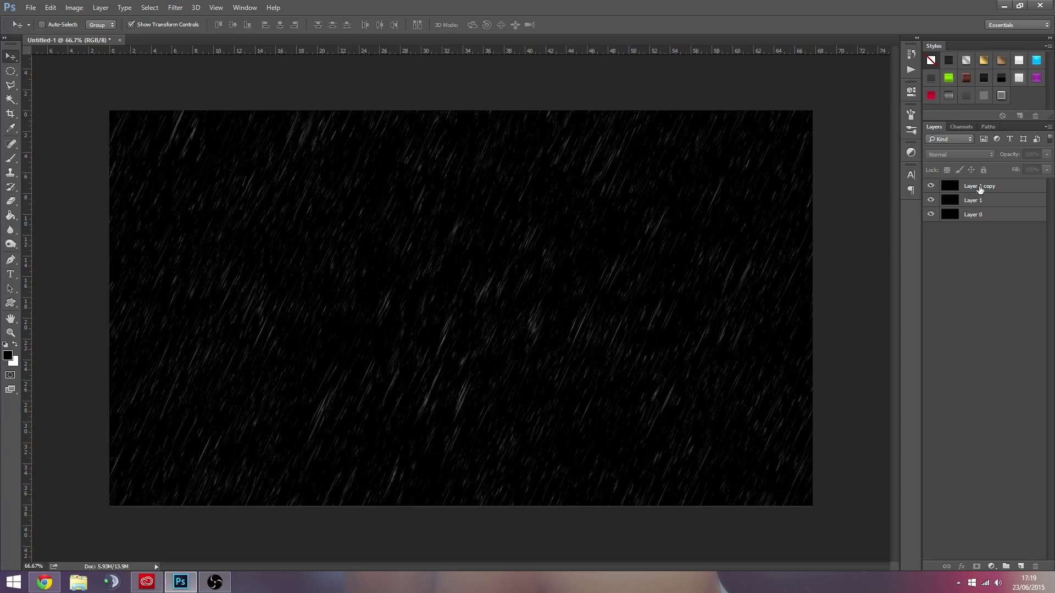
left_click(930, 187)
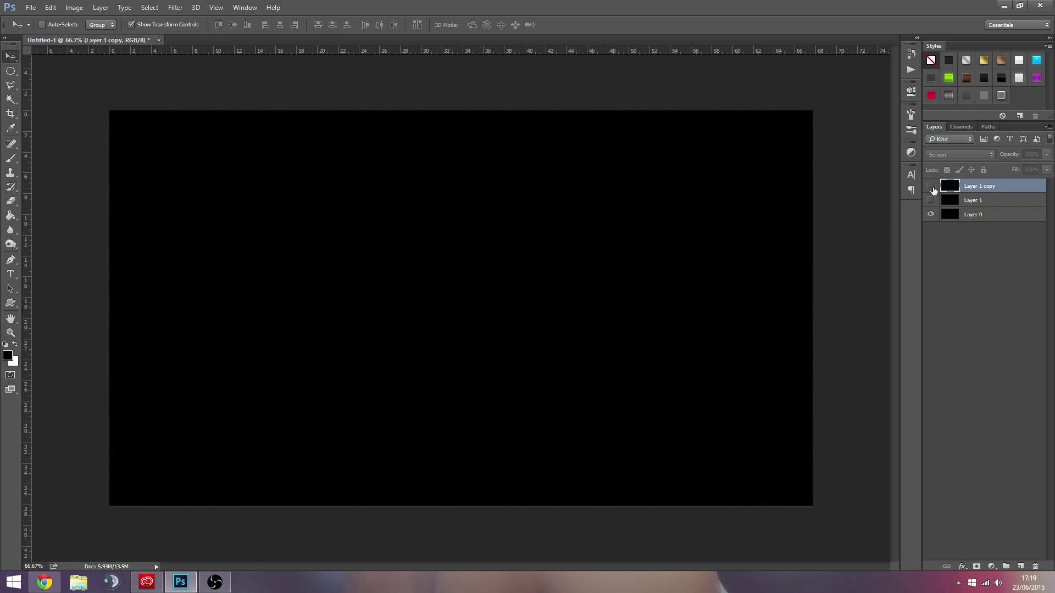
left_click(931, 187)
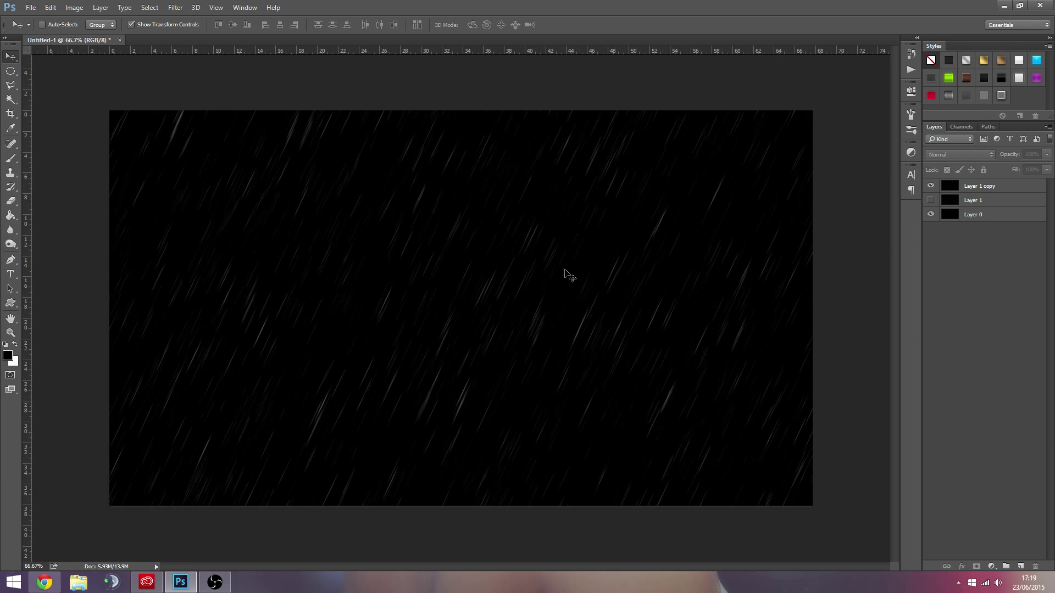
mouse_move(557, 293)
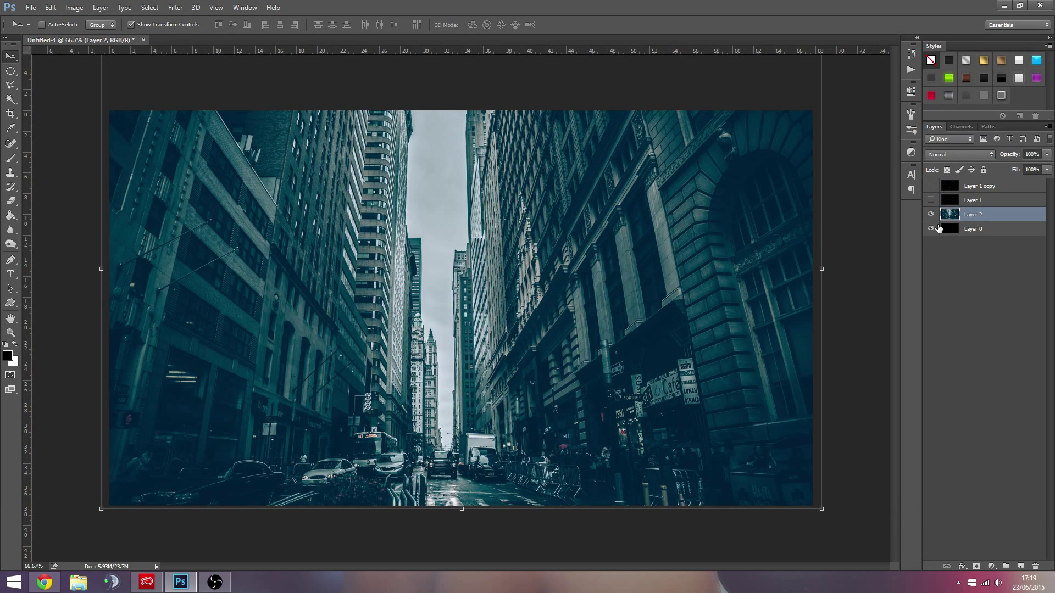
Show Layer 1 in Screen mode so its faint streaks overlay the street photo
left_click(930, 200)
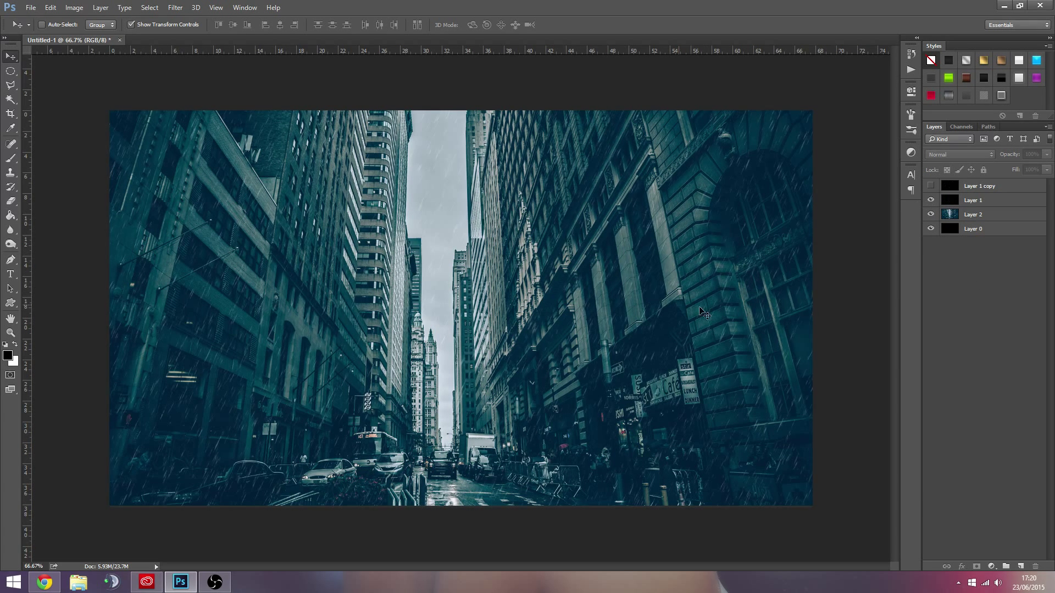
mouse_move(832, 429)
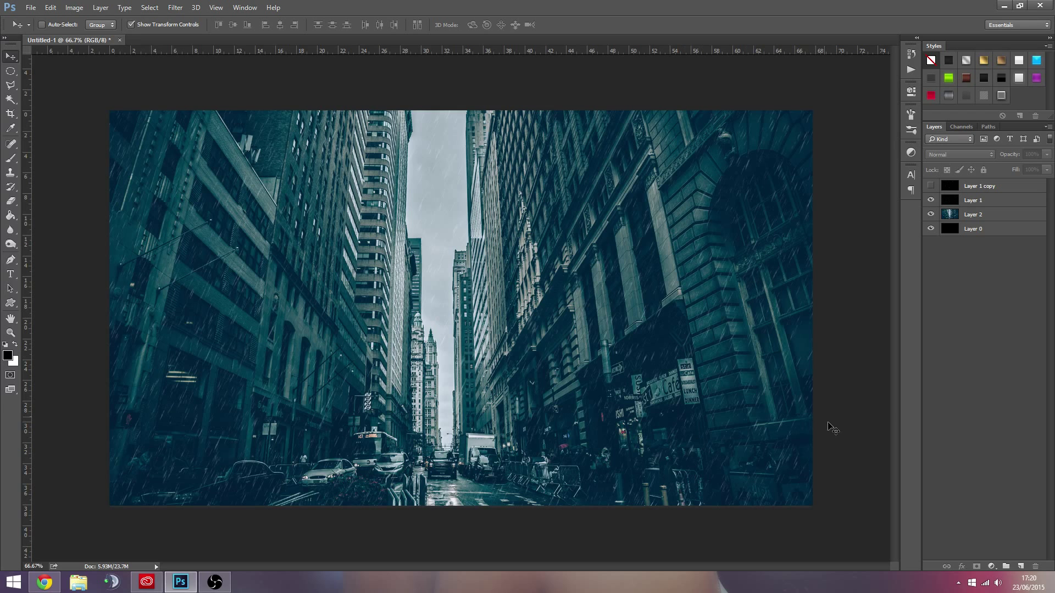
mouse_move(826, 406)
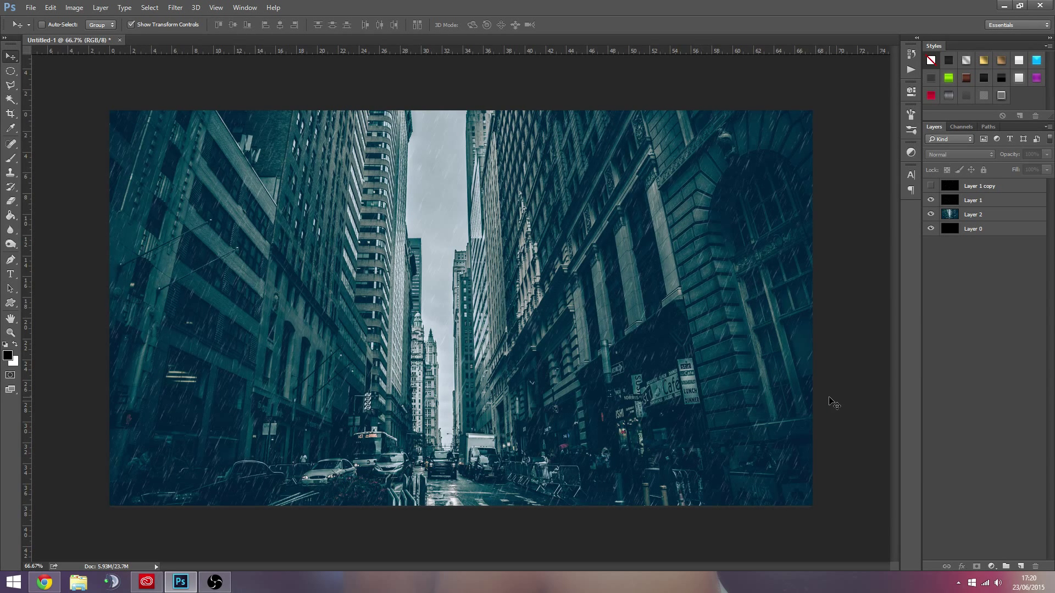
mouse_move(571, 455)
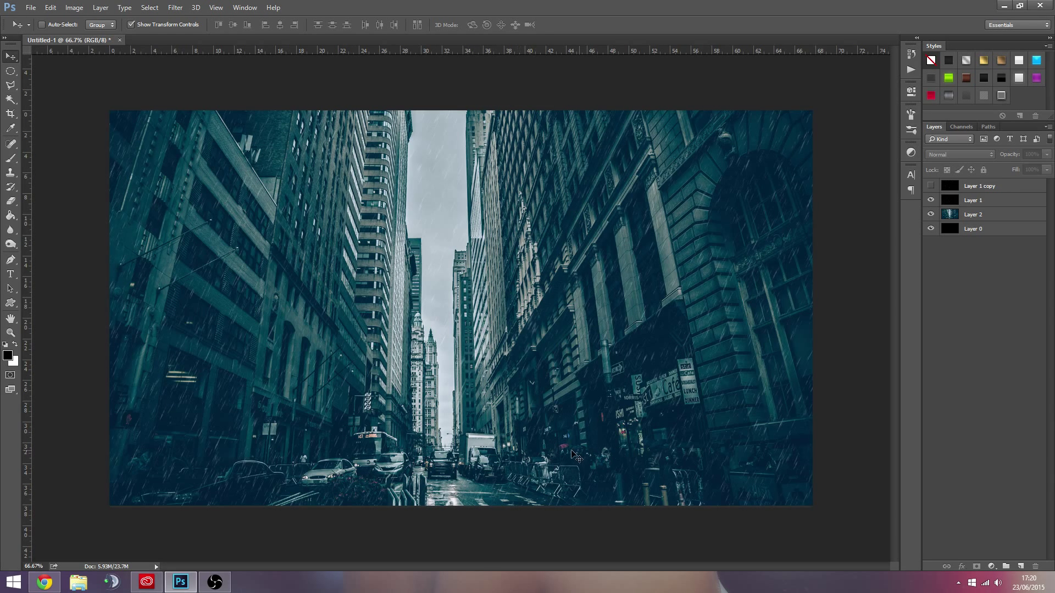
mouse_move(609, 438)
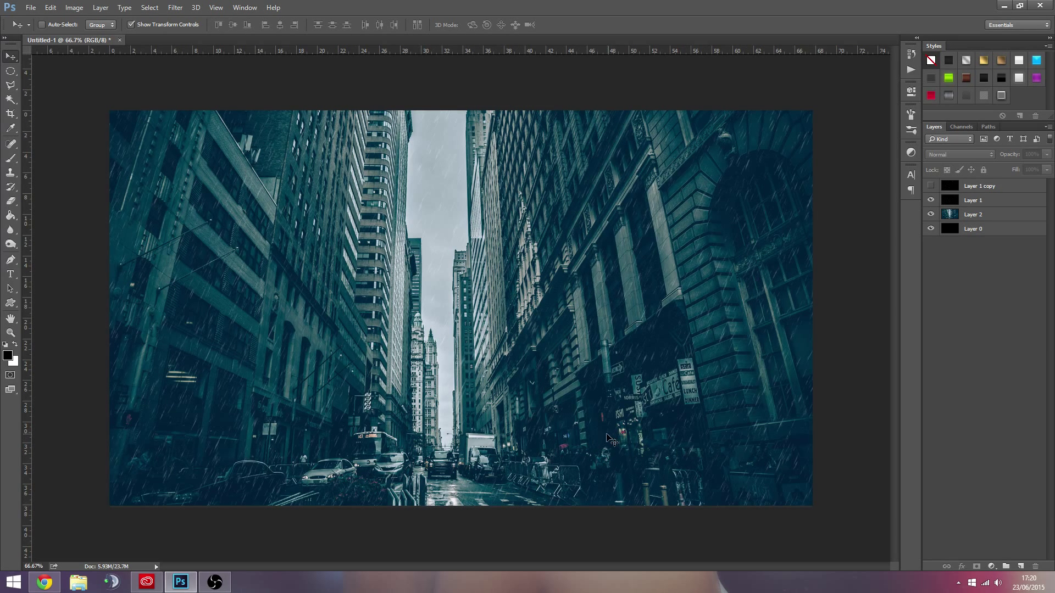
mouse_move(469, 385)
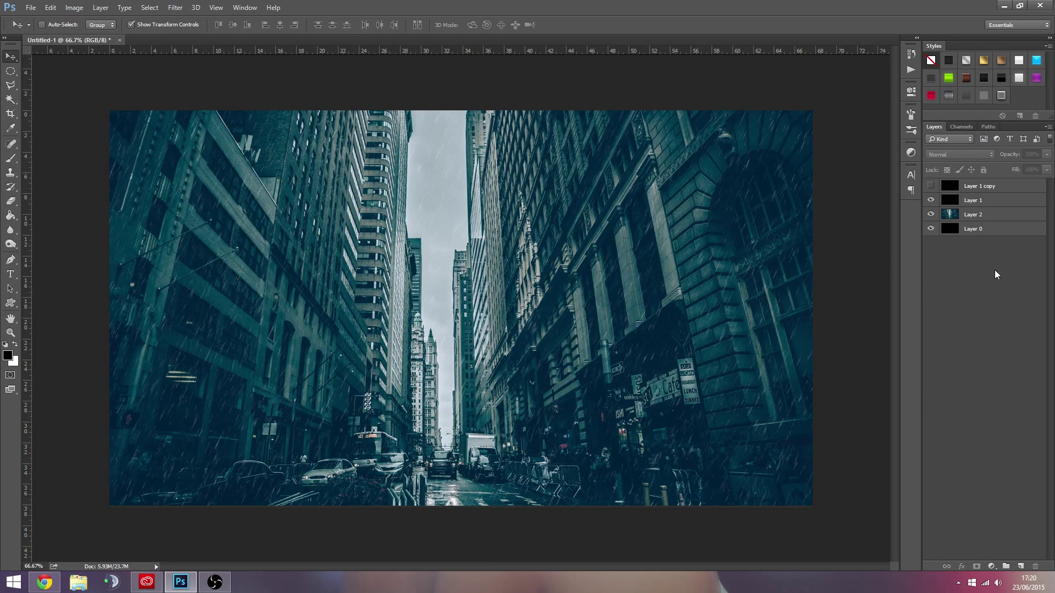
mouse_move(684, 211)
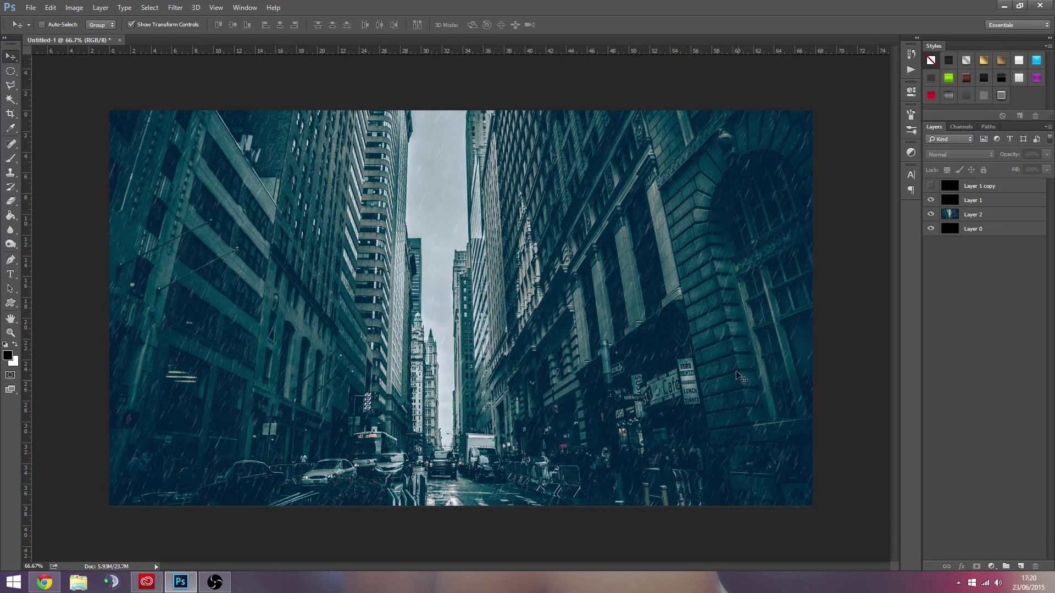
mouse_move(451, 462)
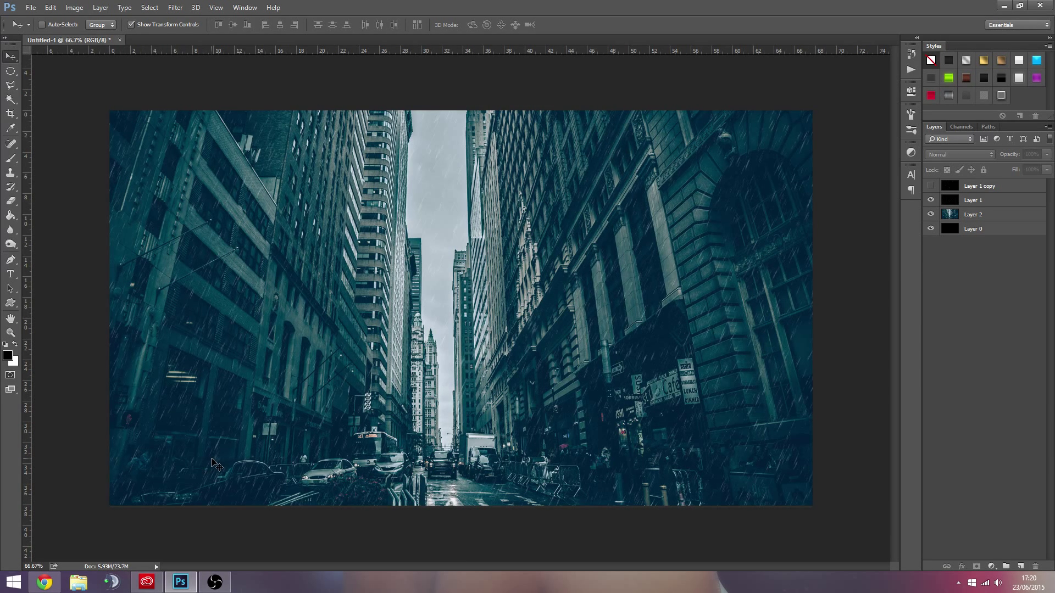
mouse_move(431, 373)
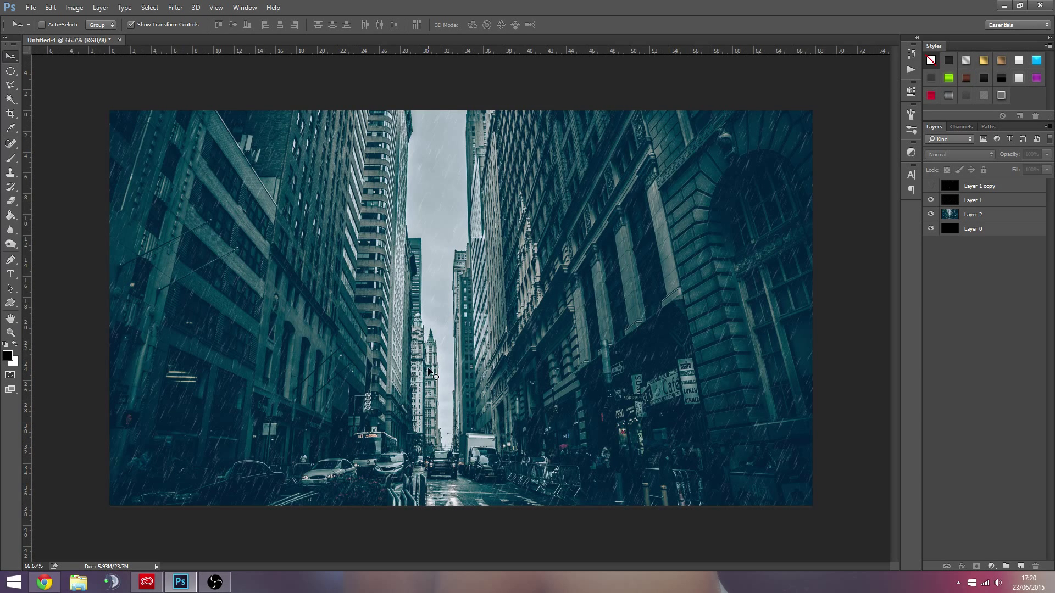
mouse_move(440, 140)
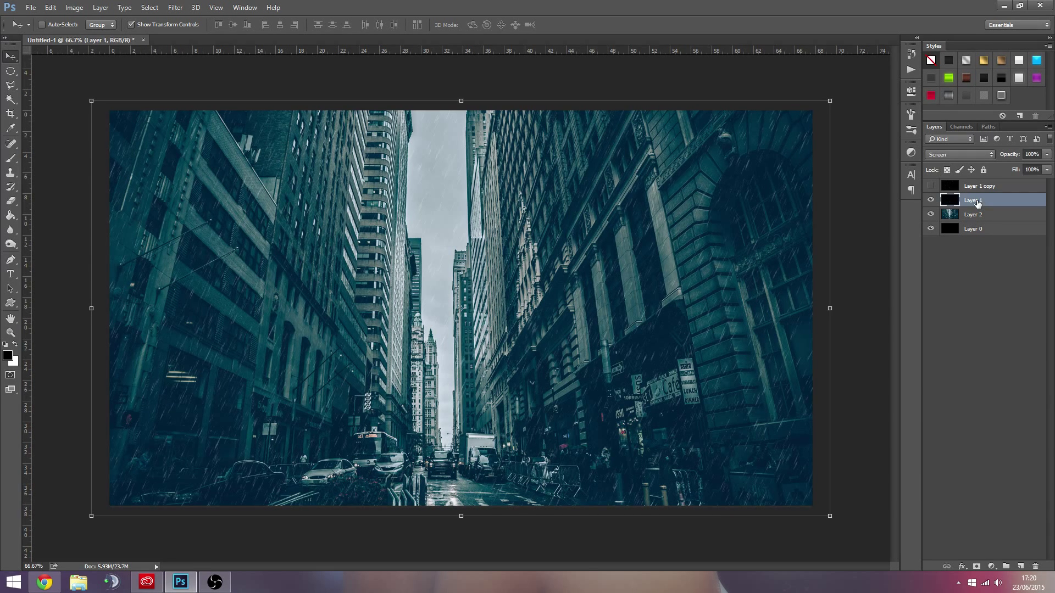
mouse_move(976, 201)
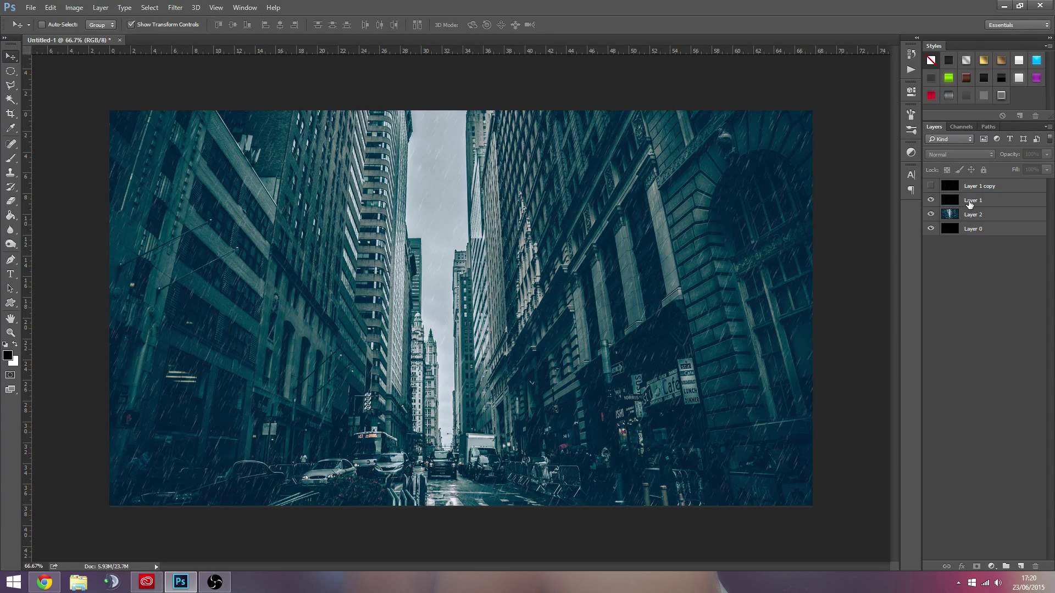
Swap between heavier and fine rain layers, keep the fine one, and hide the street photo
left_click(973, 200)
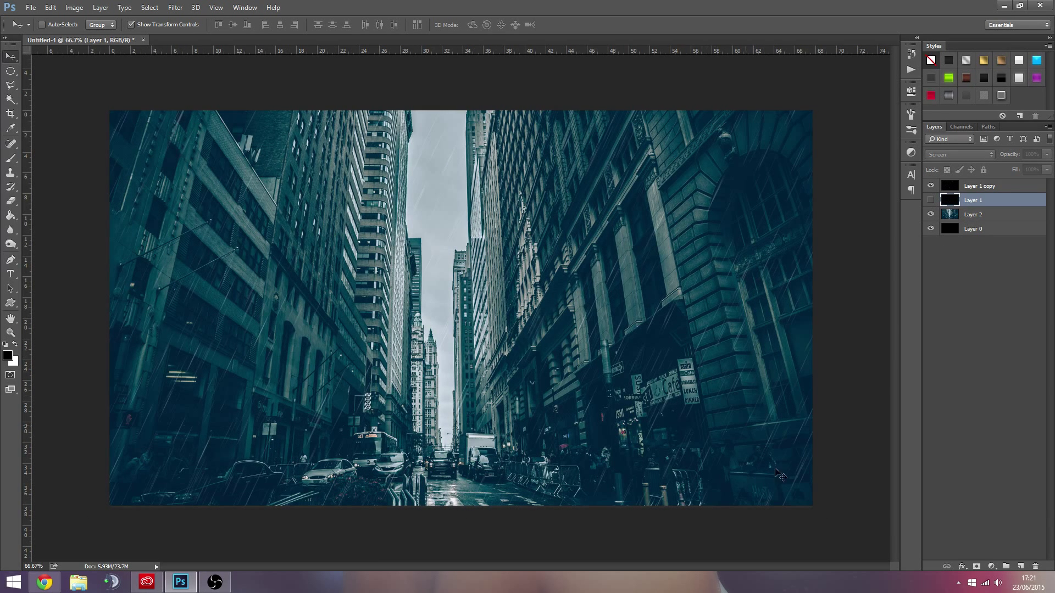
mouse_move(651, 444)
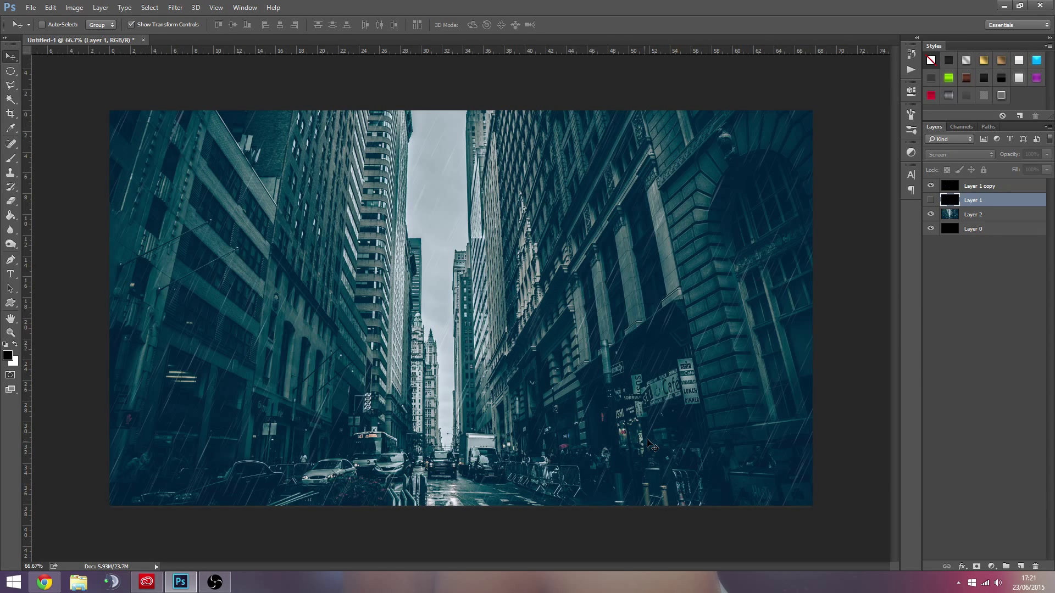
mouse_move(662, 409)
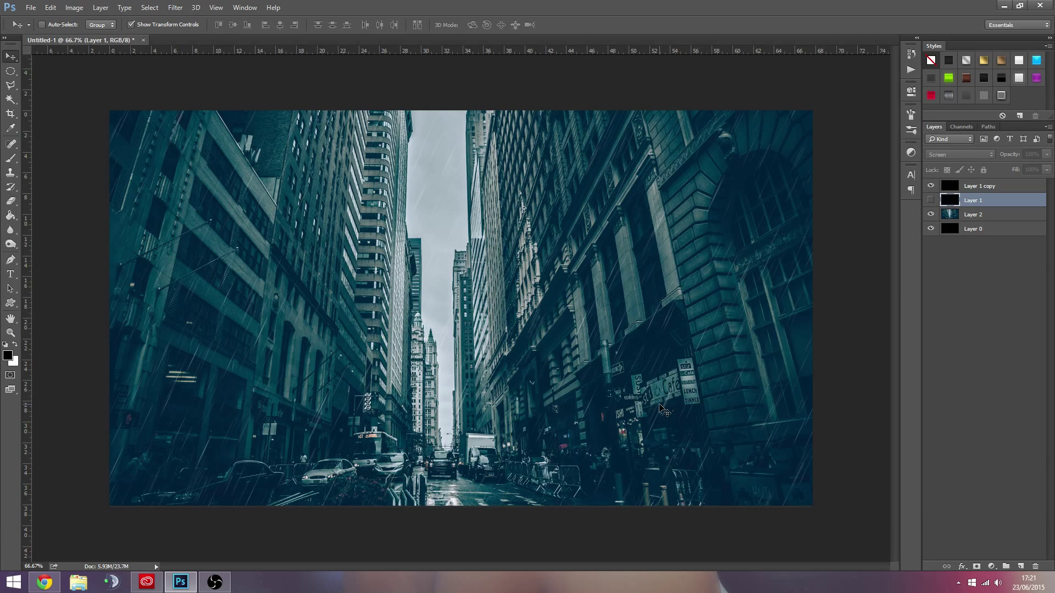
left_click(932, 200)
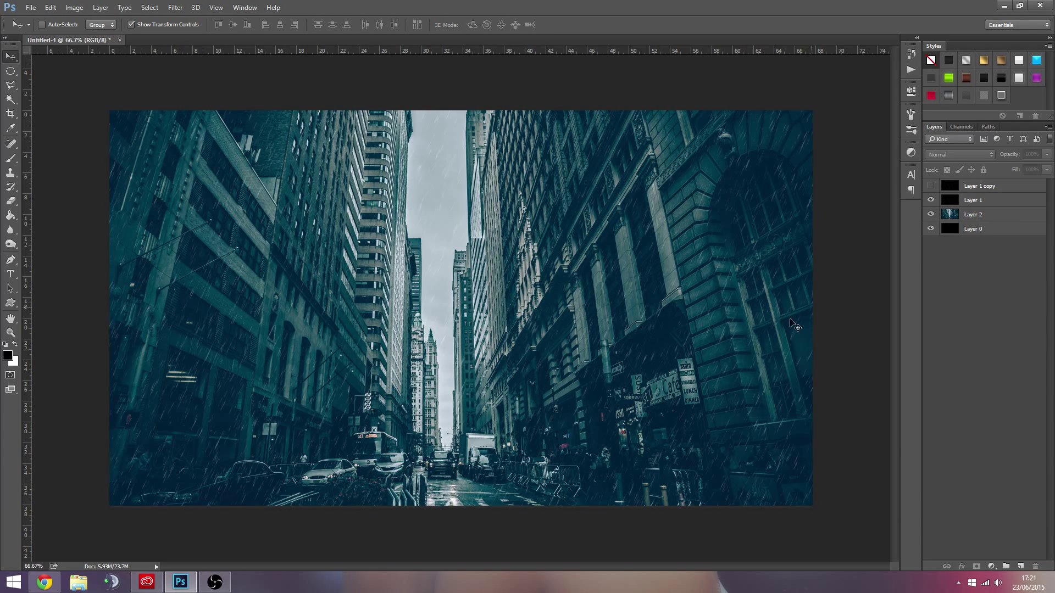
left_click(931, 200)
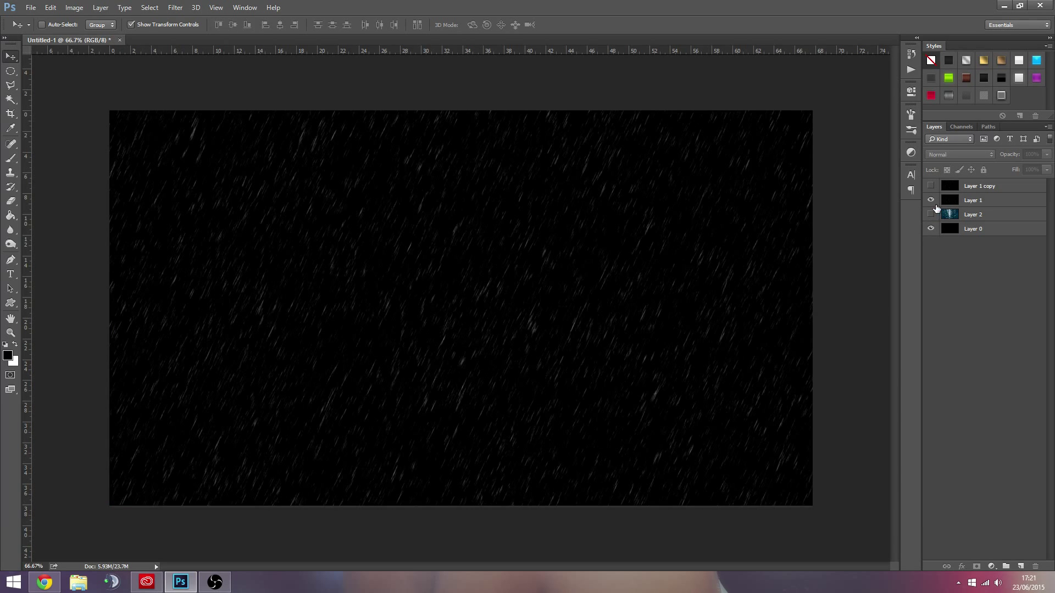
Add a Solid Color fill layer of dark teal #00333b above the black base
left_click(931, 186)
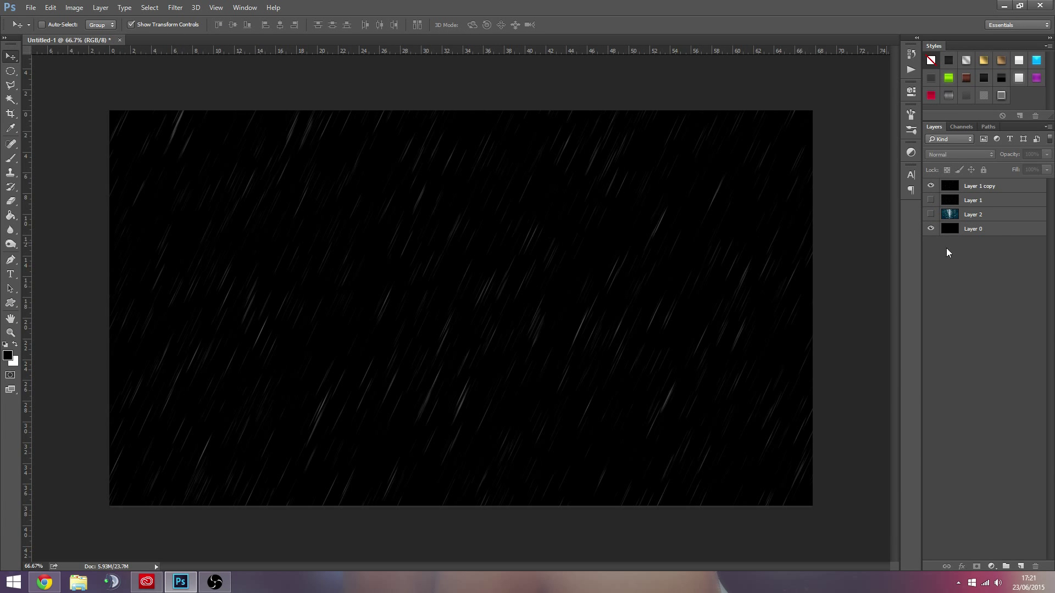
left_click(972, 229)
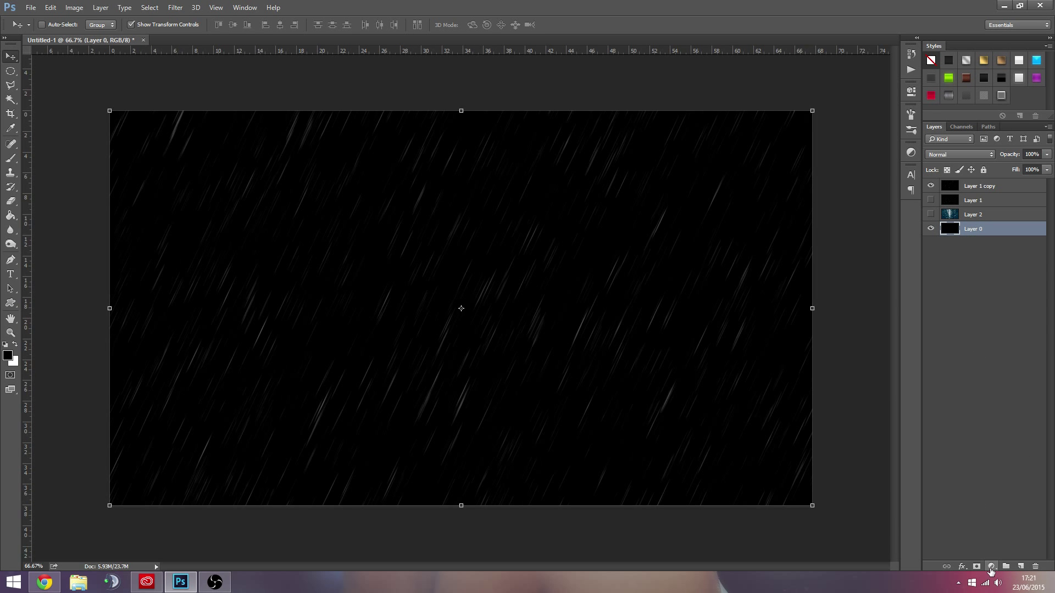
left_click(990, 566)
type("00333b")
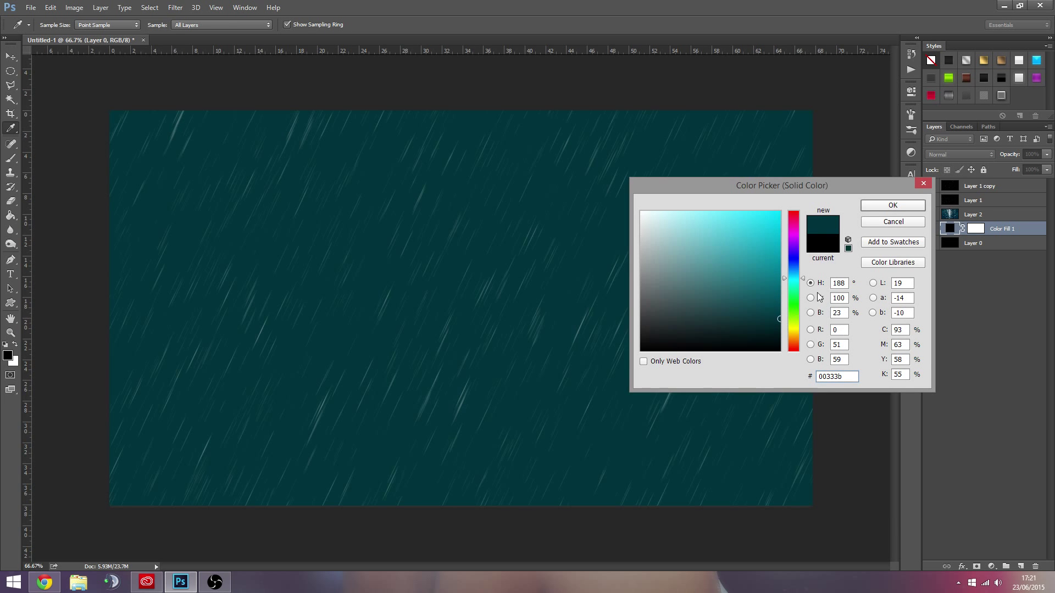
left_click(892, 205)
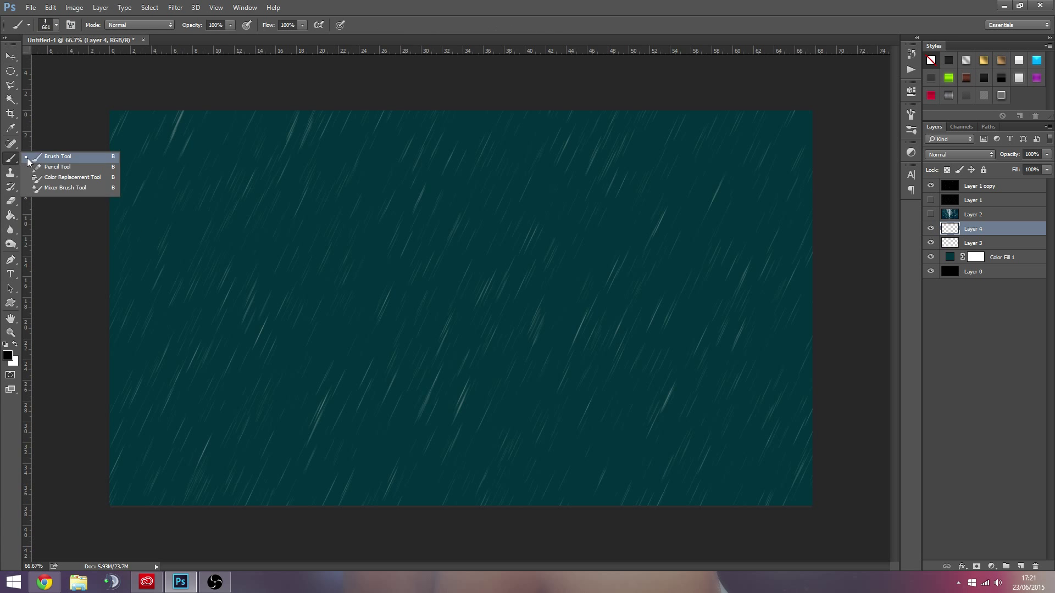
Brush soft black and white patches on new layers and blend them into the teal, then merge
left_click(20, 25)
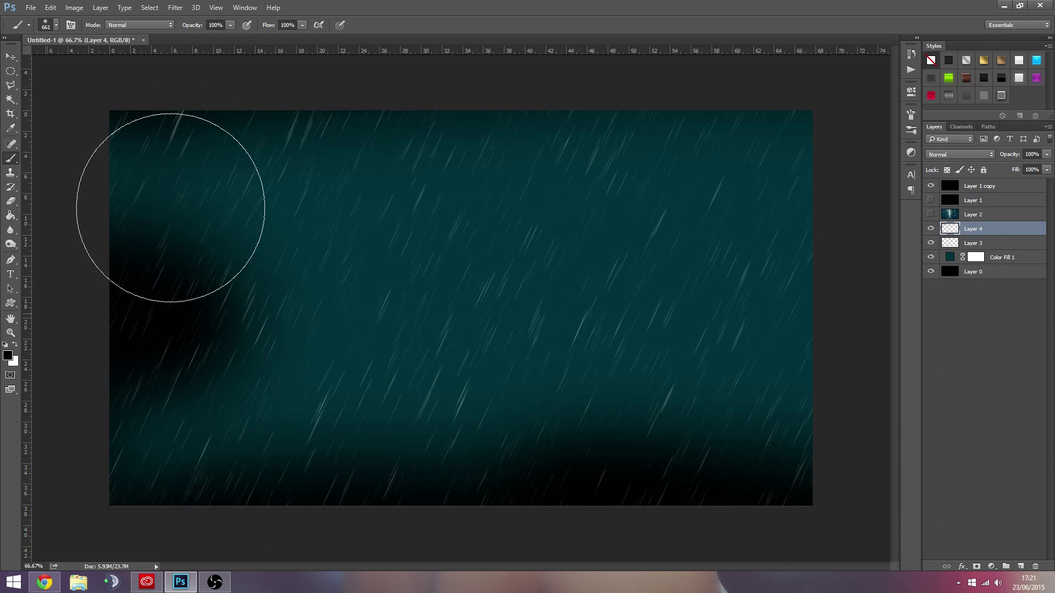
left_click(955, 154)
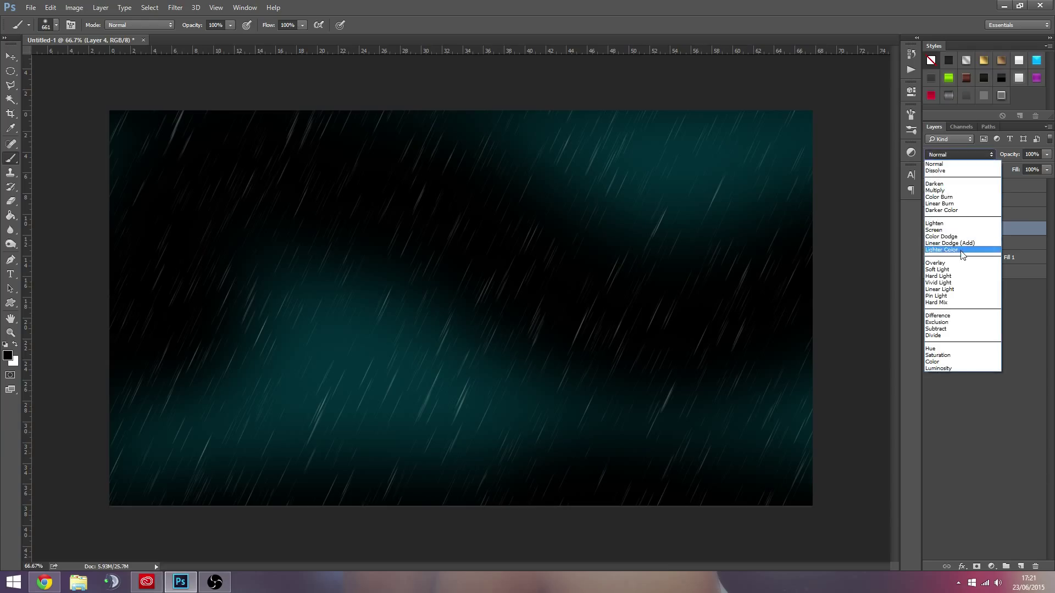
left_click(935, 262)
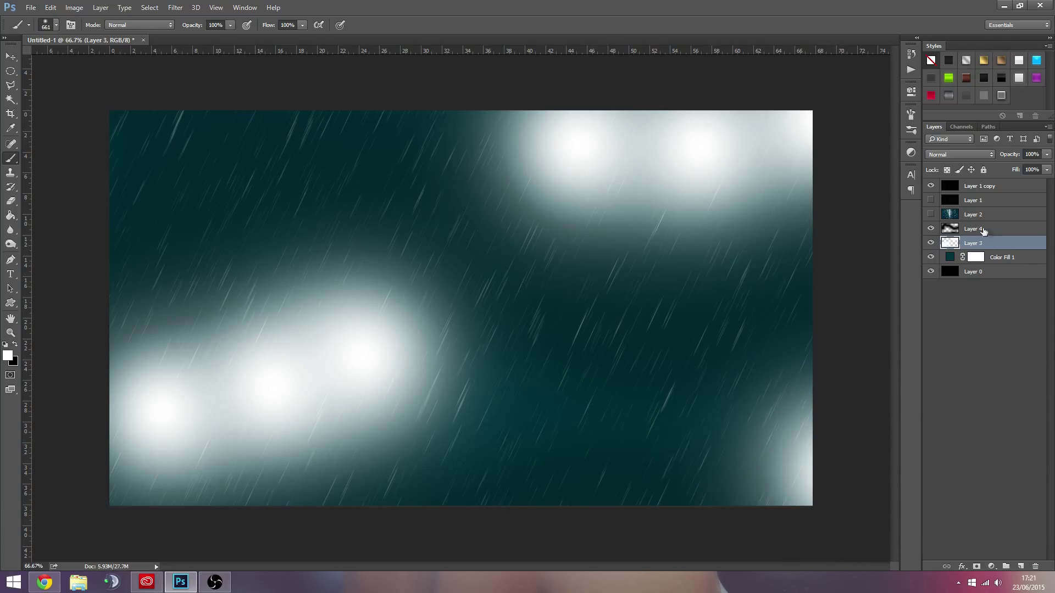
left_click(958, 154)
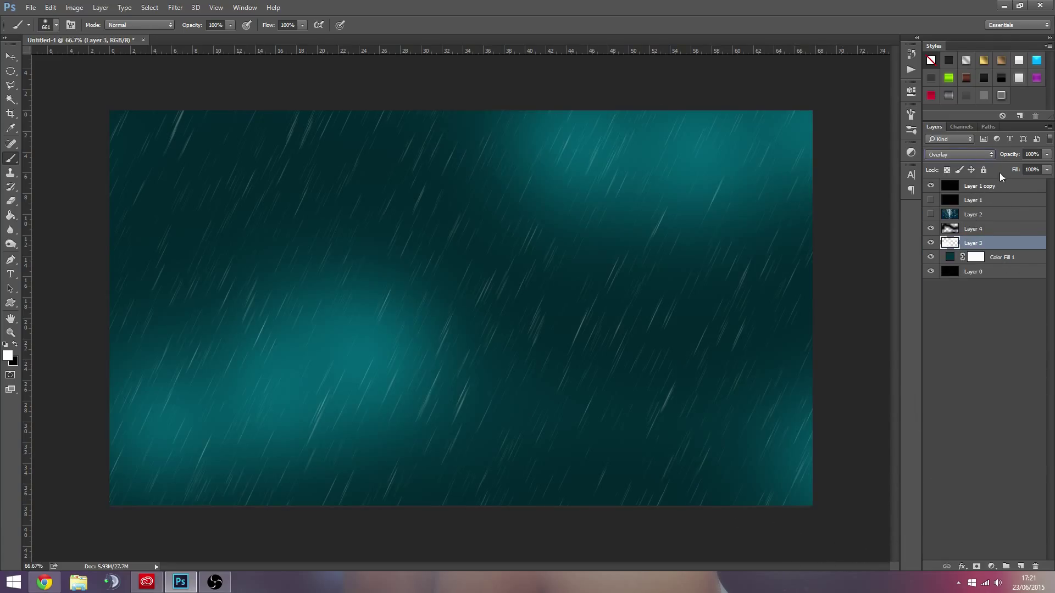
left_click(1031, 154)
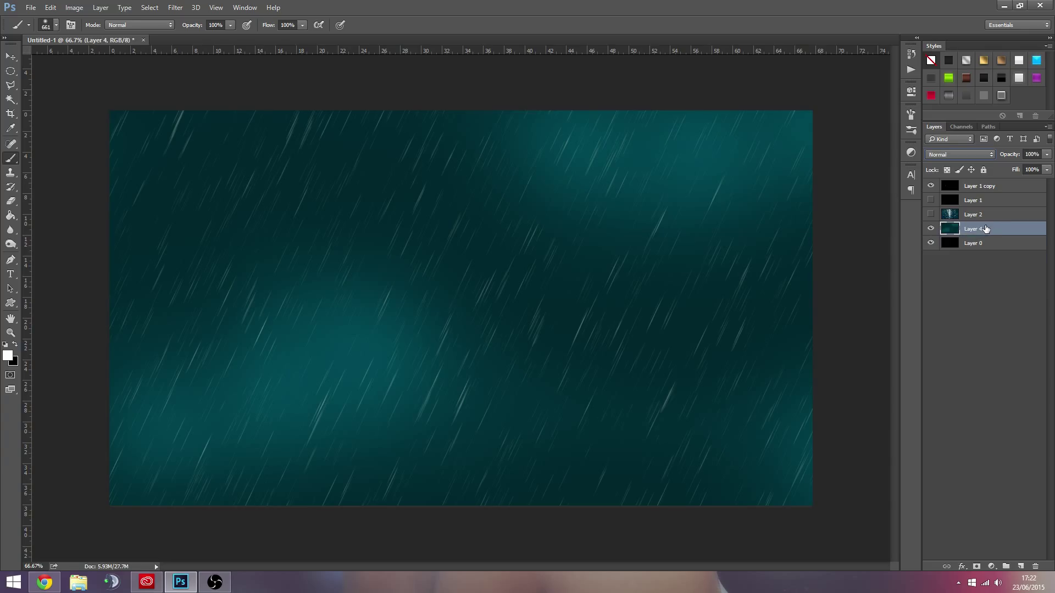
Duplicate the teal background with a brightening blend and lower the fine rain layer's opacity
left_click(960, 153)
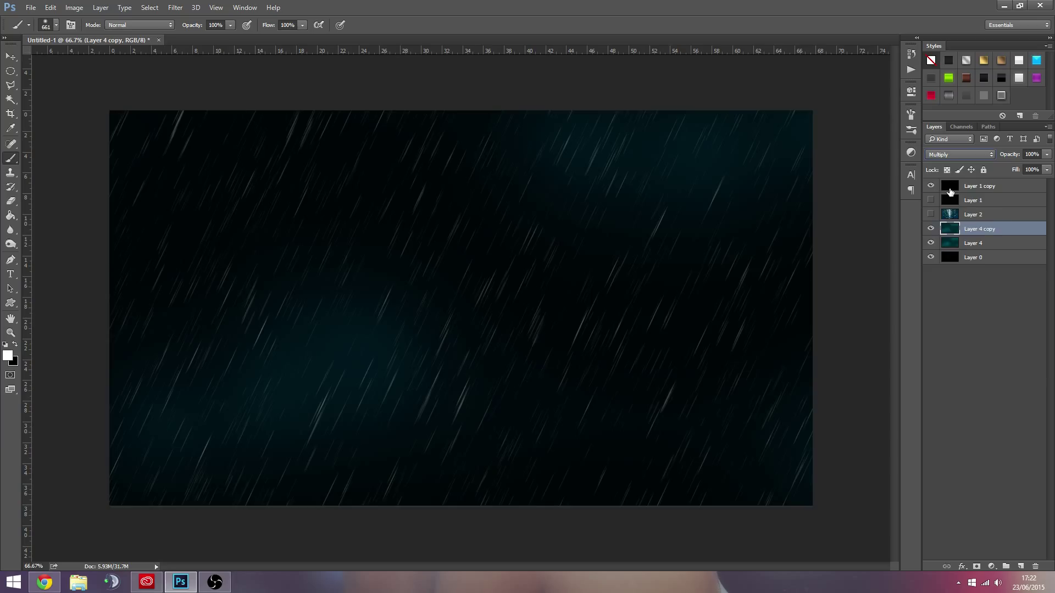
left_click(958, 154)
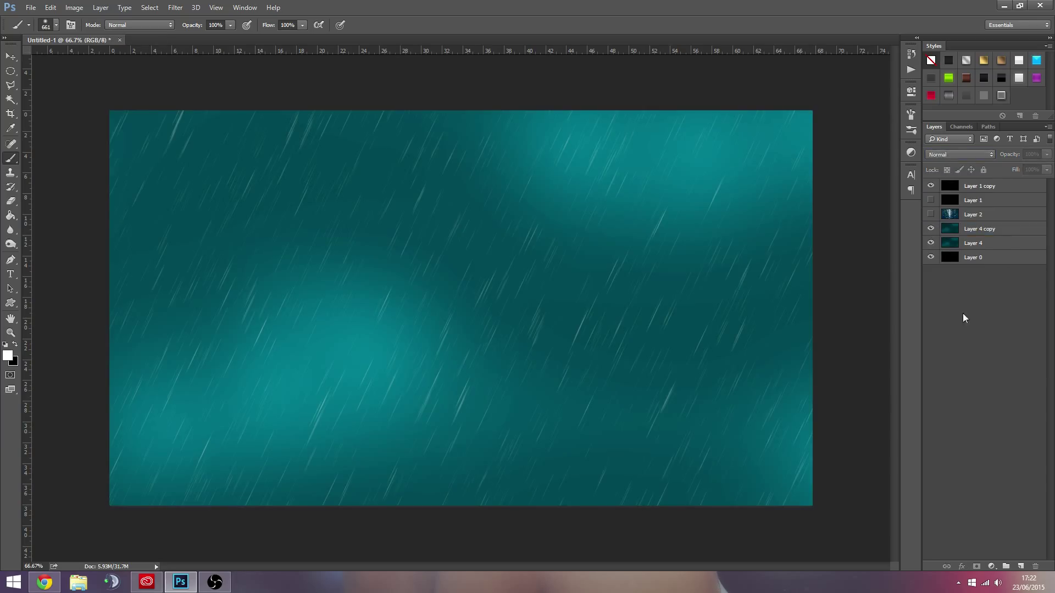
left_click(972, 200)
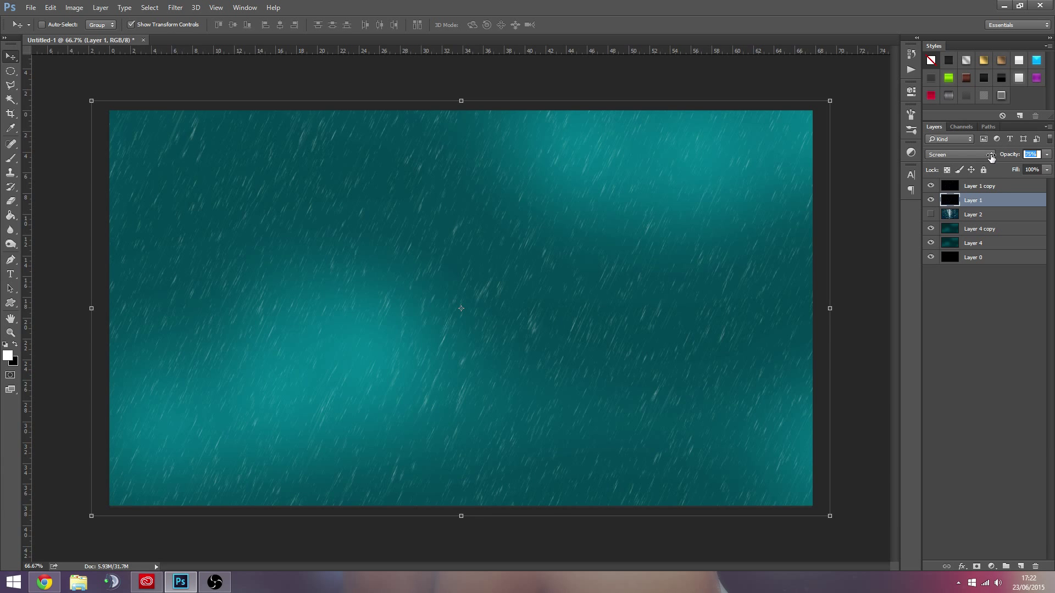
left_click(980, 186)
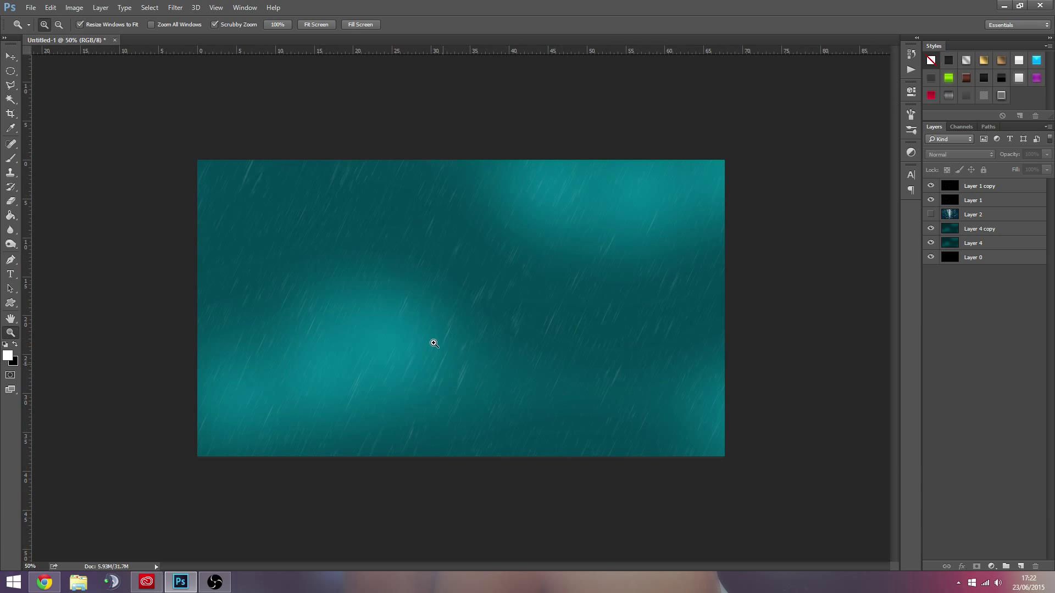
Render Clouds on a new white top layer and blend it over the teal rain scene
left_click(432, 342)
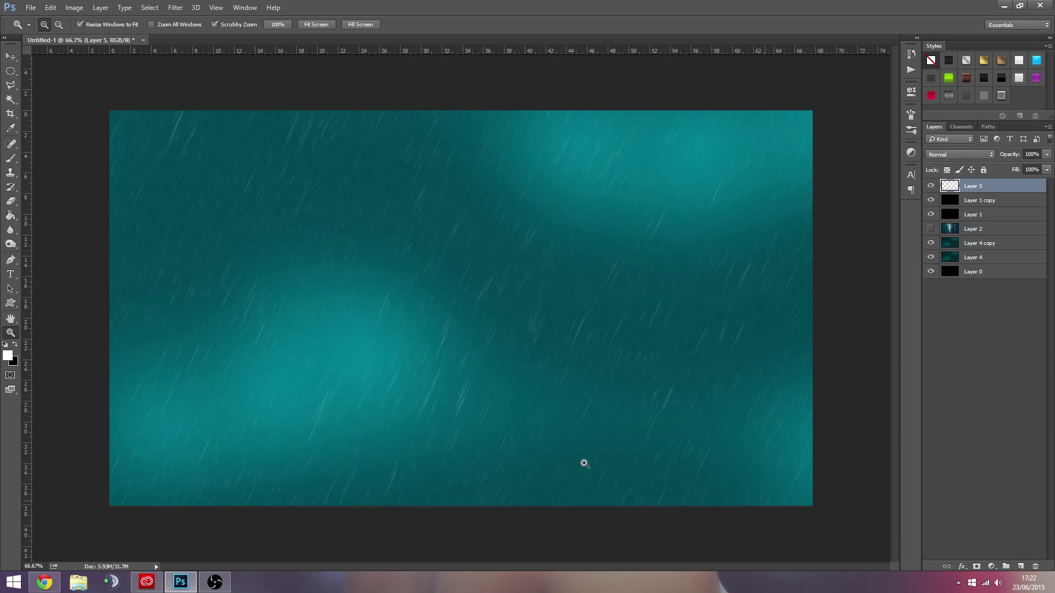
left_click(175, 8)
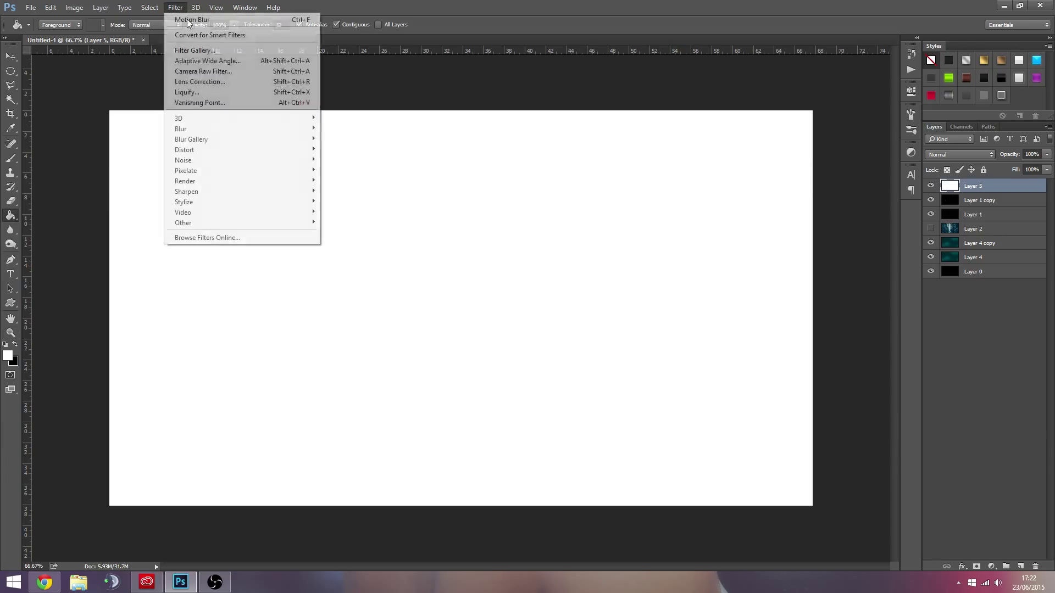
mouse_move(185, 182)
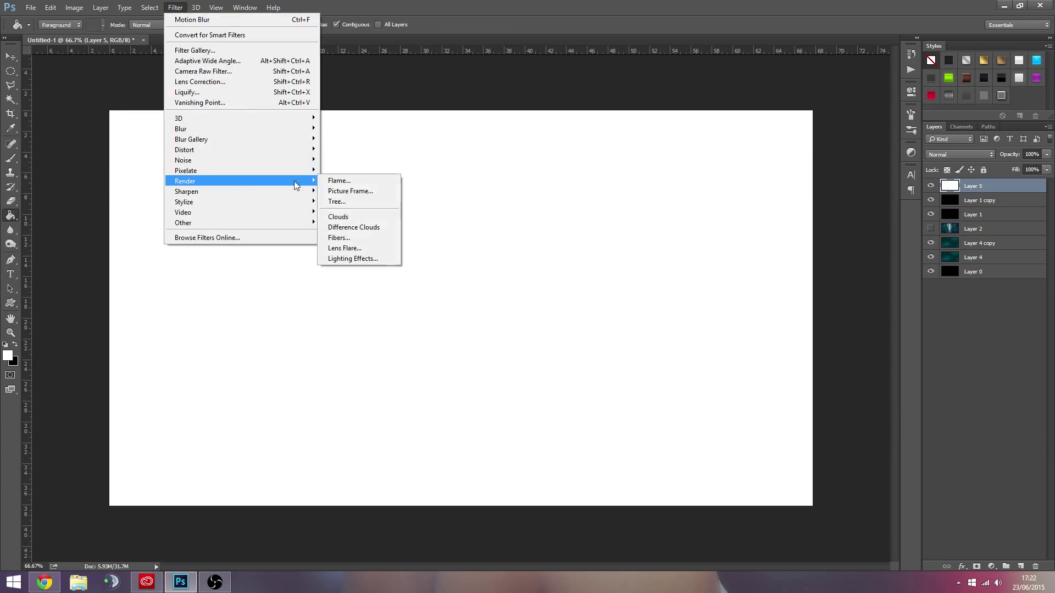
left_click(339, 217)
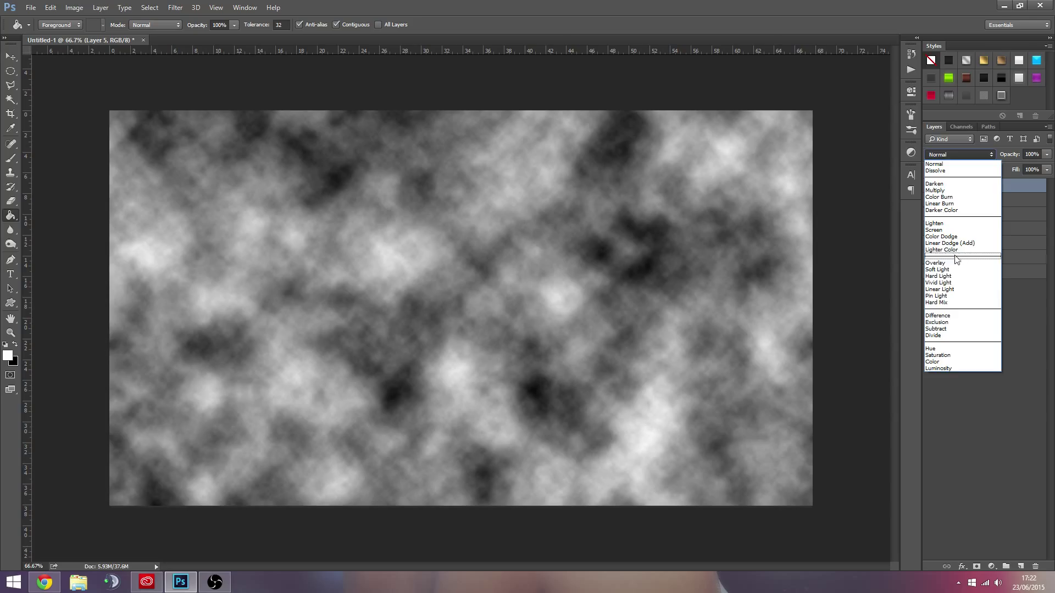
left_click(935, 262)
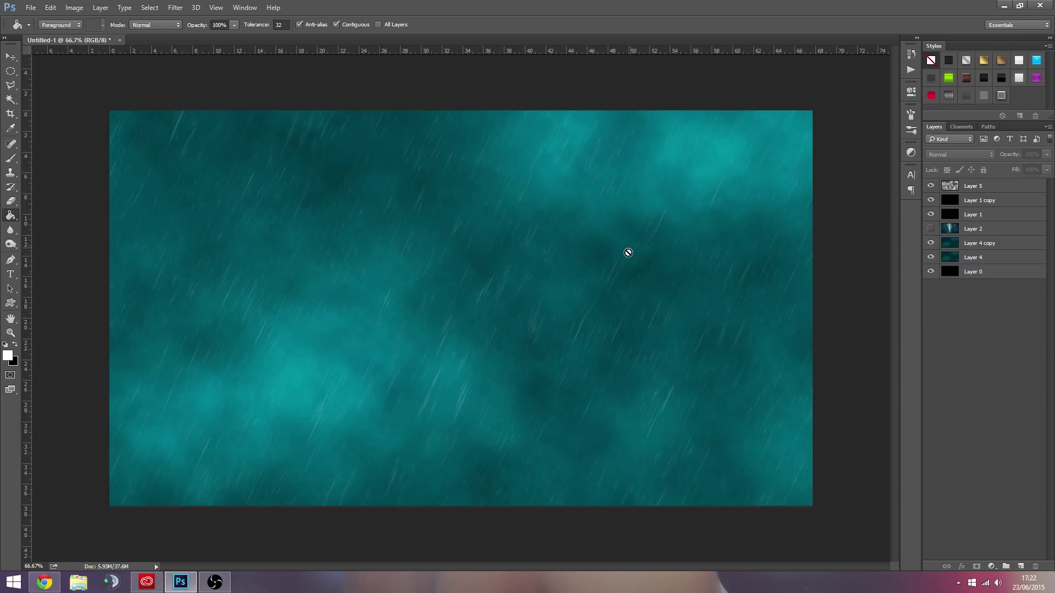
mouse_move(546, 266)
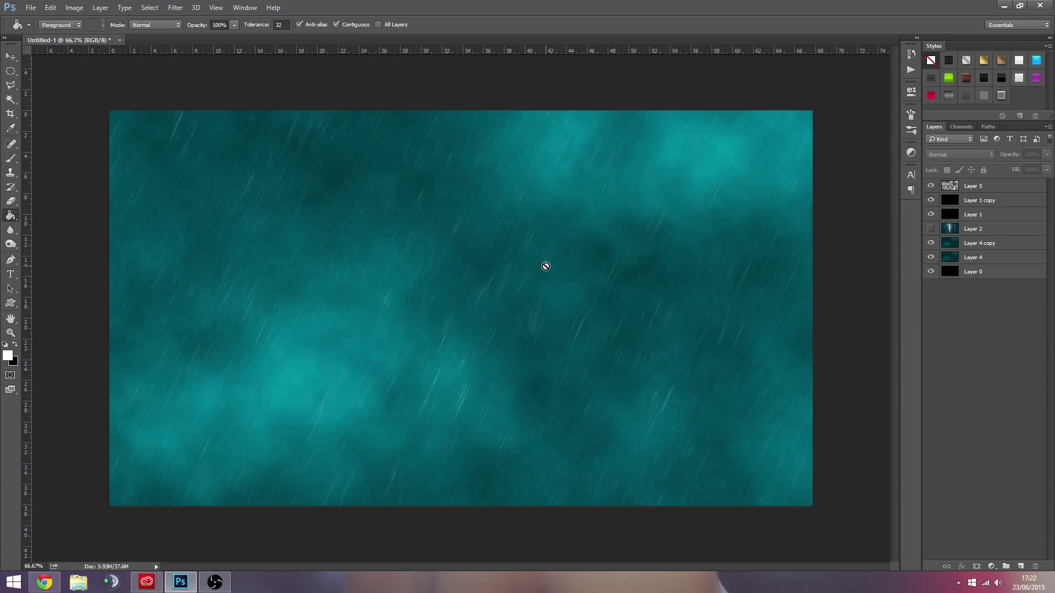